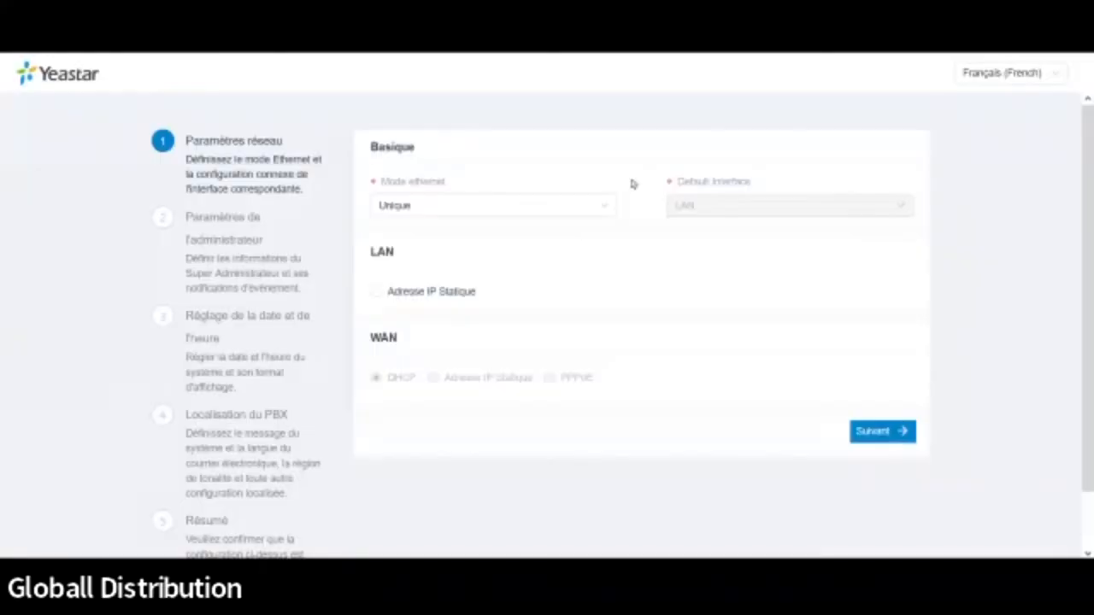
# Step: Give the LAN static IP 192.168.3.151 and run the network diagnostic
pyautogui.click(375, 291)
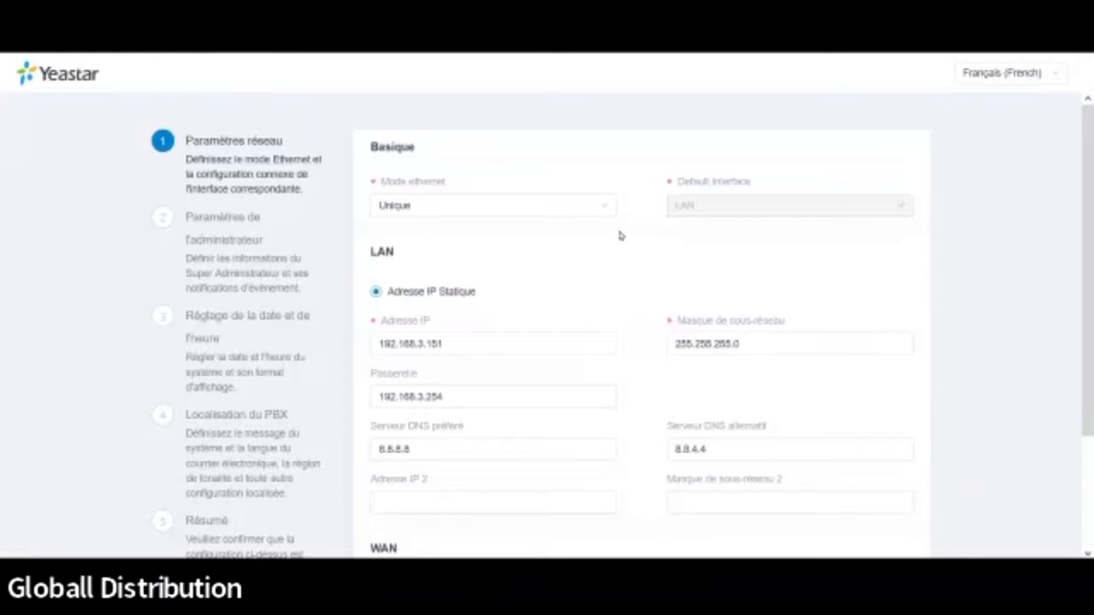
pyautogui.scroll(-3)
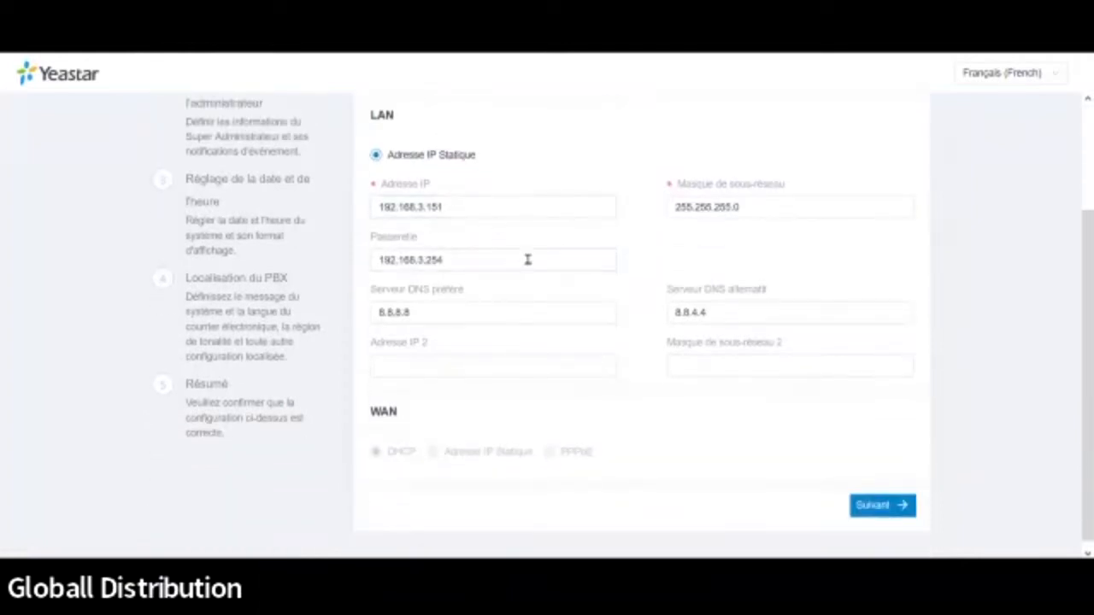
pyautogui.moveTo(573, 305)
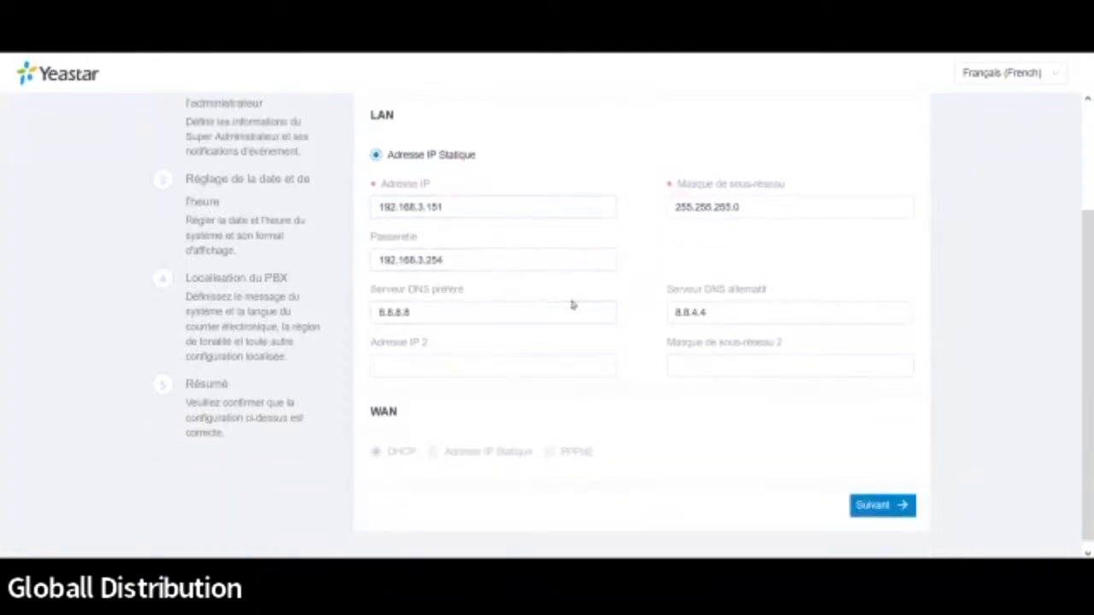
pyautogui.moveTo(573, 288)
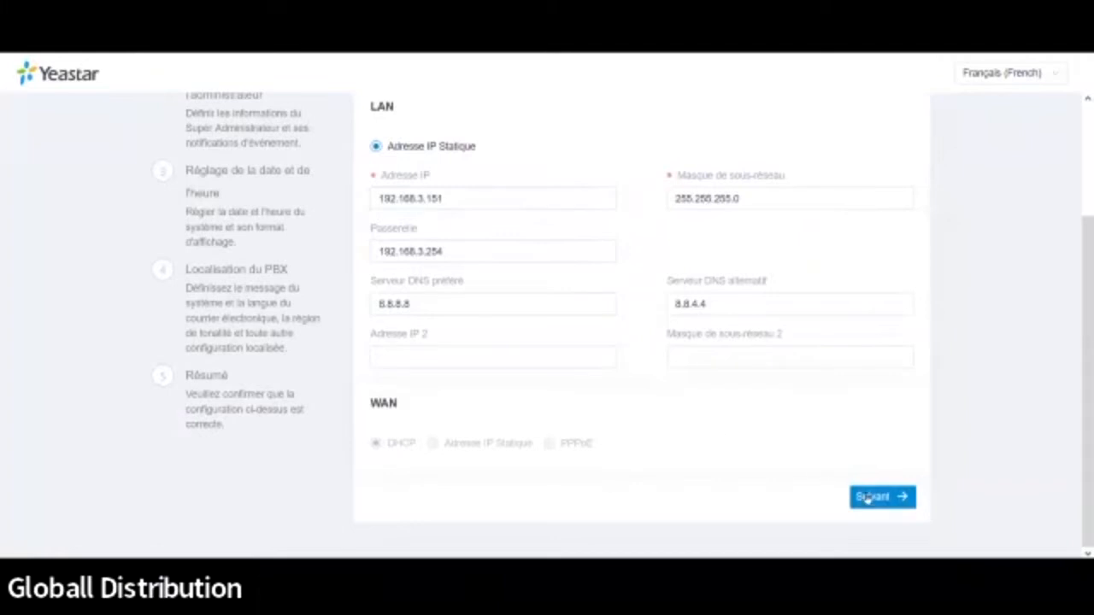
pyautogui.click(881, 497)
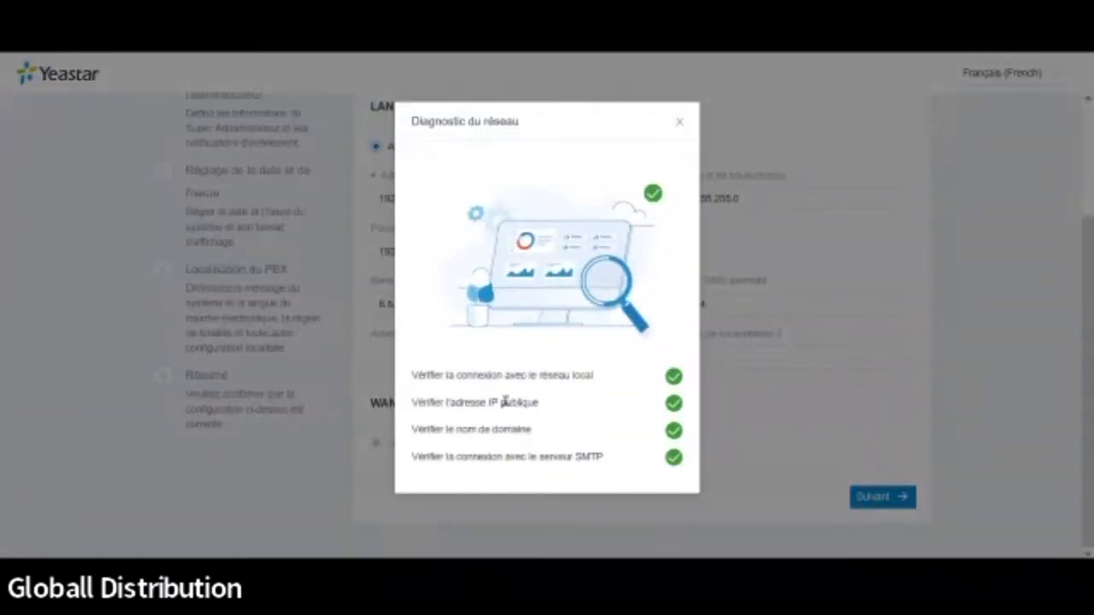
pyautogui.click(680, 121)
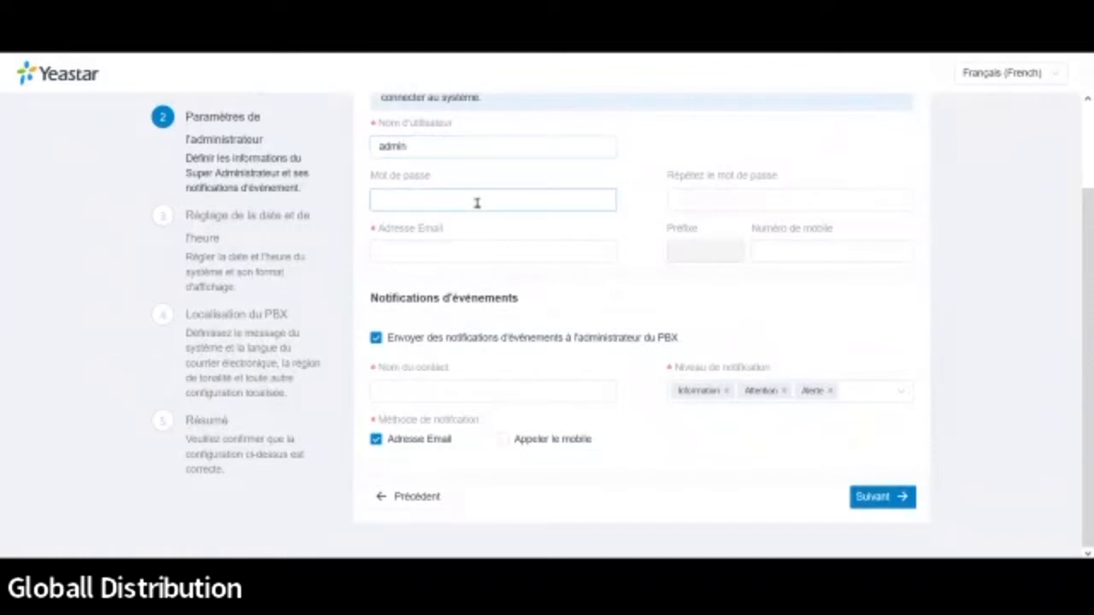
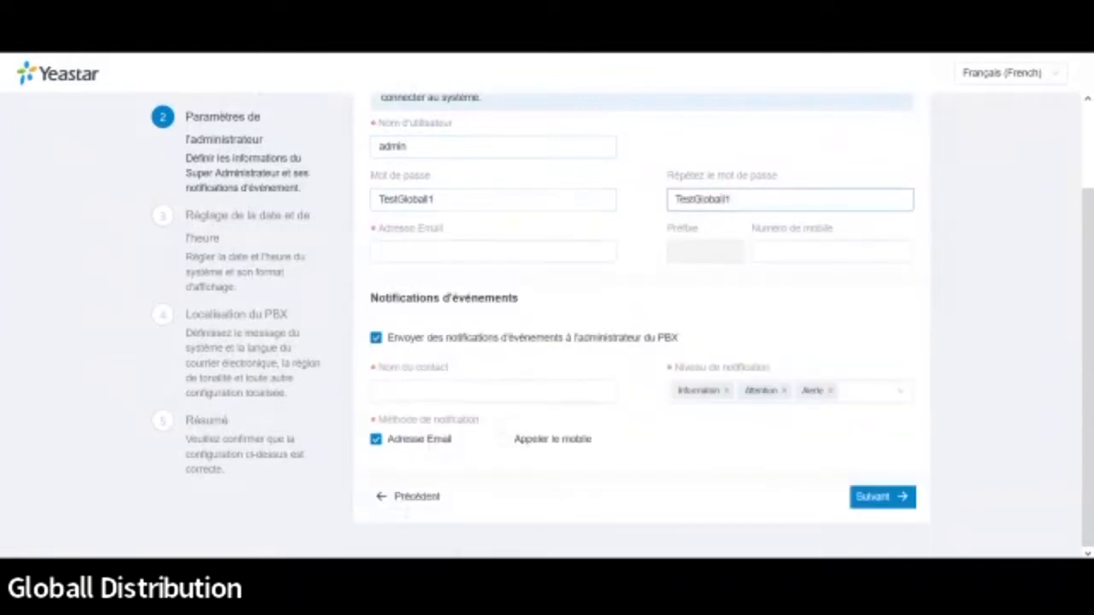
pyautogui.moveTo(672, 183)
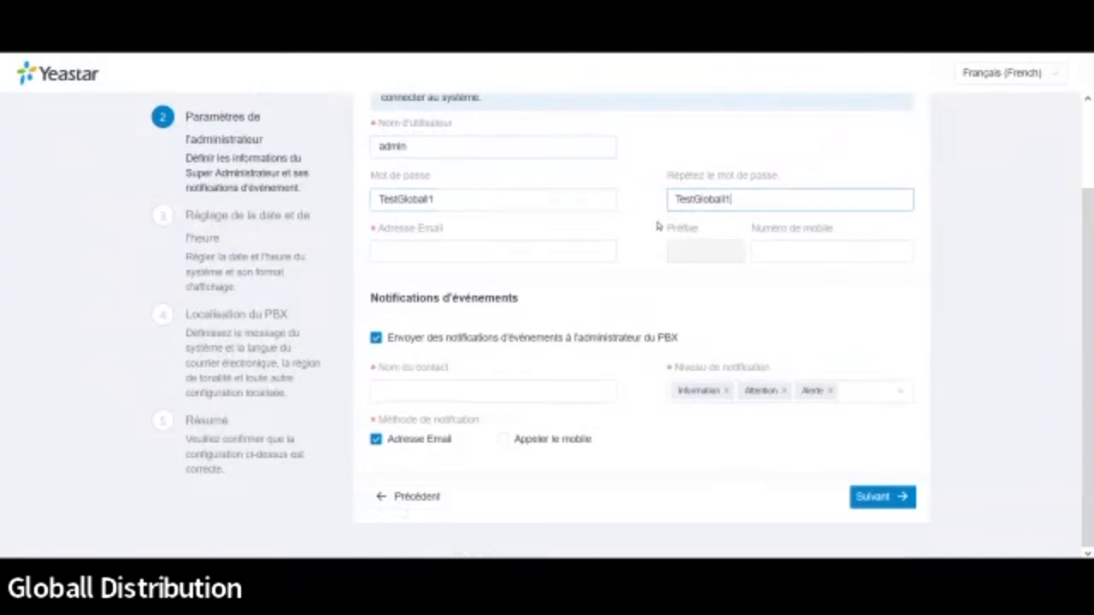
# Step: Enter the administrator's support email address in Adresse Email
pyautogui.click(492, 250)
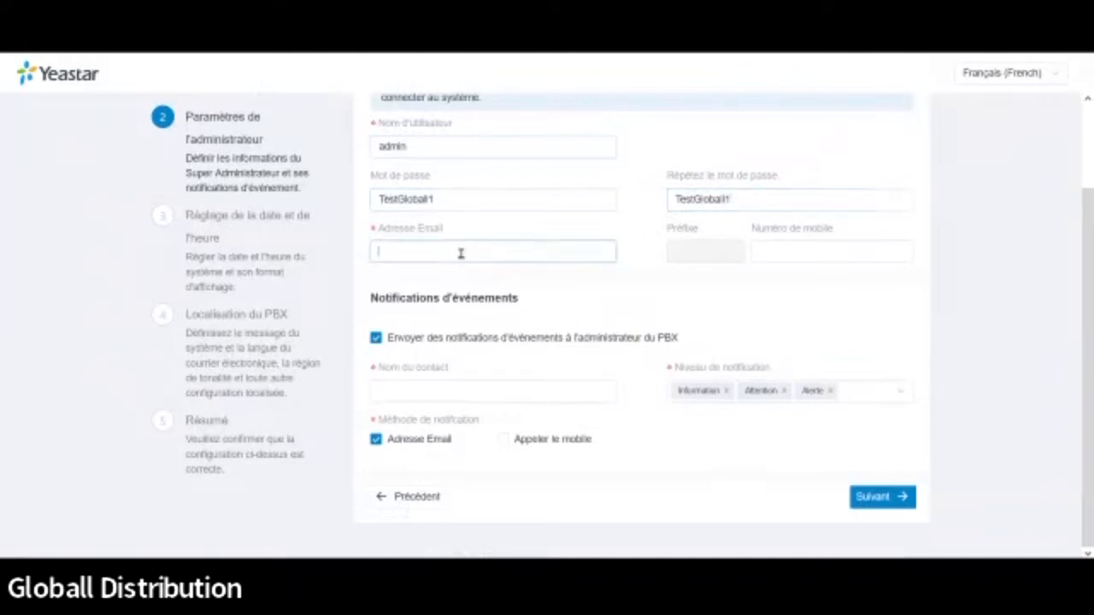
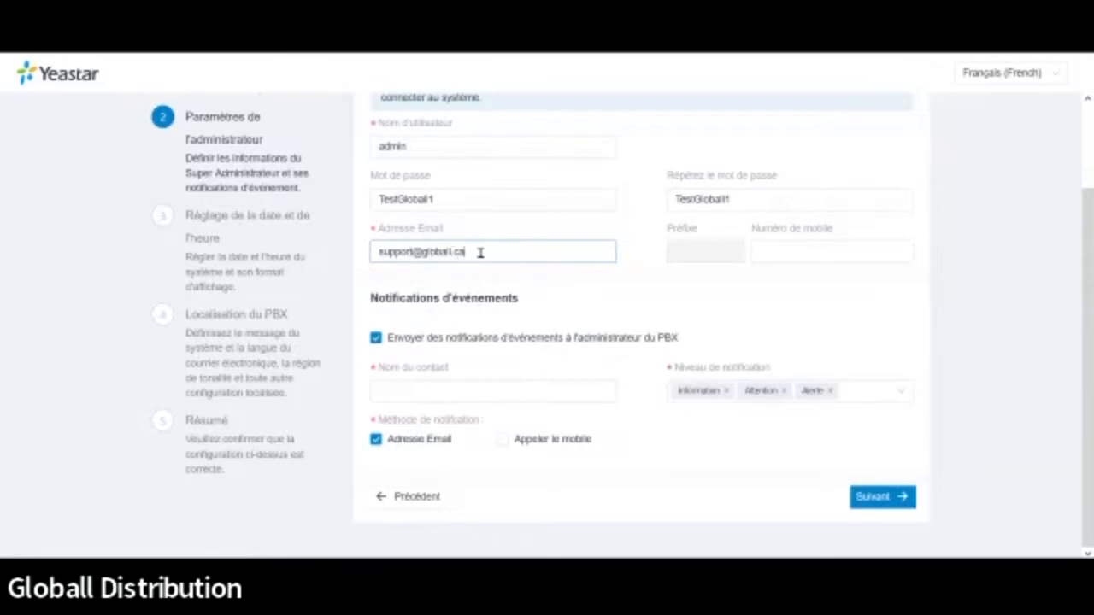
pyautogui.moveTo(491, 276)
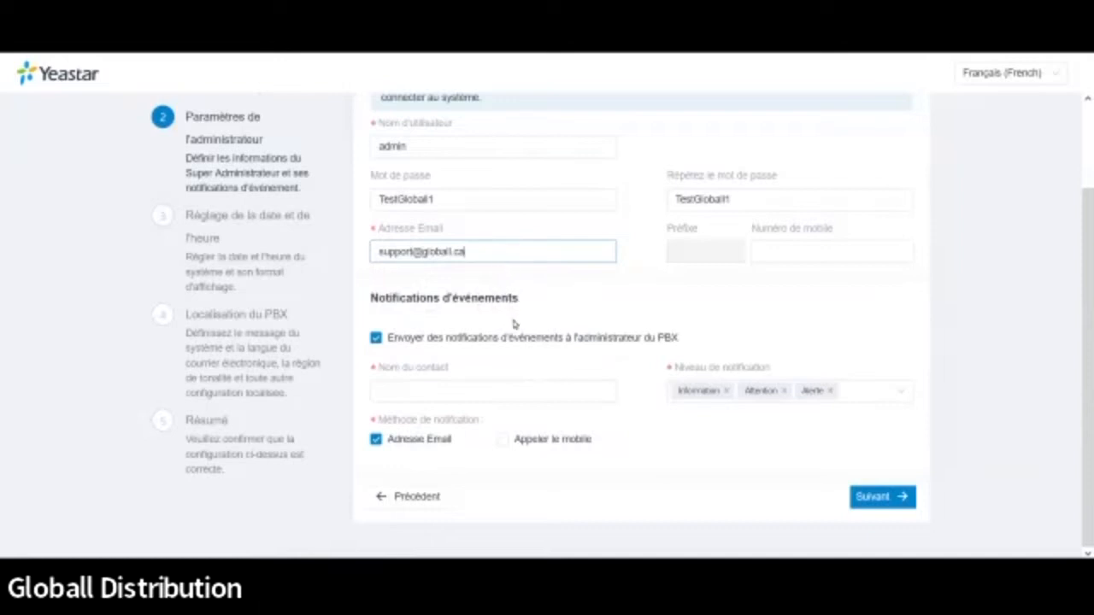
pyautogui.moveTo(444, 355)
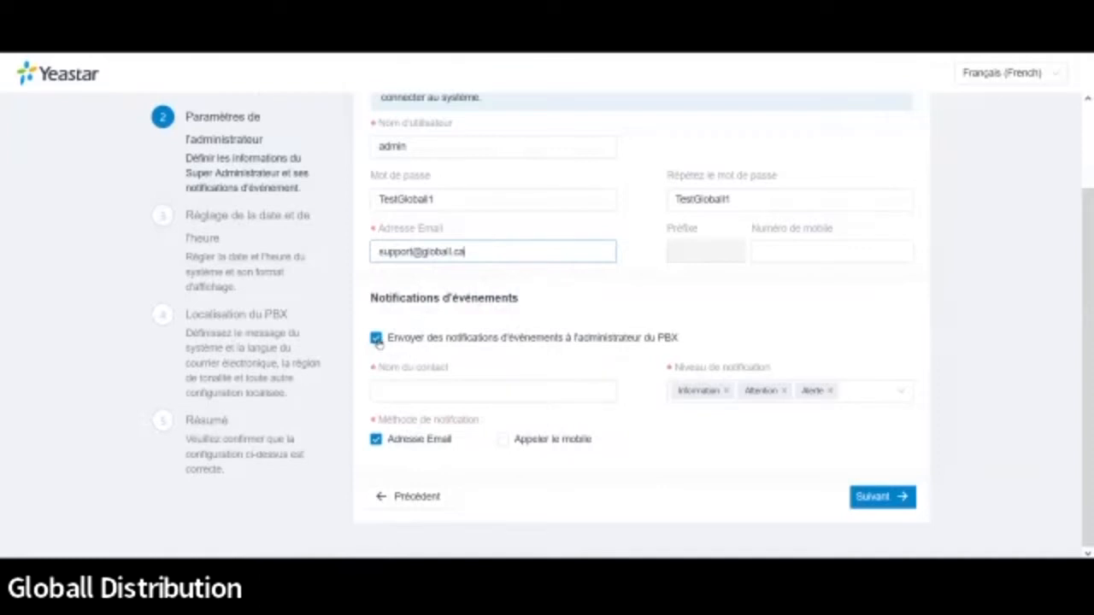
# Step: Uncheck sending event notifications to the PBX administrator
pyautogui.click(376, 337)
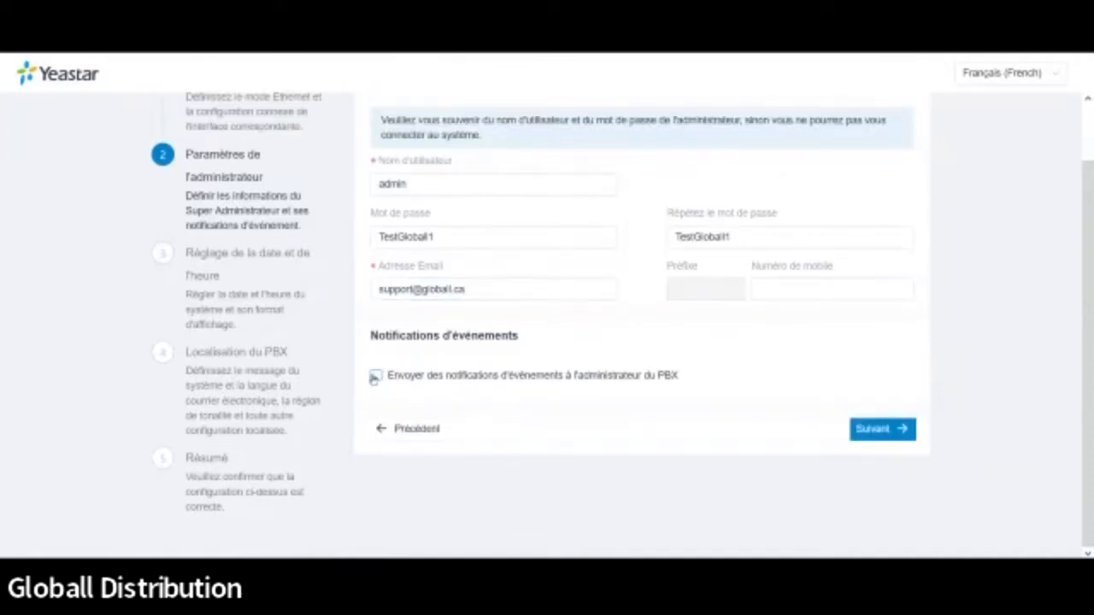
pyautogui.click(375, 375)
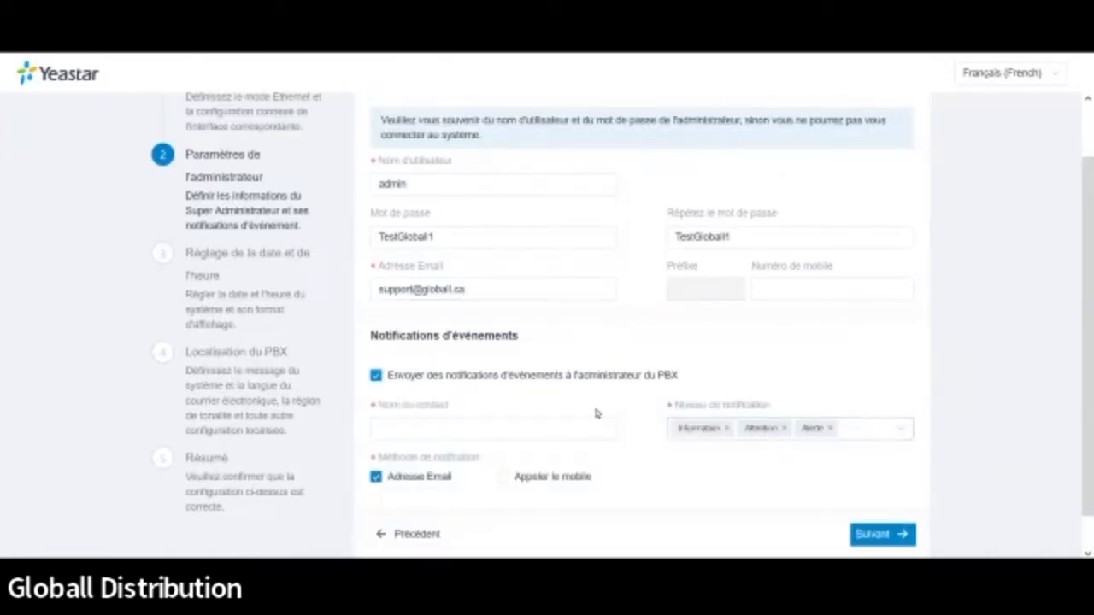
pyautogui.scroll(-3)
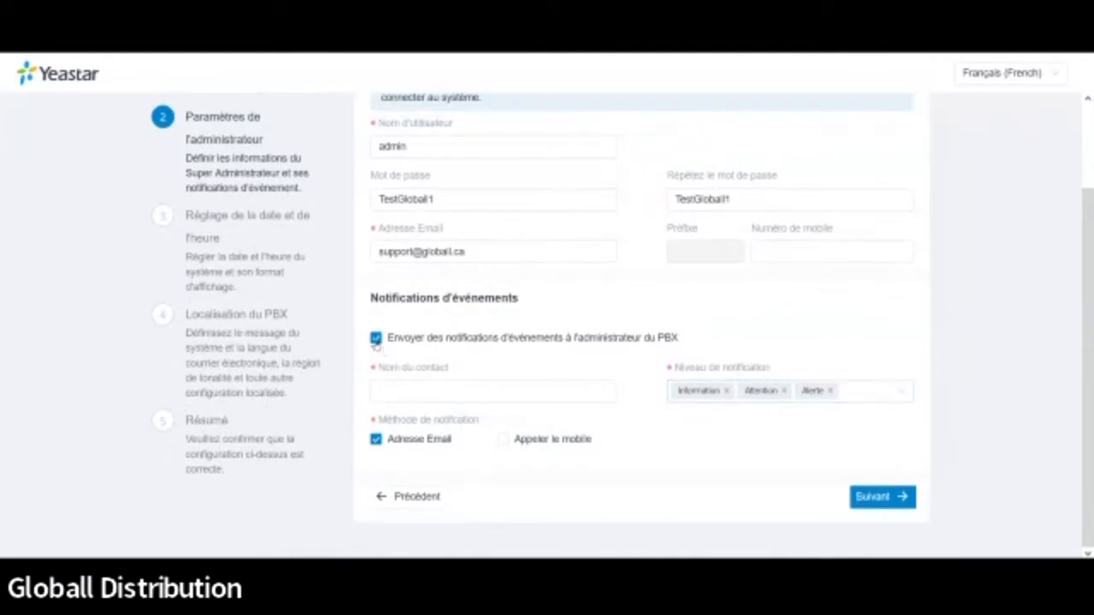
pyautogui.click(376, 337)
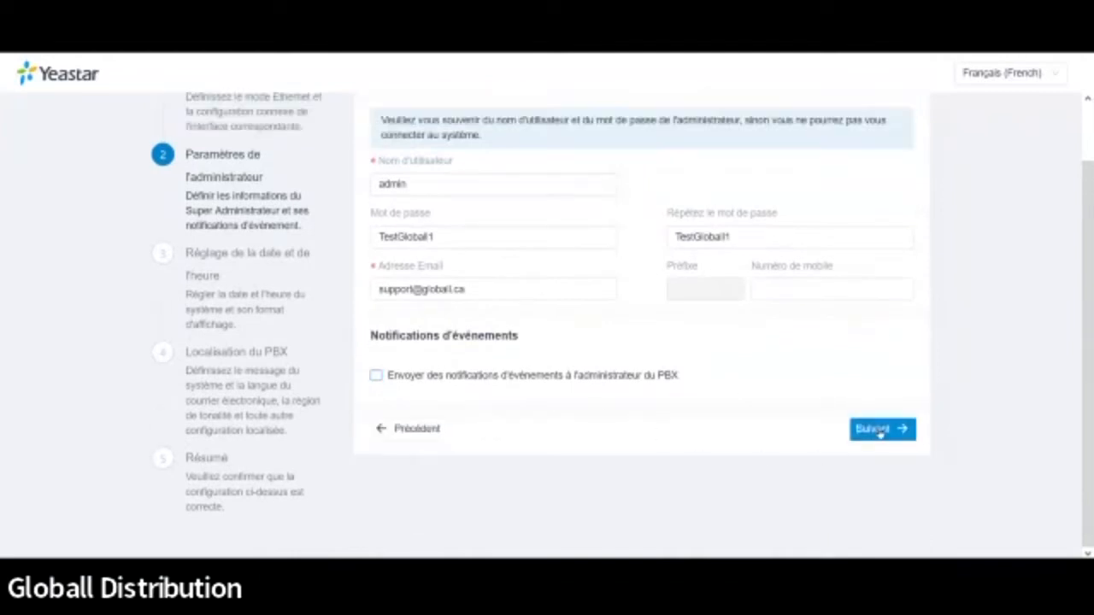
# Step: Set the time zone to Canada Montreal, Ottawa, Quebec
pyautogui.click(881, 428)
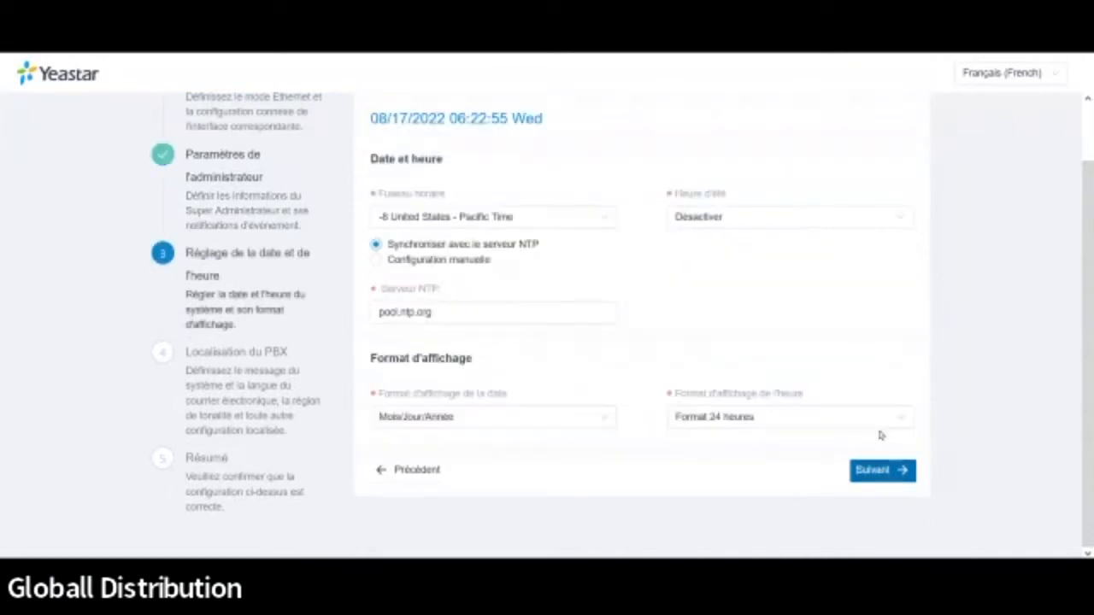
pyautogui.click(494, 216)
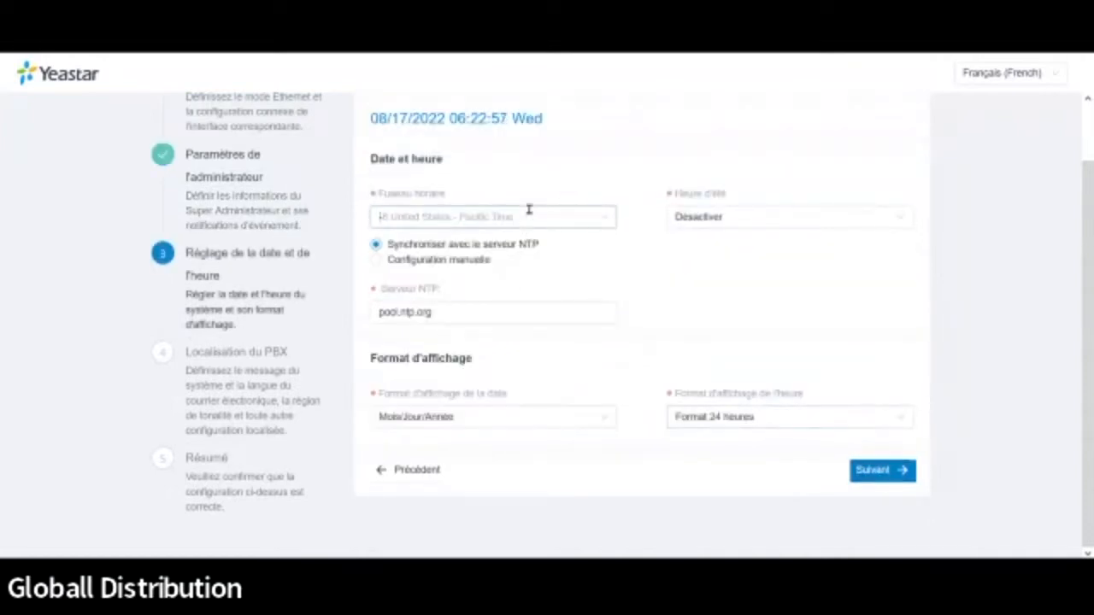
pyautogui.click(492, 217)
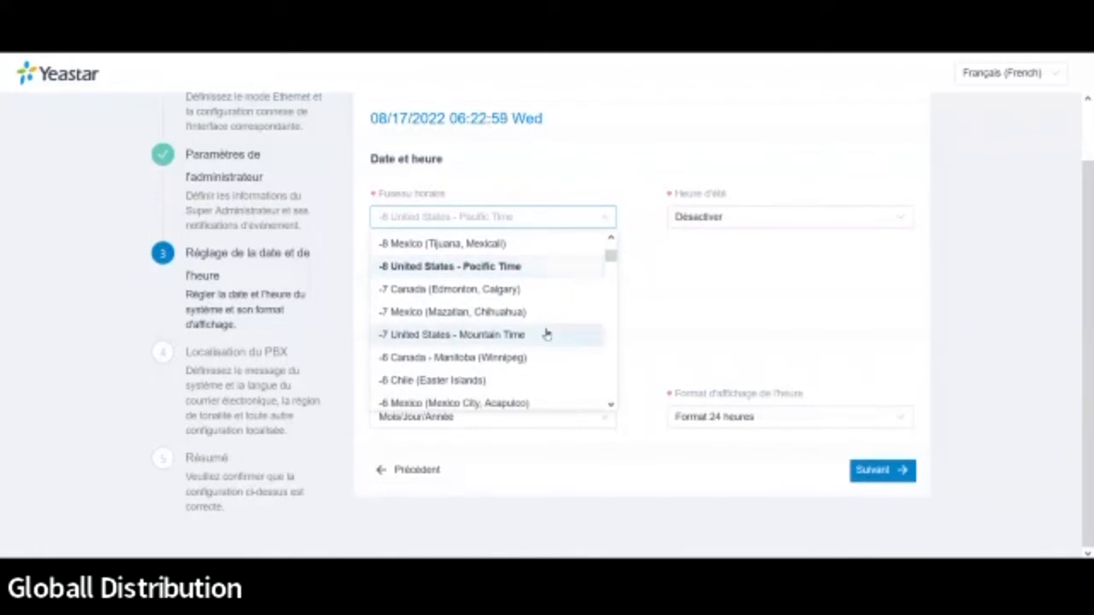
pyautogui.scroll(-3)
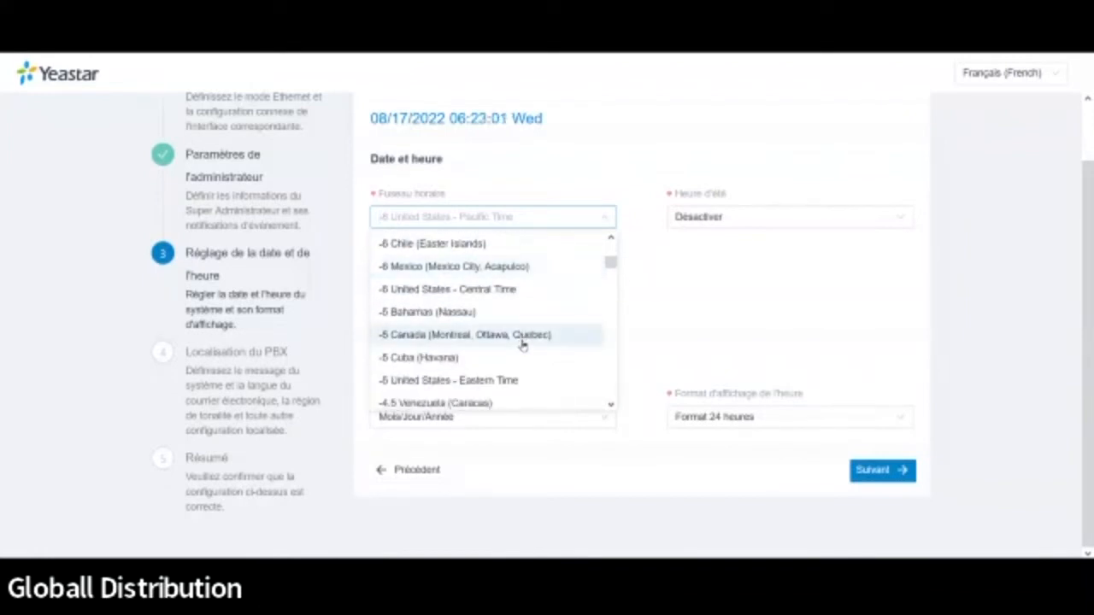
pyautogui.click(465, 334)
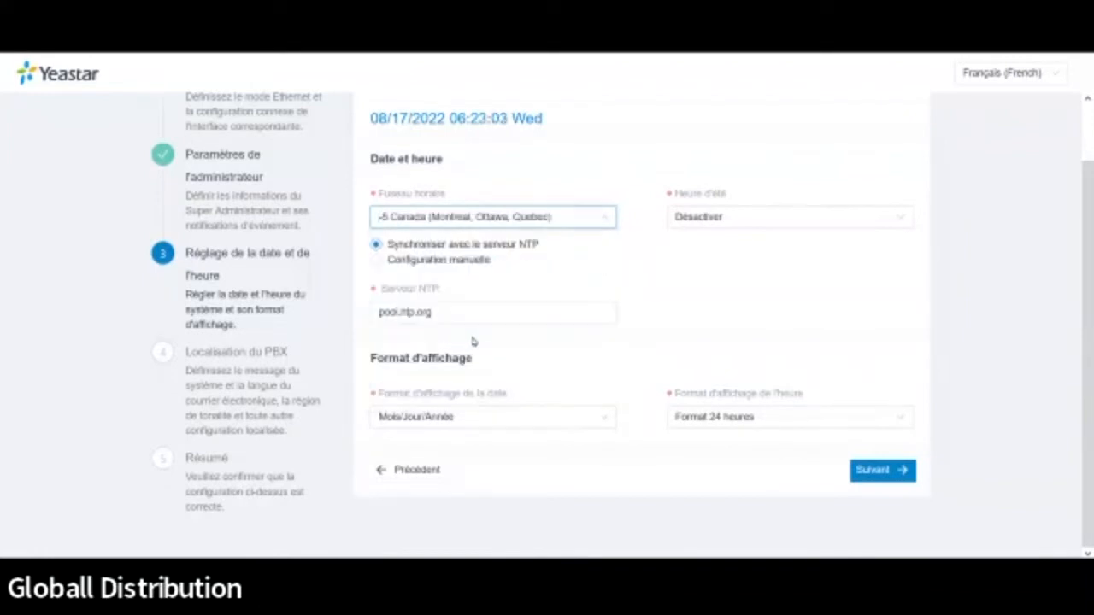
# Step: Set daylight saving to automatic and dates to day/month/year, then continue
pyautogui.click(788, 216)
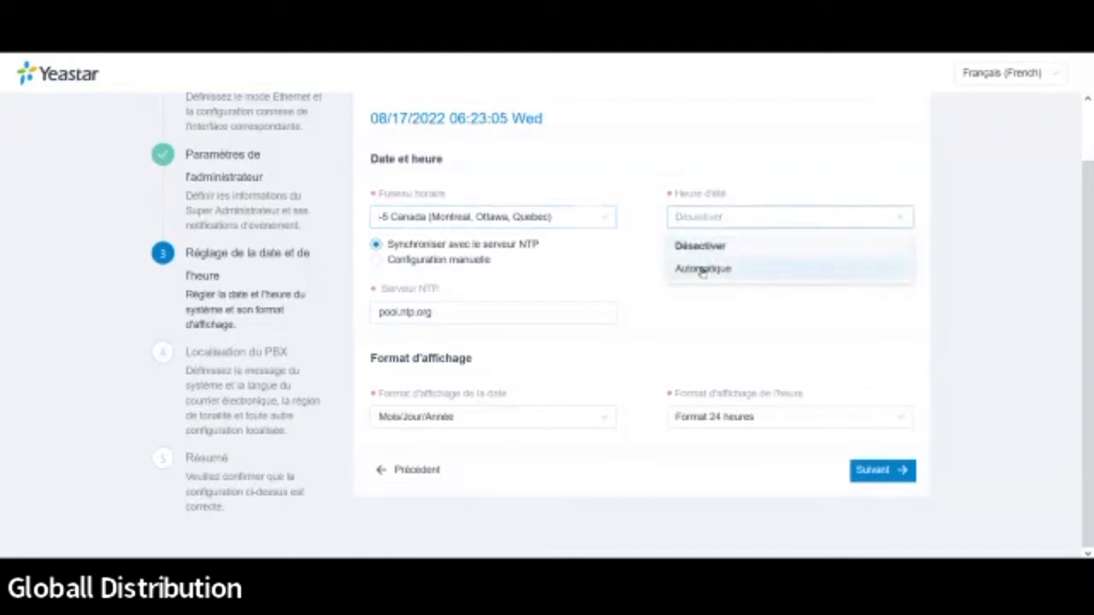
pyautogui.click(702, 268)
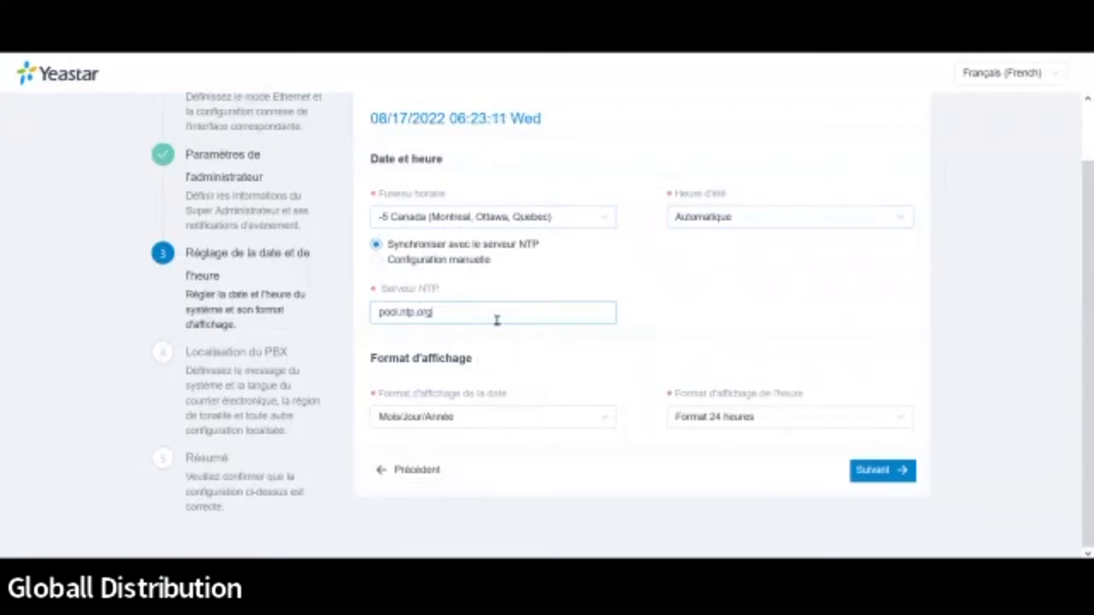
pyautogui.click(493, 417)
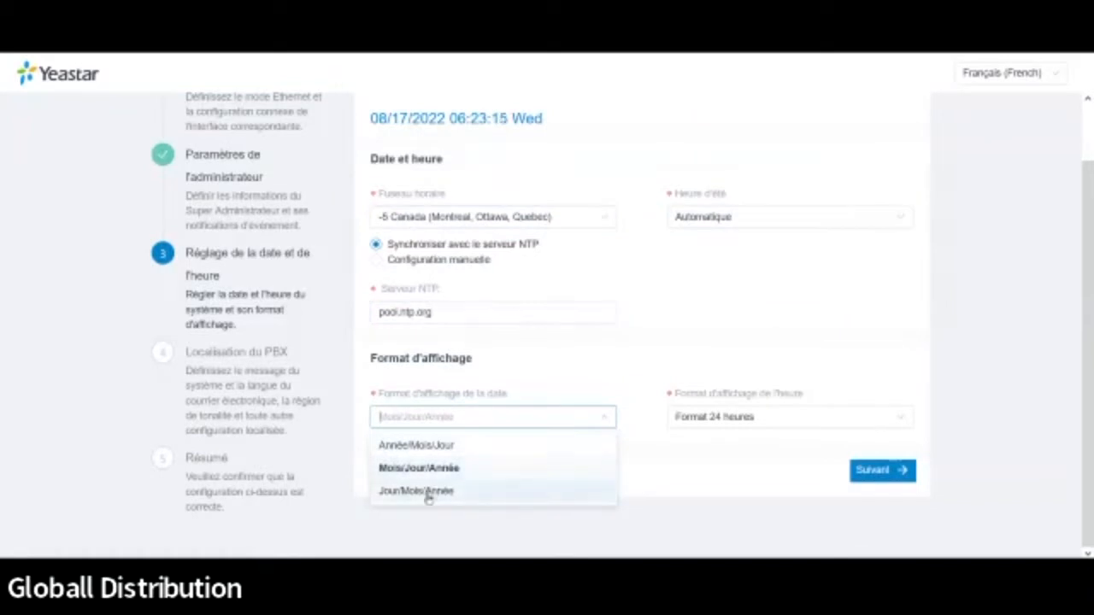
pyautogui.click(416, 490)
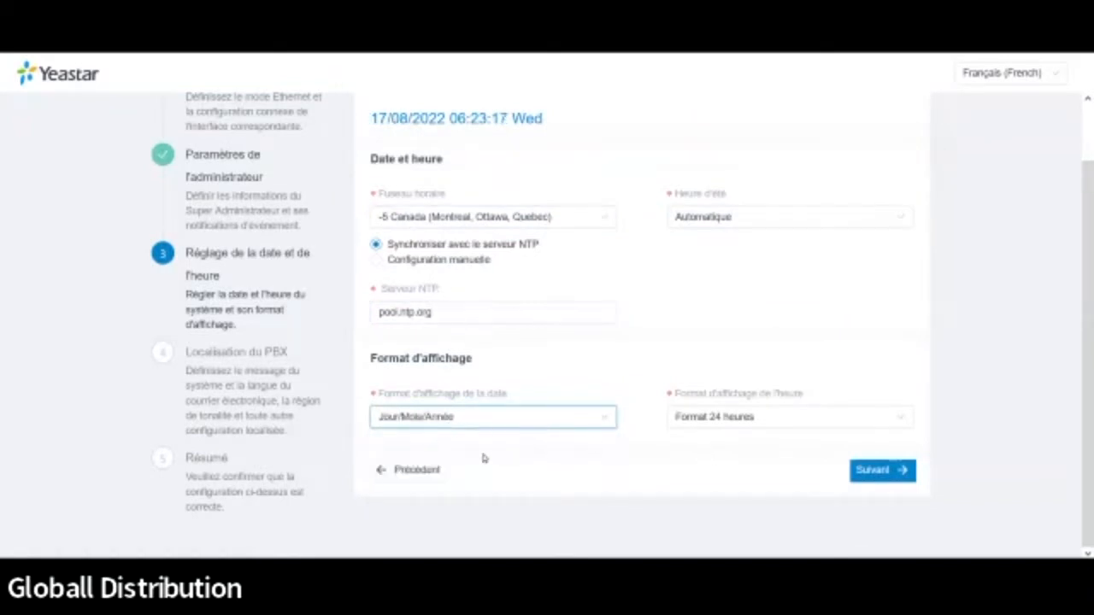
pyautogui.moveTo(842, 470)
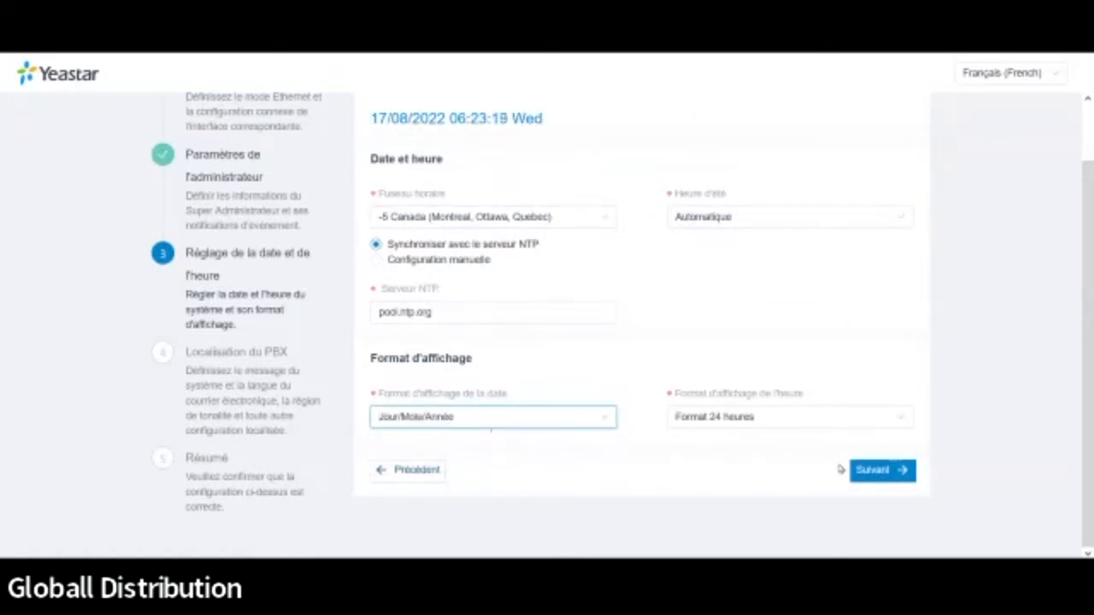
pyautogui.click(882, 470)
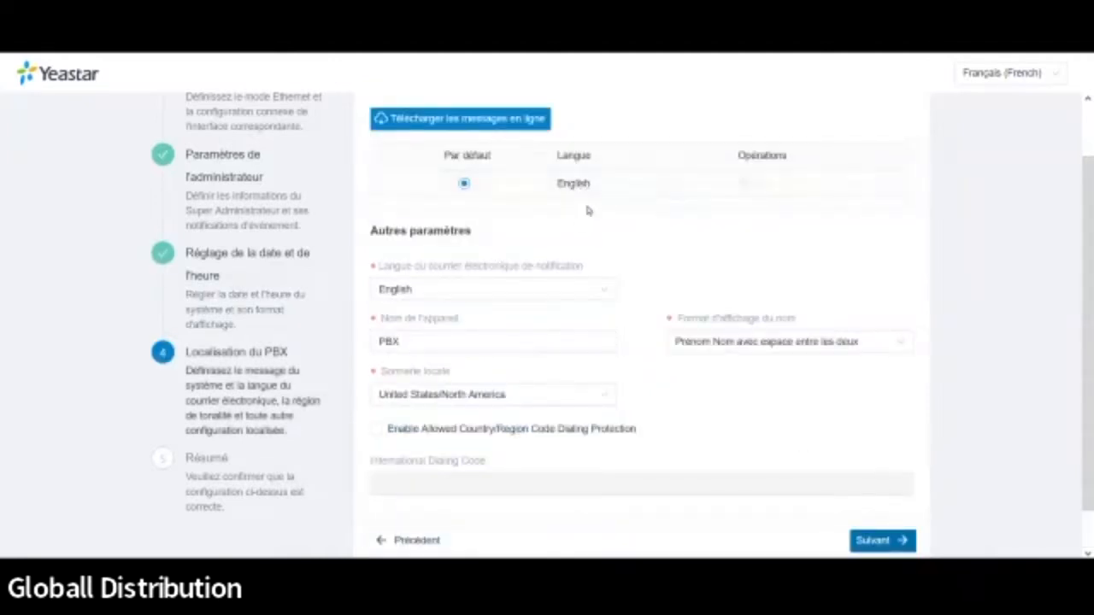
# Step: Download the Française (French) prompt package from the online prompt languages list
pyautogui.click(460, 118)
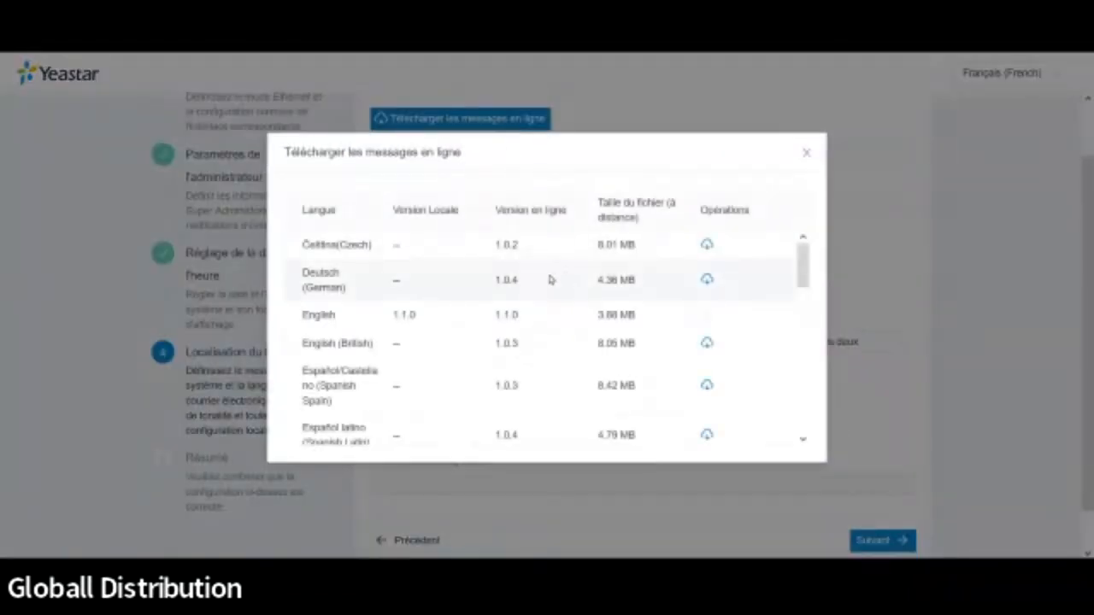
pyautogui.scroll(-3)
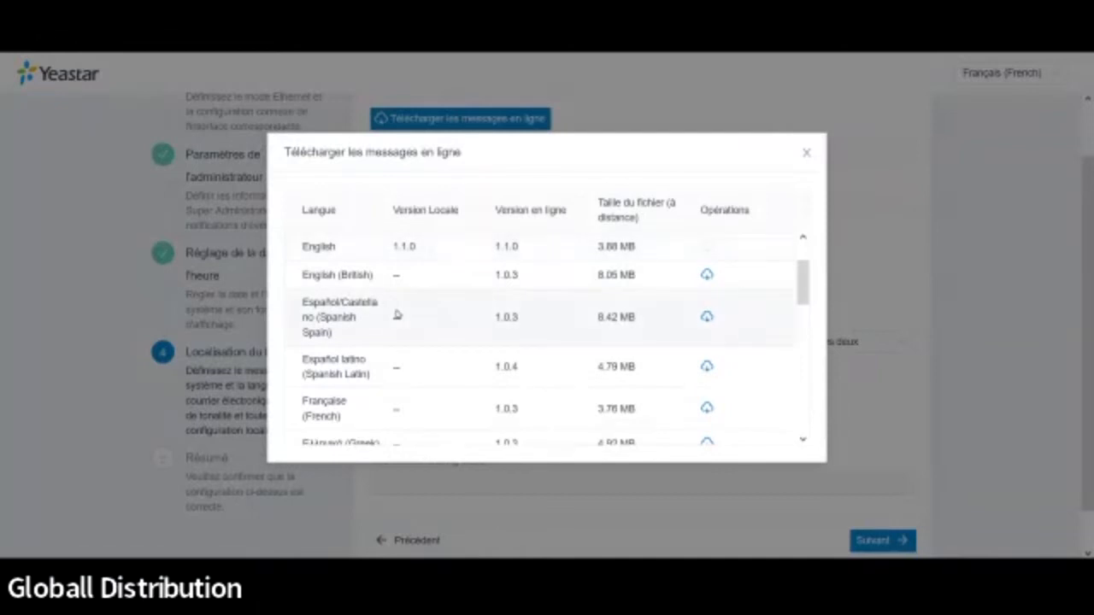
pyautogui.scroll(-3)
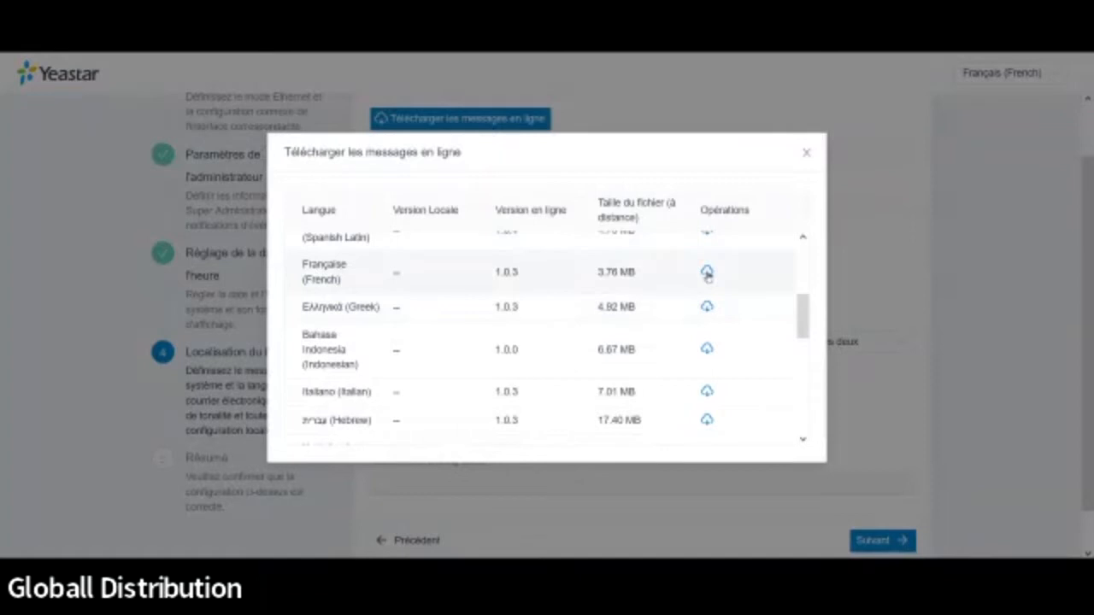
pyautogui.click(707, 272)
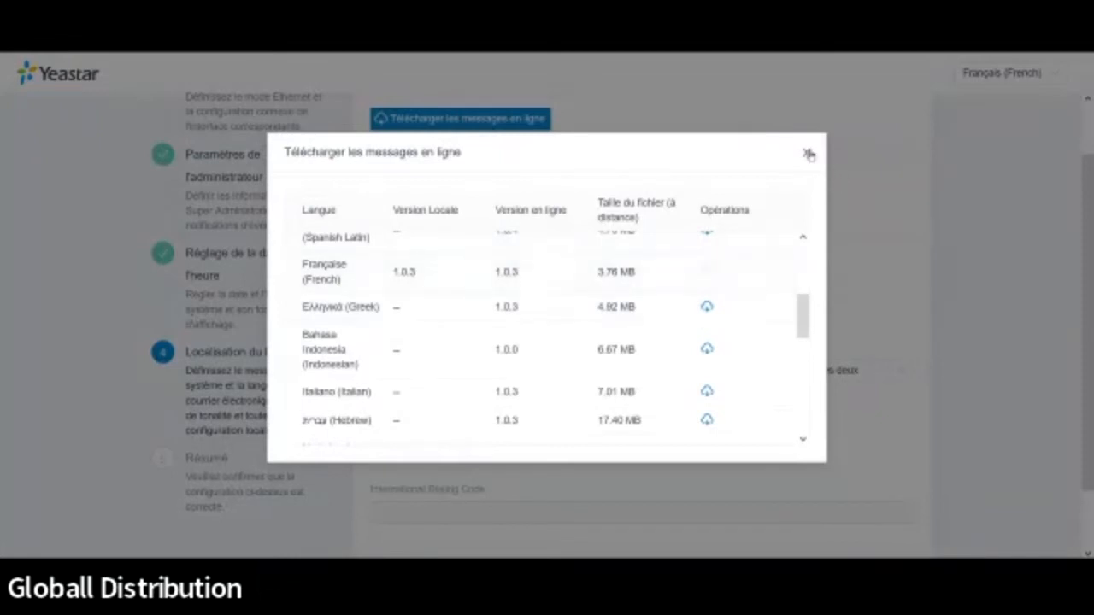
pyautogui.click(808, 154)
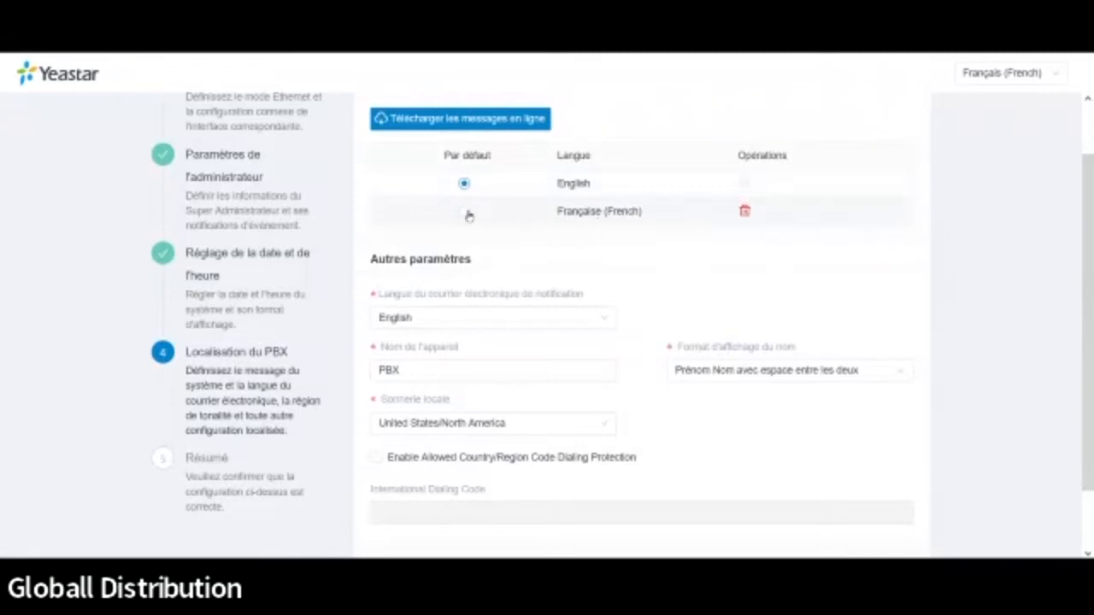
# Step: Make French the default prompt, keep English for emails, and rename the device PBX_Test
pyautogui.click(464, 211)
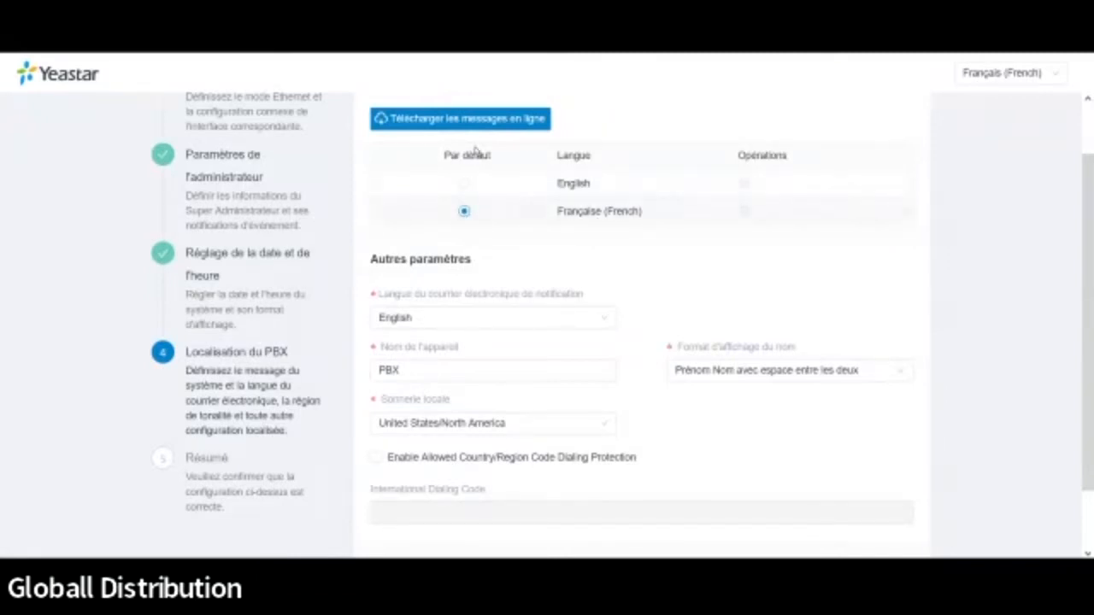
pyautogui.moveTo(624, 216)
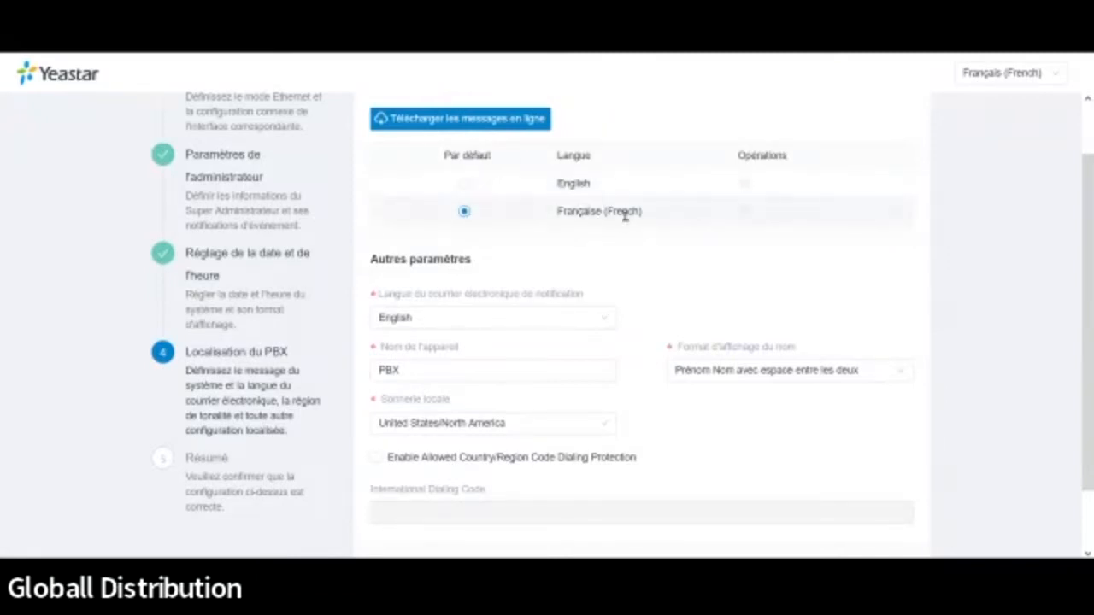
pyautogui.scroll(-3)
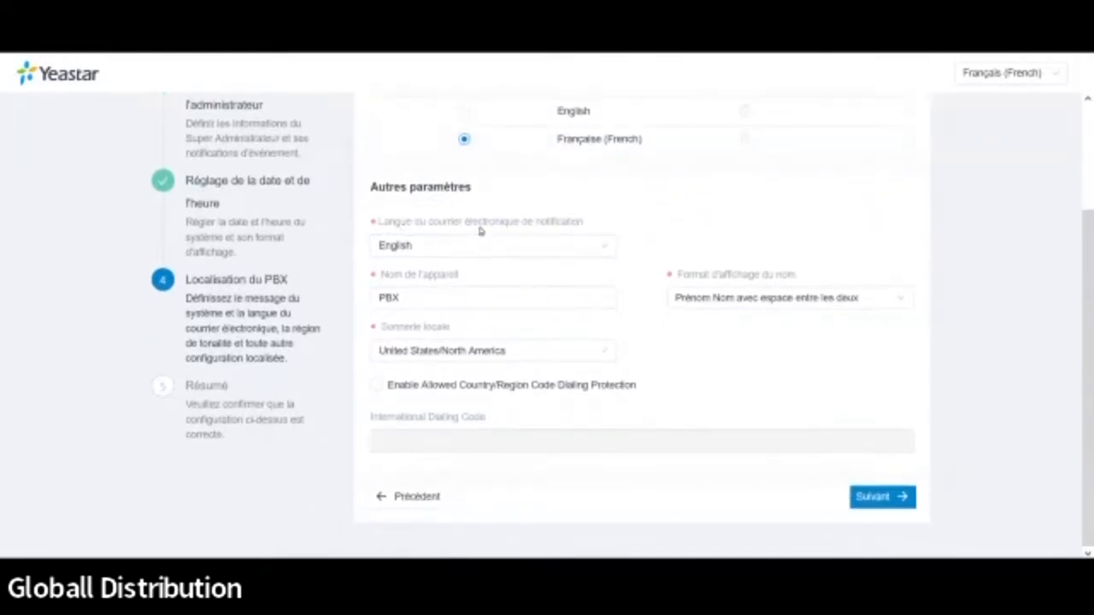
pyautogui.click(491, 246)
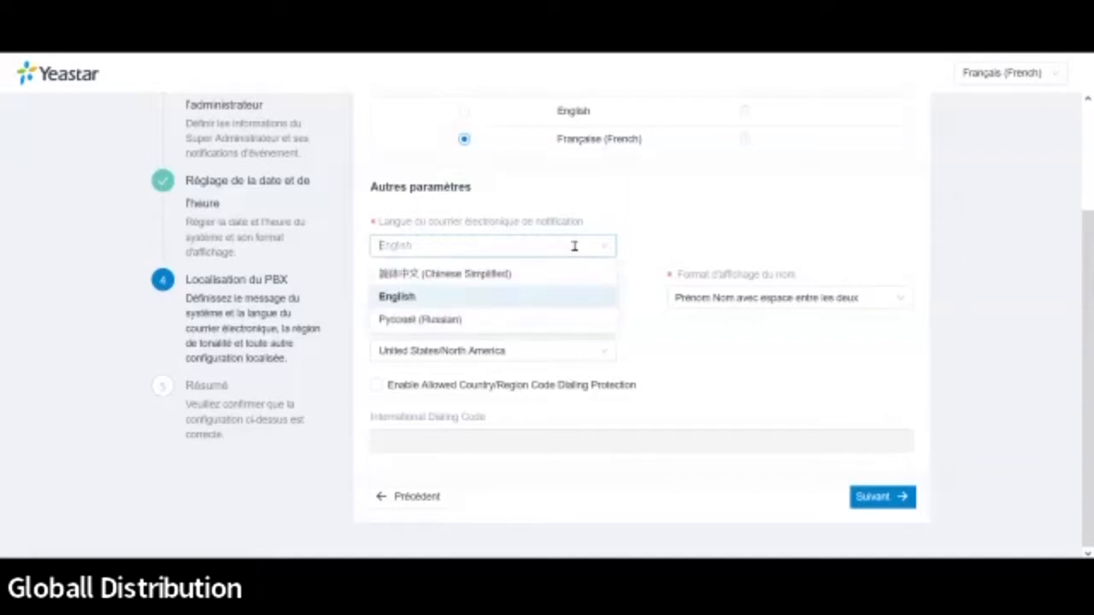
pyautogui.moveTo(517, 283)
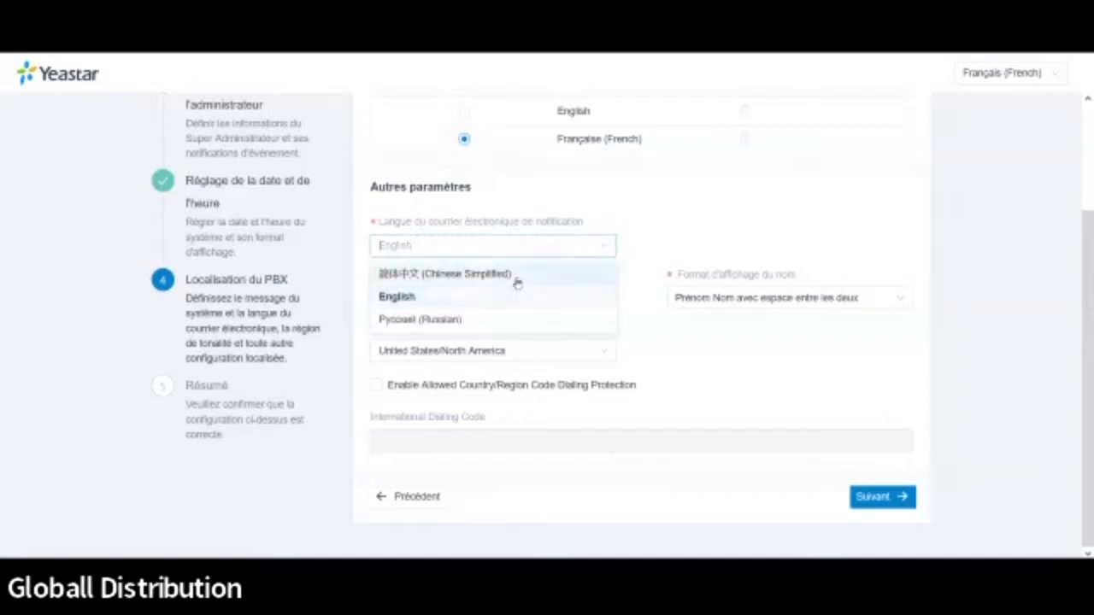
pyautogui.moveTo(464, 303)
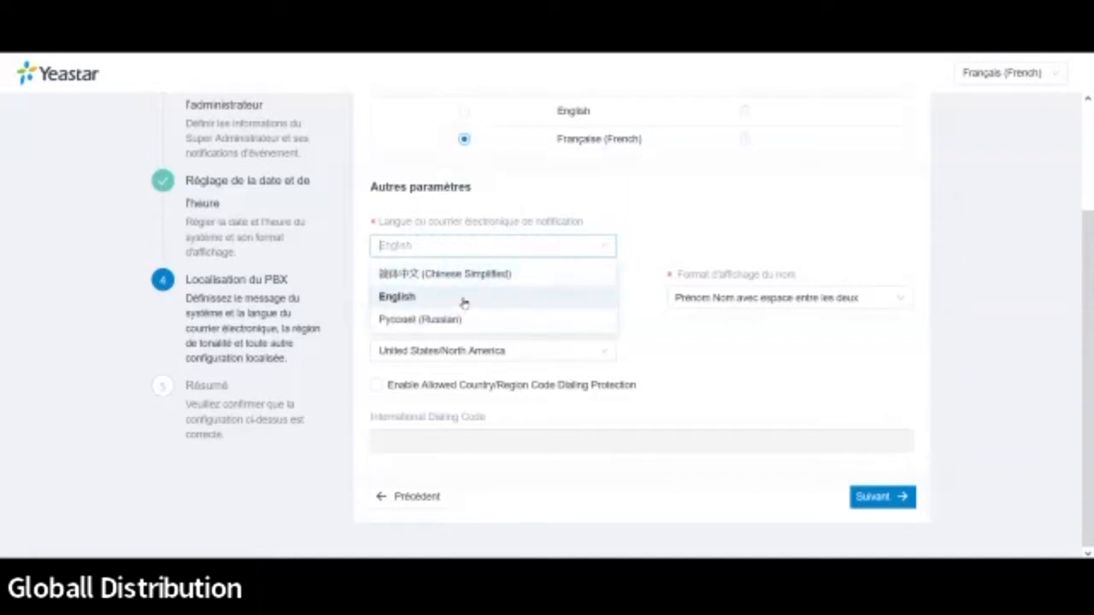
pyautogui.click(396, 297)
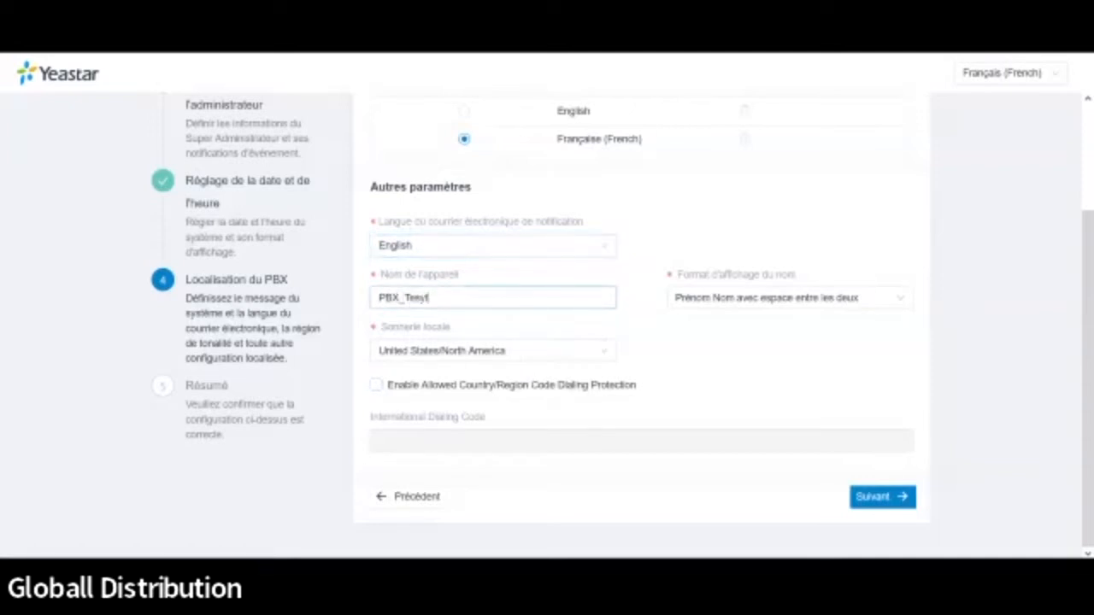
pyautogui.press('BackSpace')
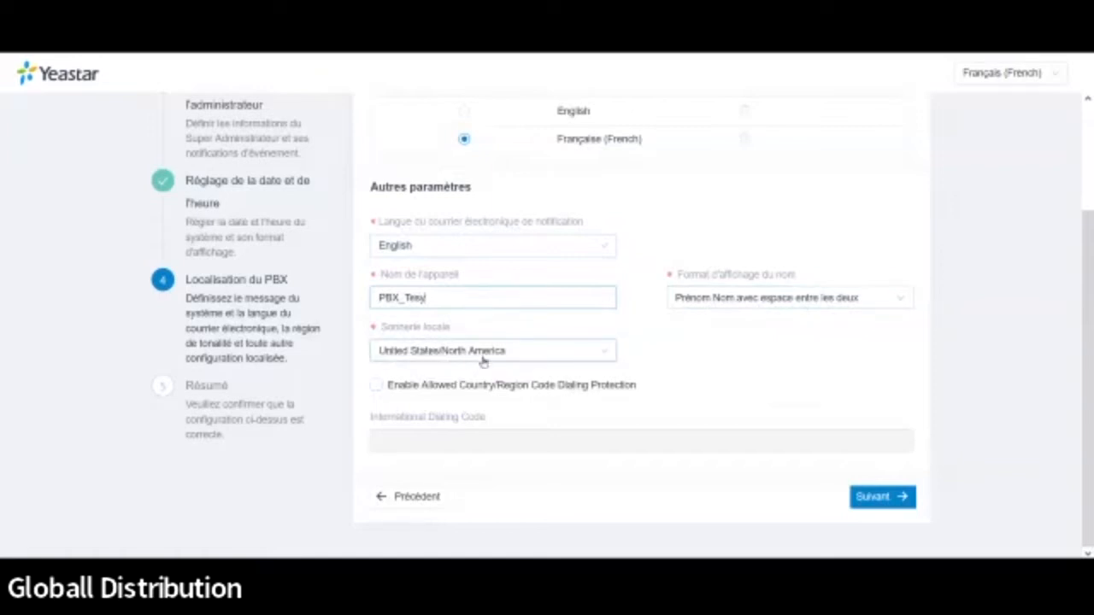
pyautogui.moveTo(675, 416)
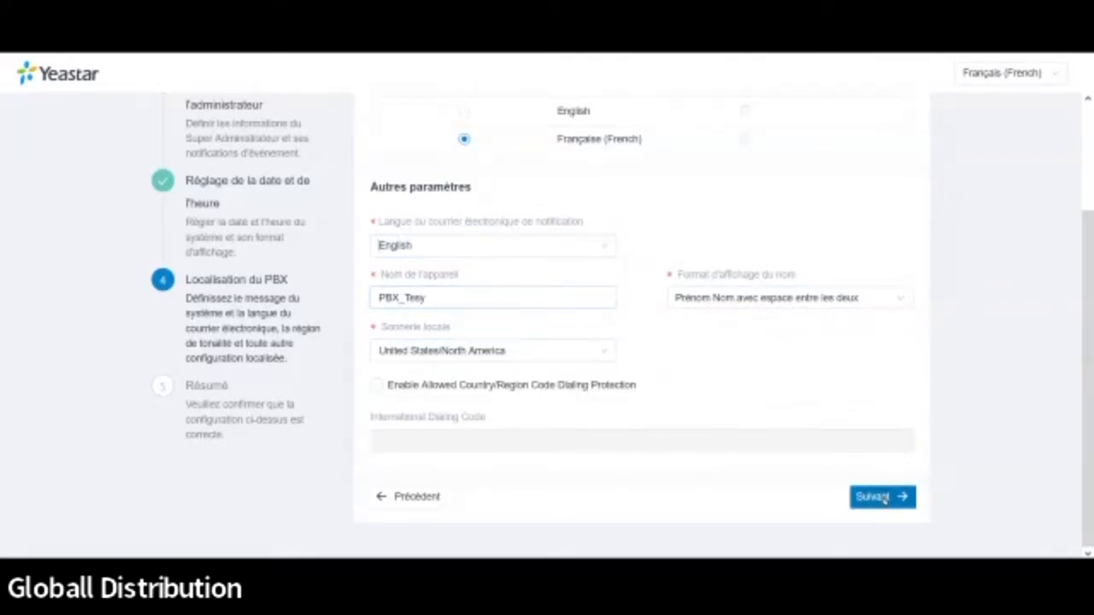
# Step: Review the configuration summary and confirm restarting the PBX
pyautogui.click(881, 497)
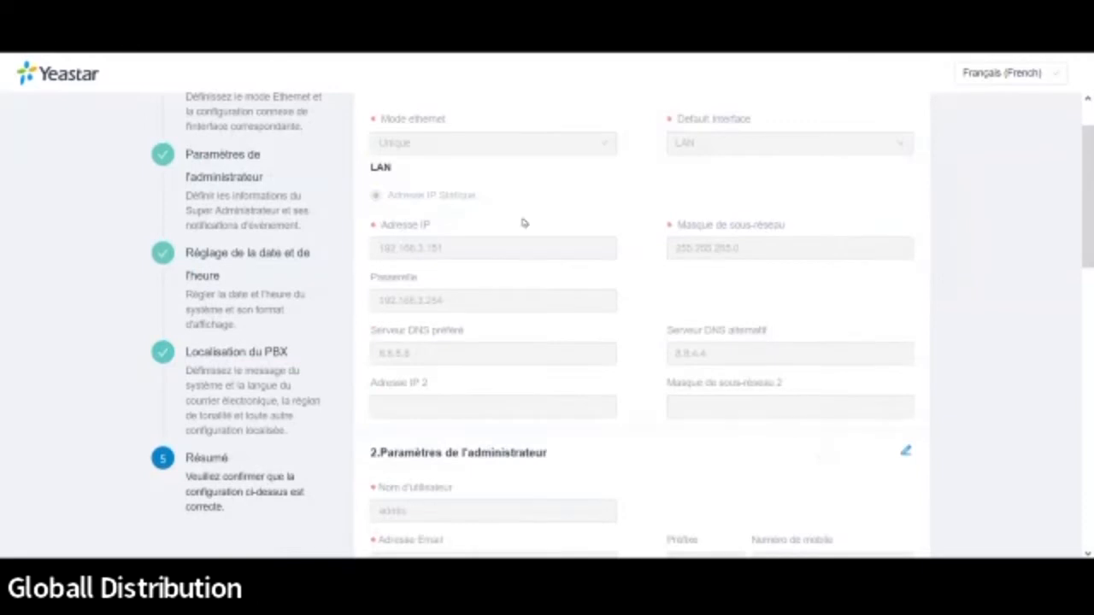
pyautogui.scroll(-3)
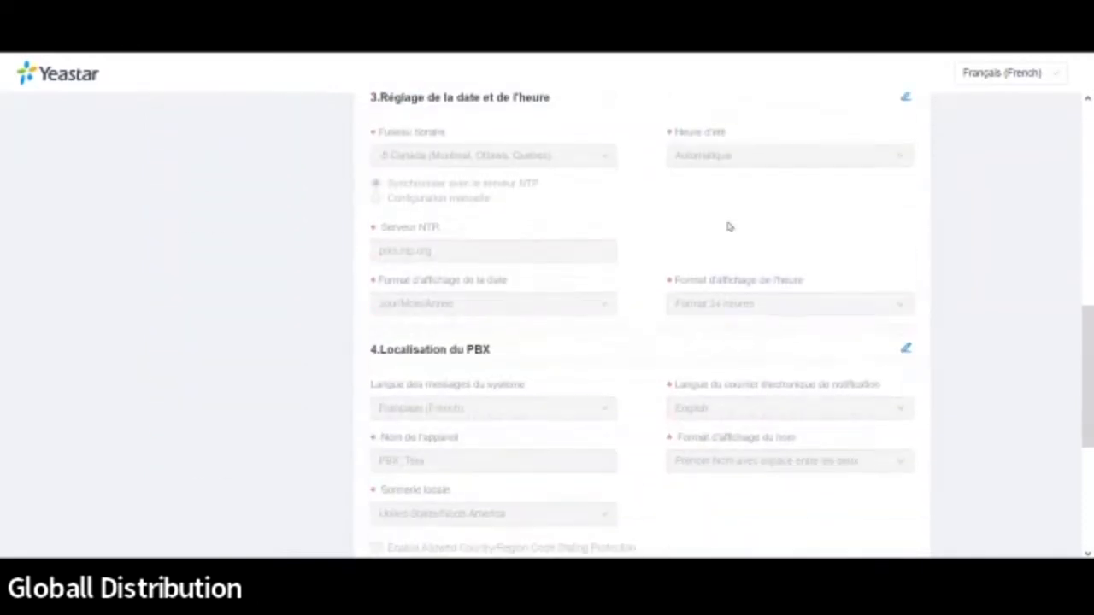
pyautogui.scroll(-3)
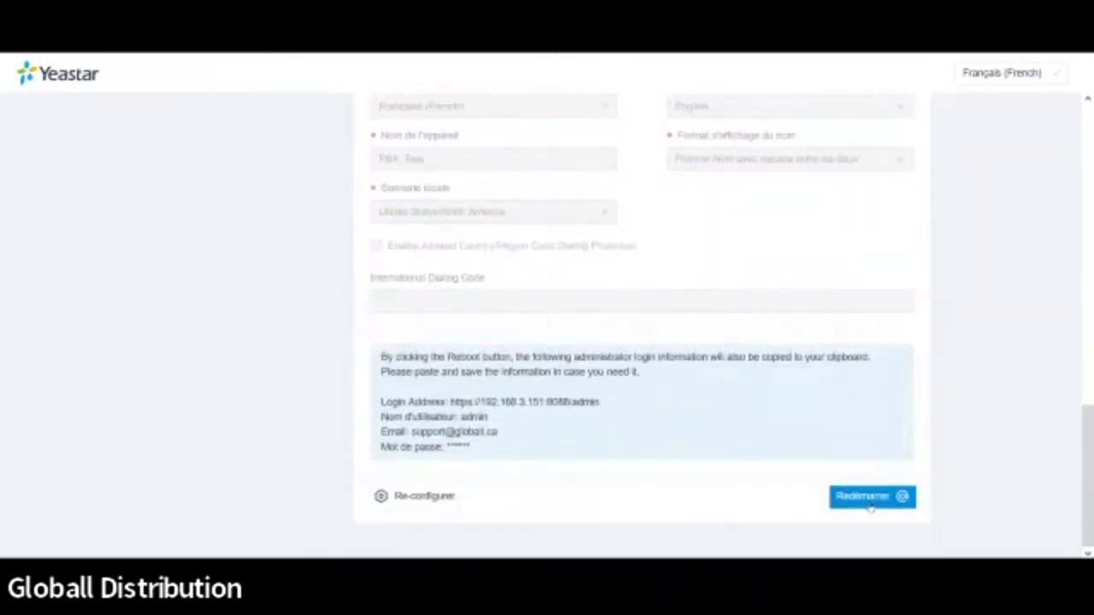
pyautogui.click(872, 496)
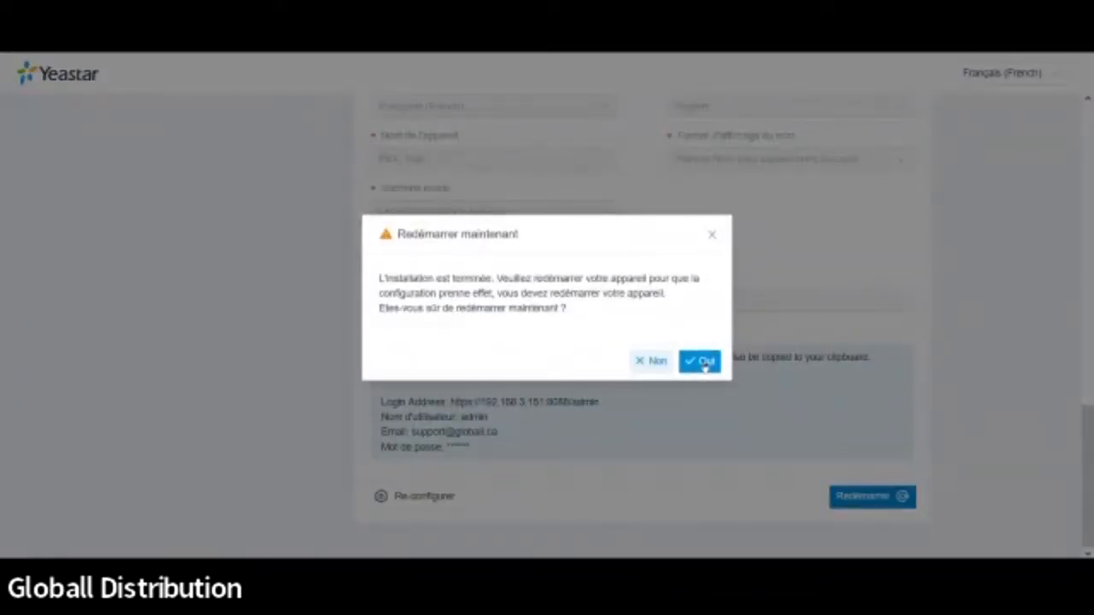
pyautogui.click(700, 360)
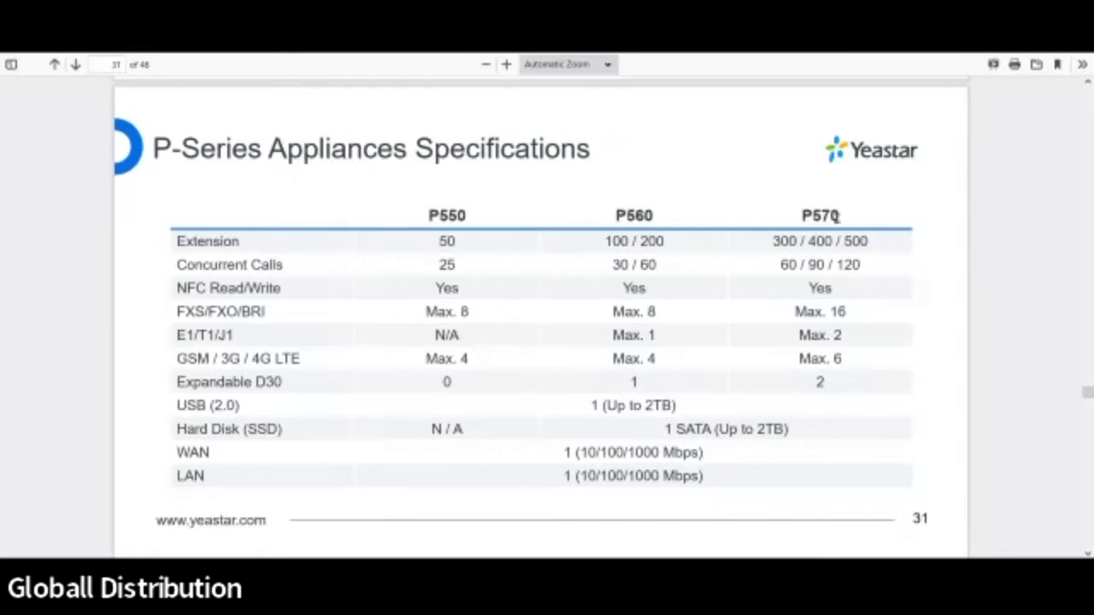
pyautogui.moveTo(469, 265)
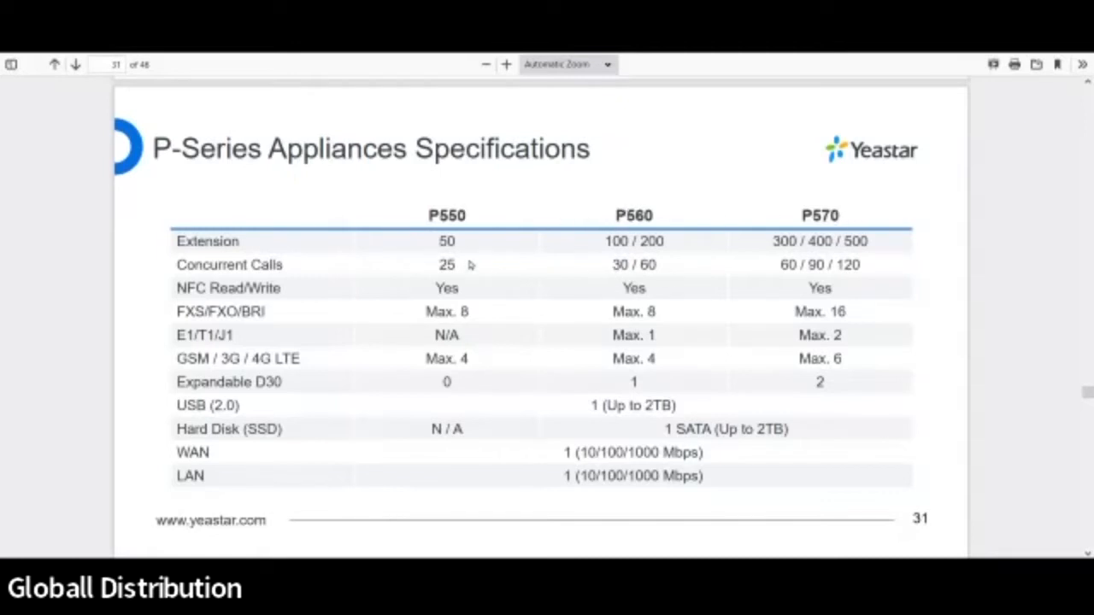
pyautogui.moveTo(447, 253)
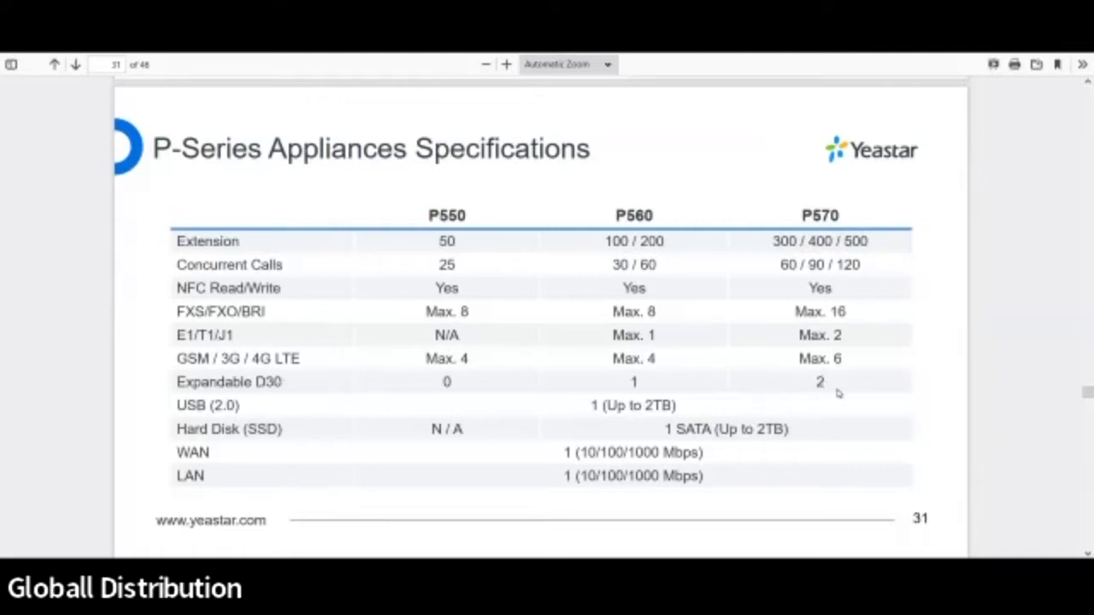
pyautogui.moveTo(834, 317)
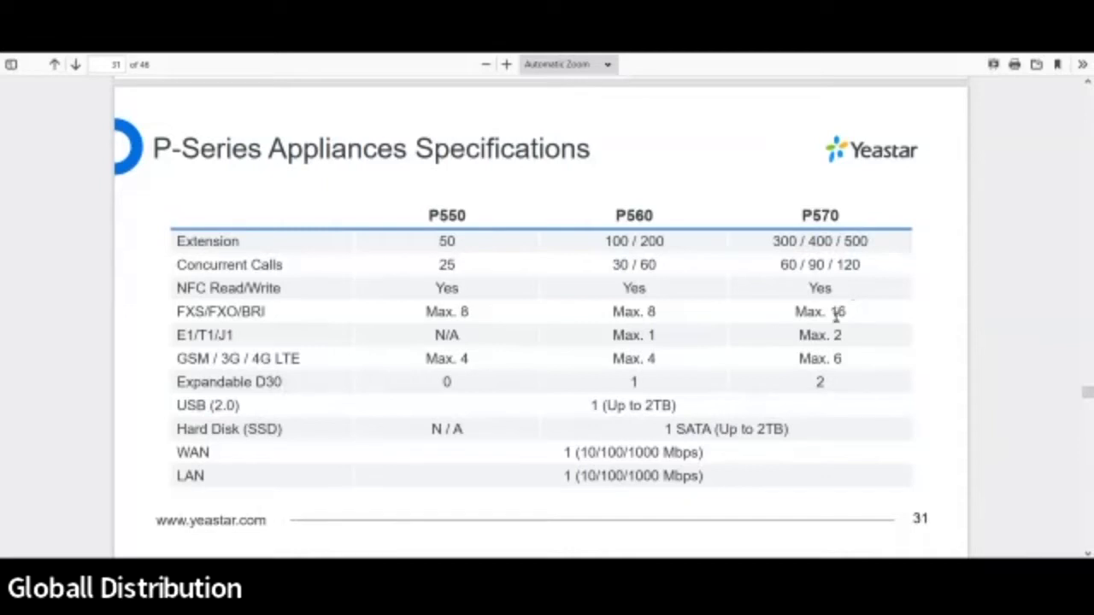
pyautogui.moveTo(821, 367)
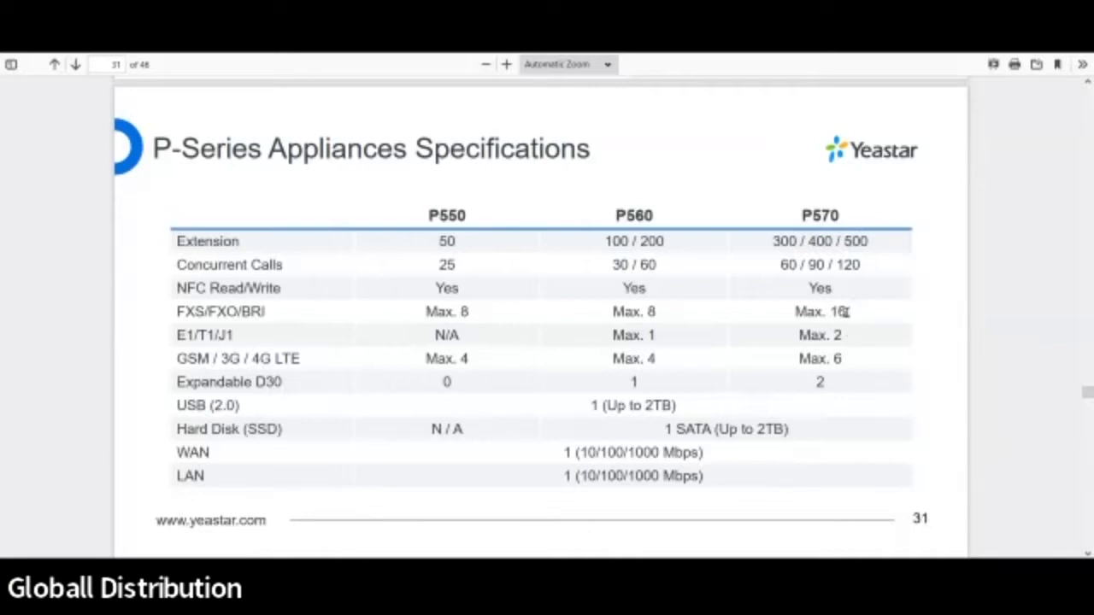
# Step: Scroll past the P-Series specifications slide to the Software Edition slide
pyautogui.scroll(-3)
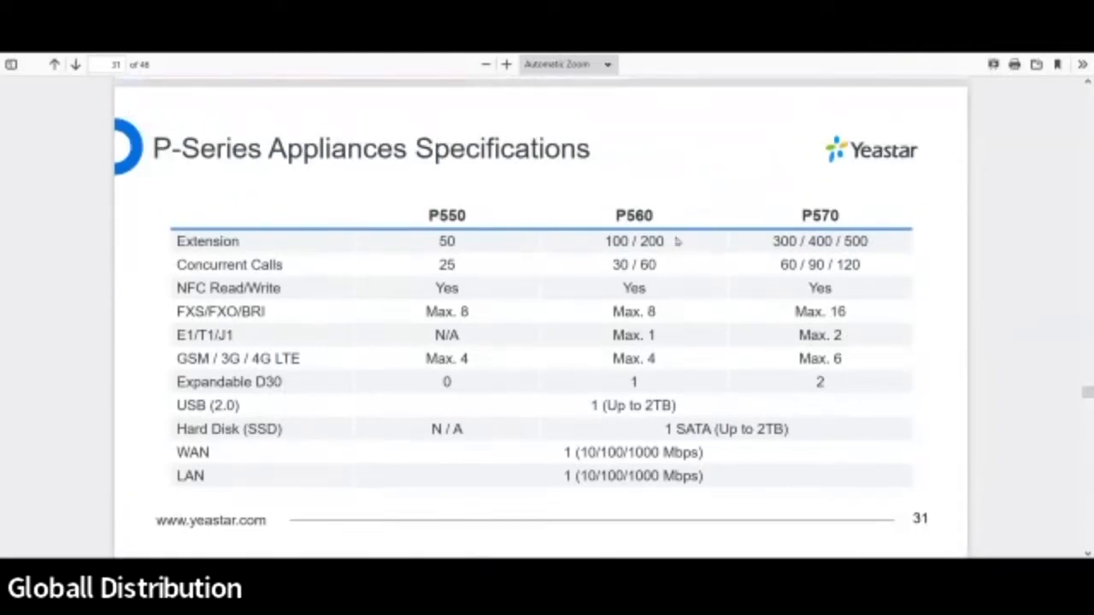
pyautogui.moveTo(903, 450)
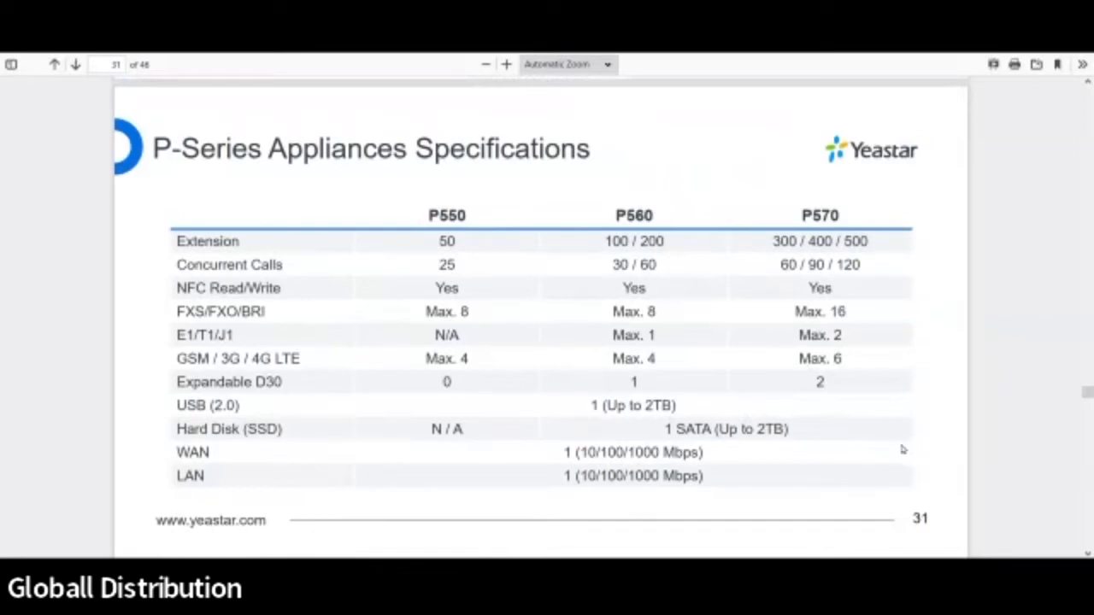
pyautogui.moveTo(906, 443)
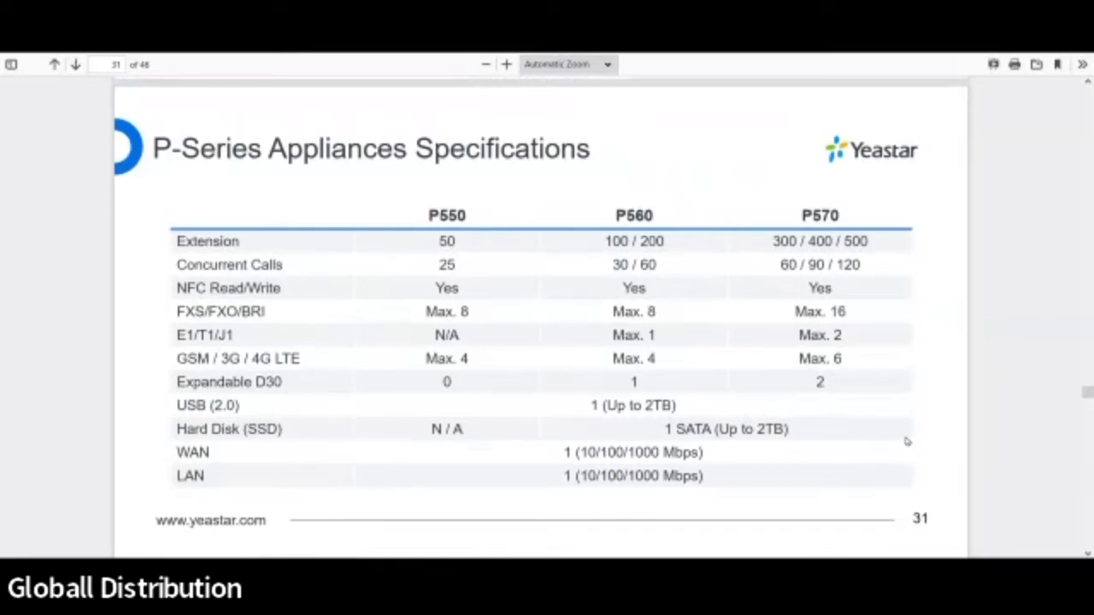
pyautogui.scroll(-3)
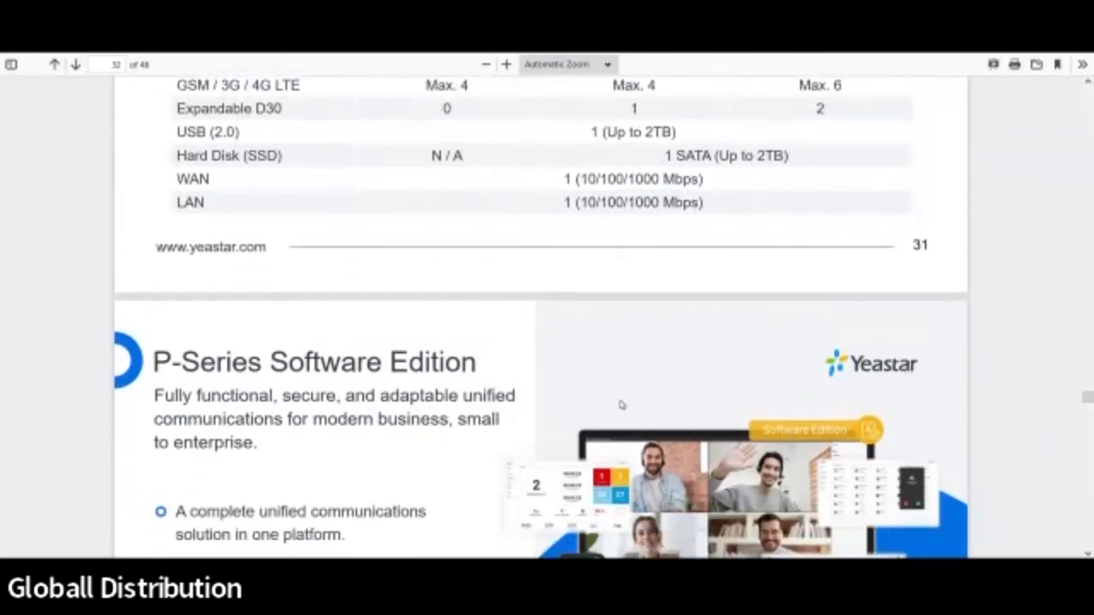
pyautogui.scroll(3)
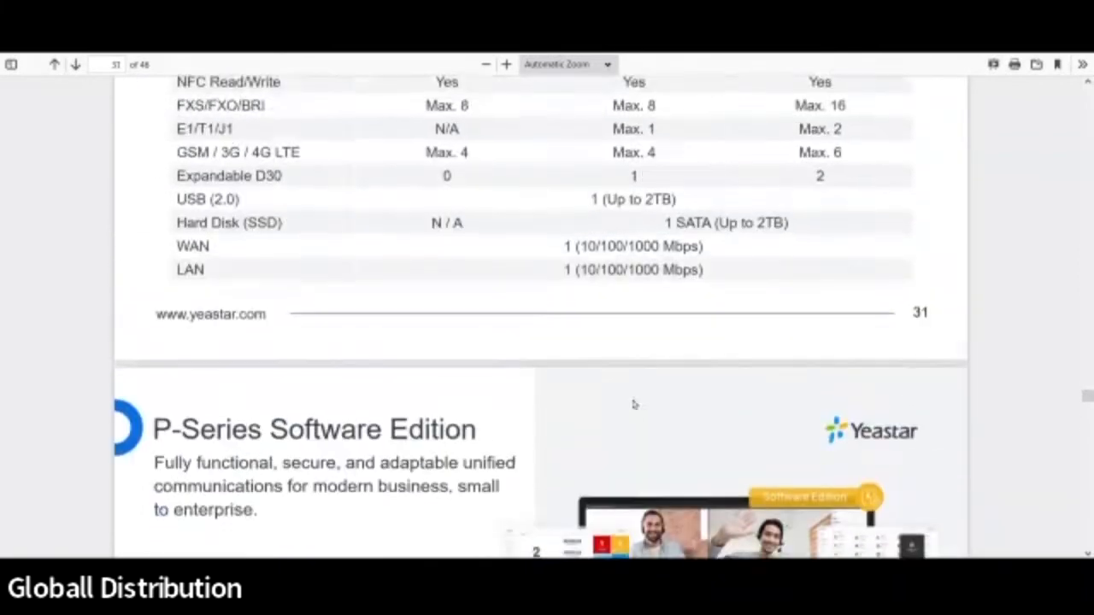
pyautogui.scroll(-3)
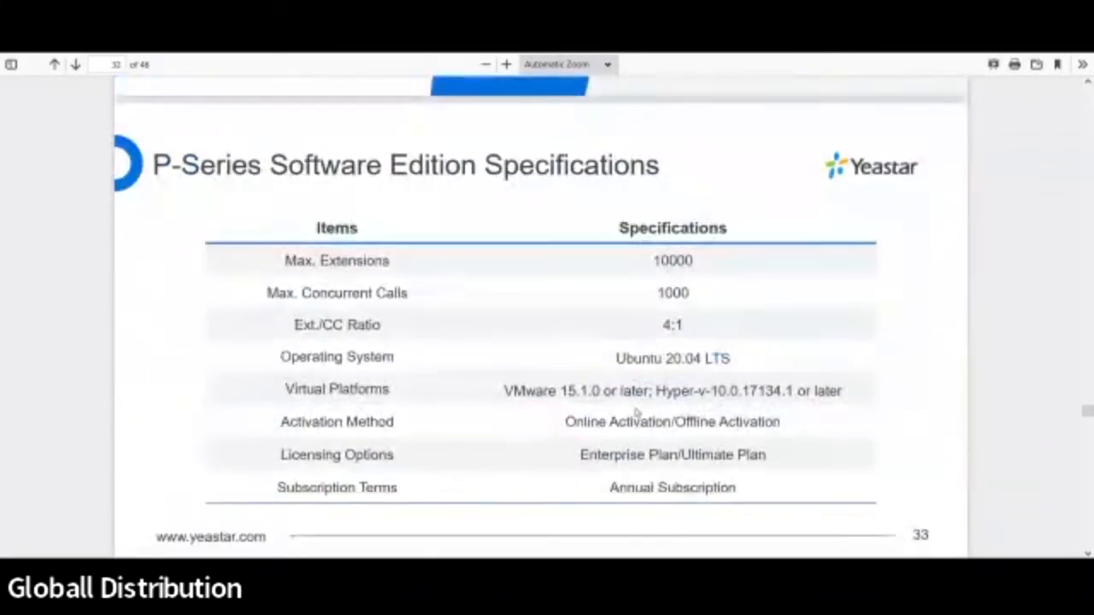
pyautogui.scroll(-3)
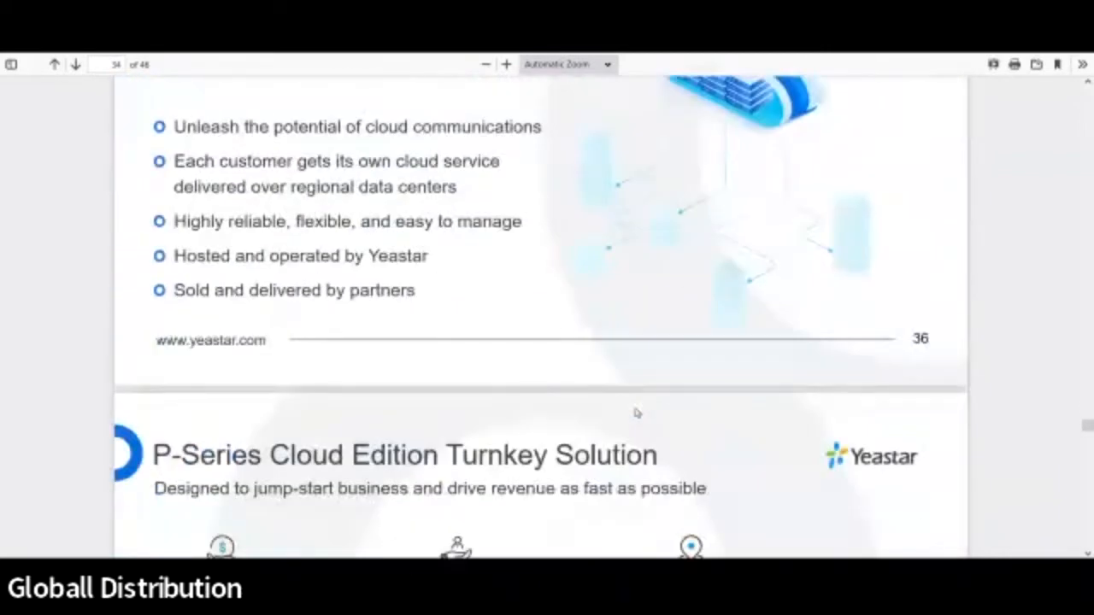
pyautogui.scroll(3)
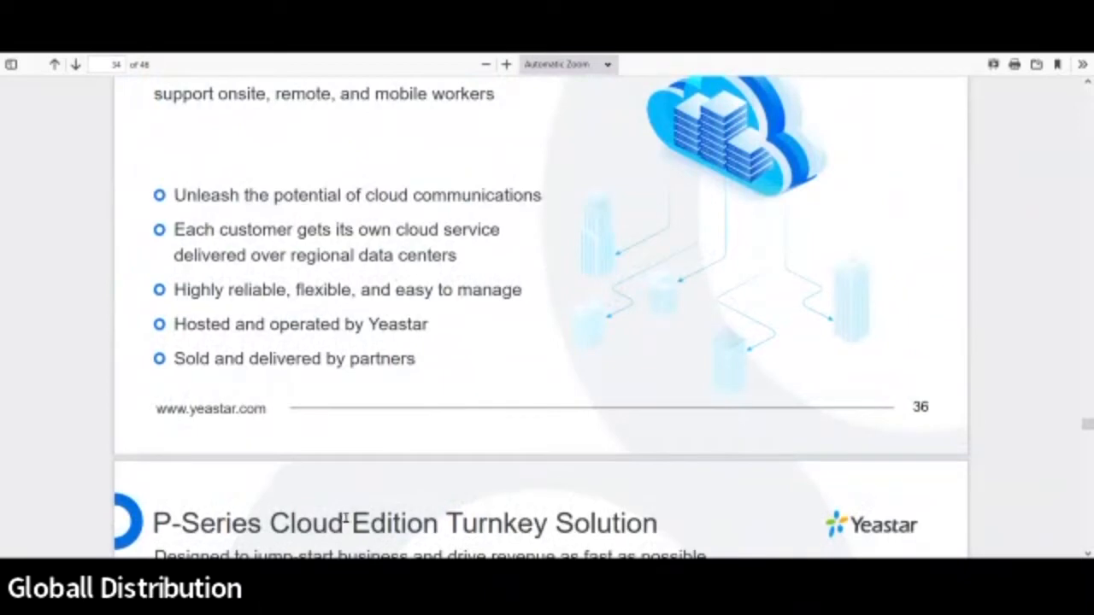
pyautogui.scroll(3)
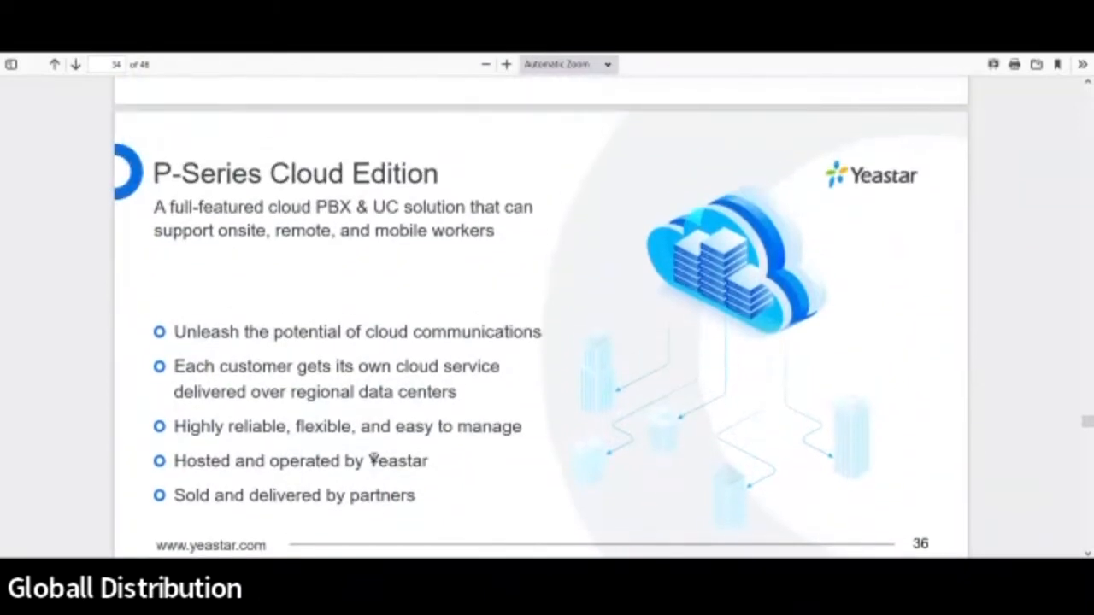
pyautogui.scroll(3)
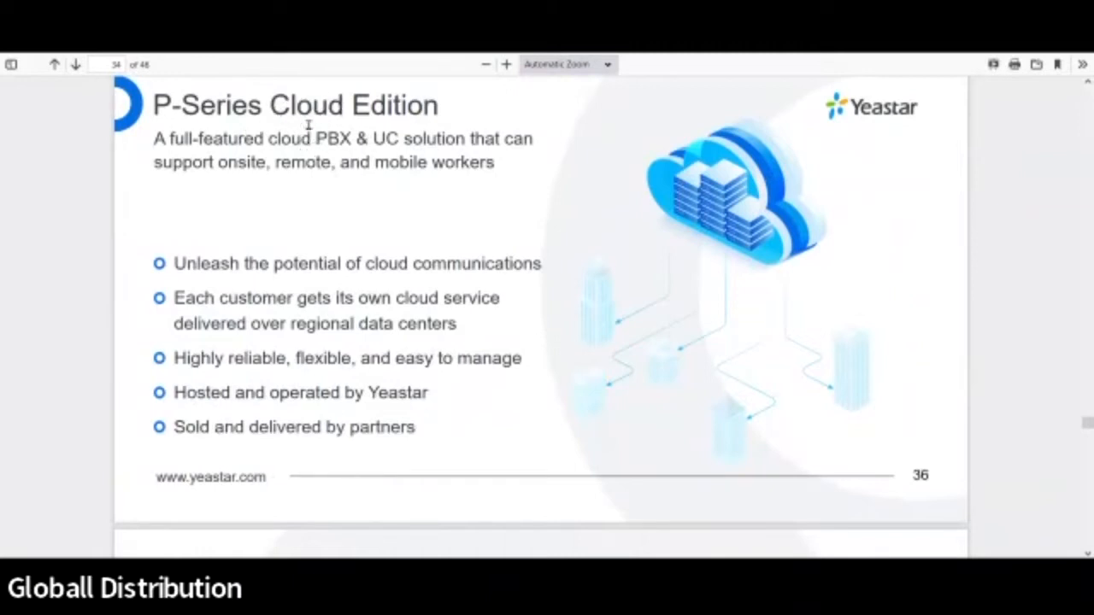
pyautogui.moveTo(500, 331)
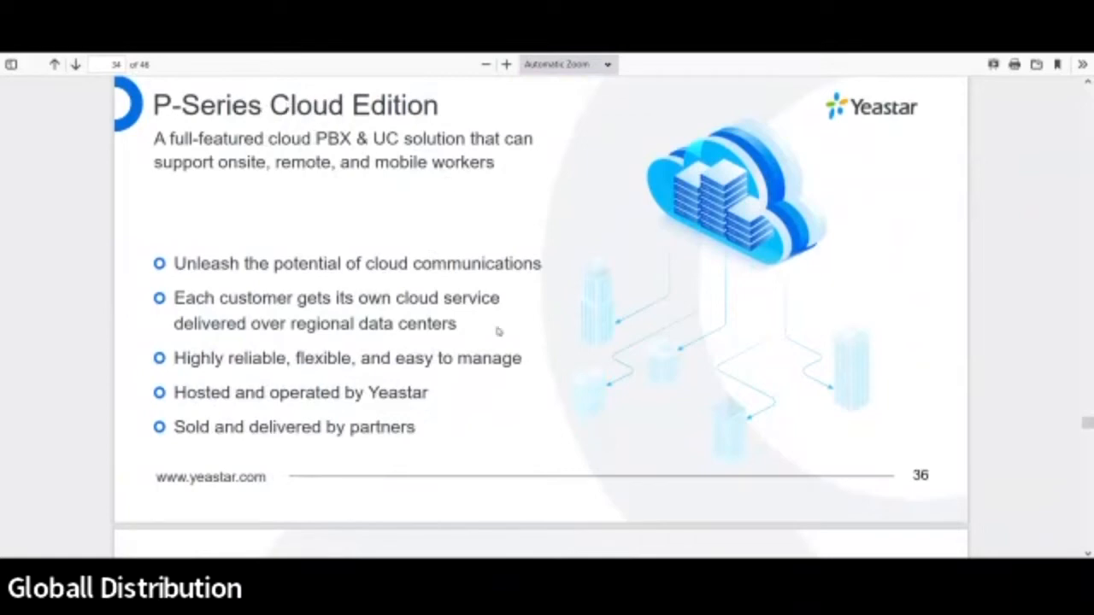
pyautogui.scroll(-3)
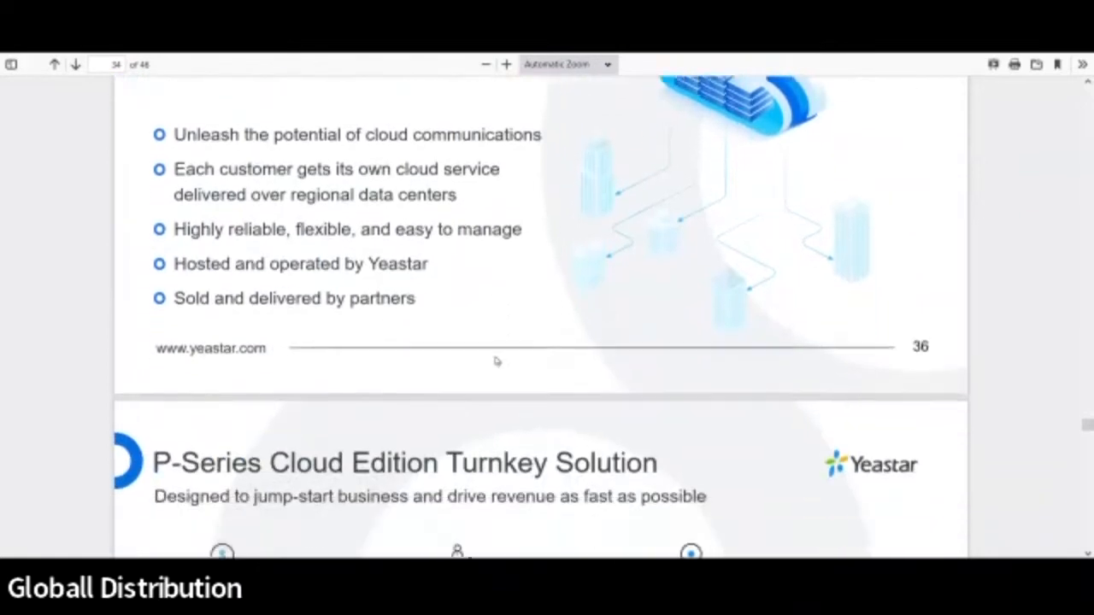
pyautogui.scroll(3)
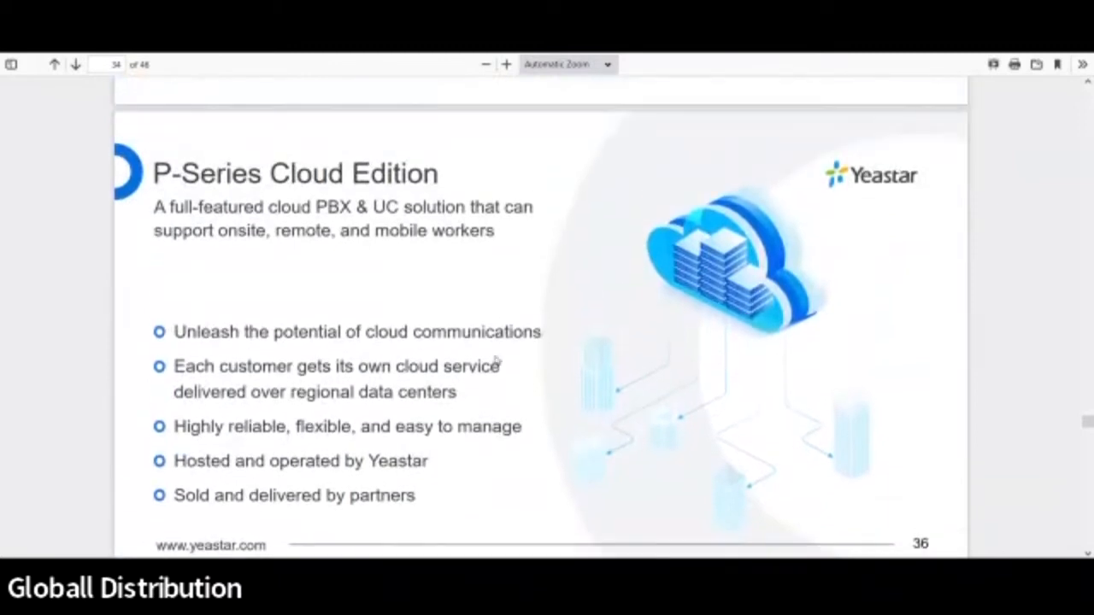
pyautogui.scroll(-3)
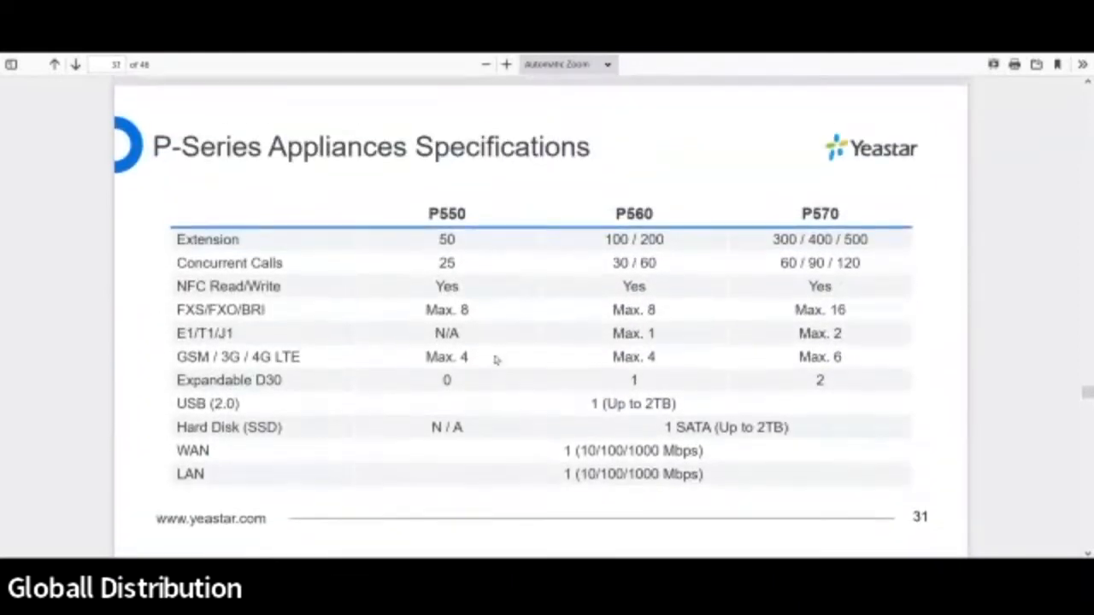
# Step: Scroll between the Software Edition slide and the P-Series Appliances Specifications slide
pyautogui.scroll(-3)
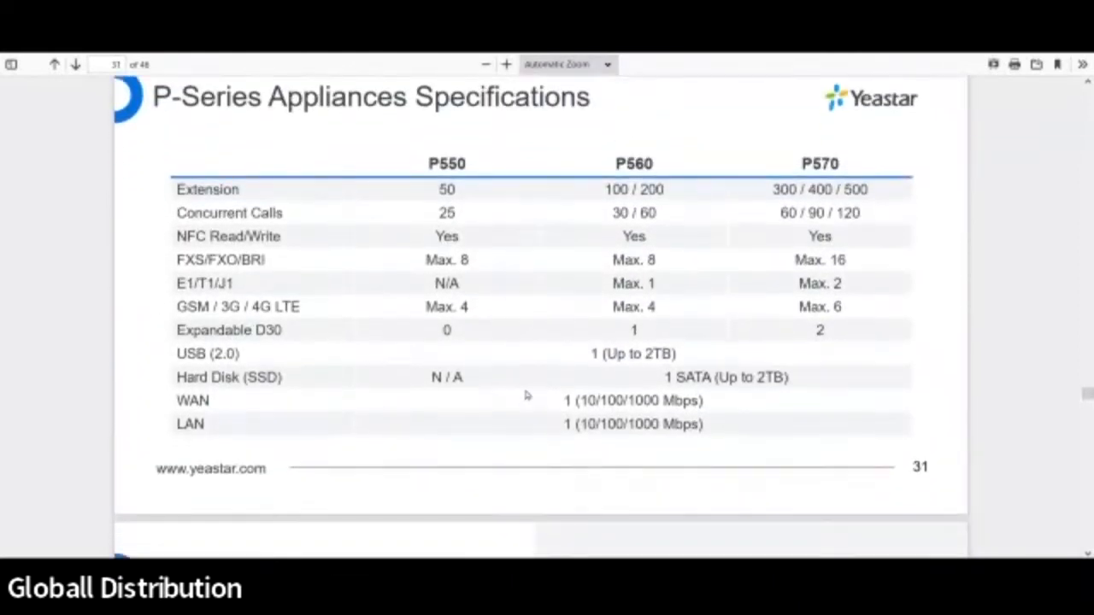
pyautogui.scroll(3)
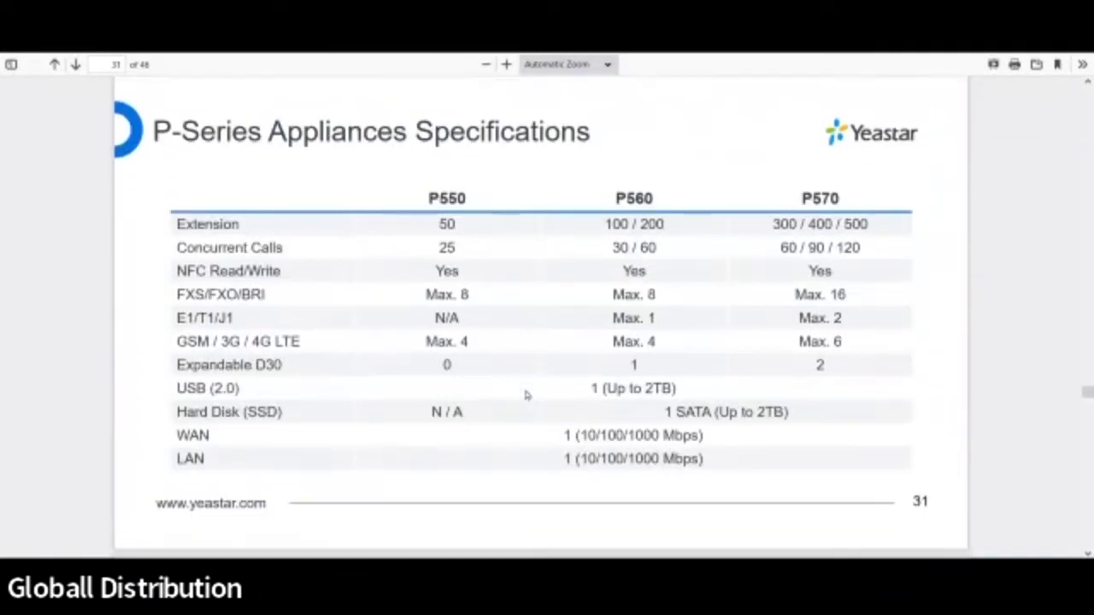
pyautogui.scroll(-3)
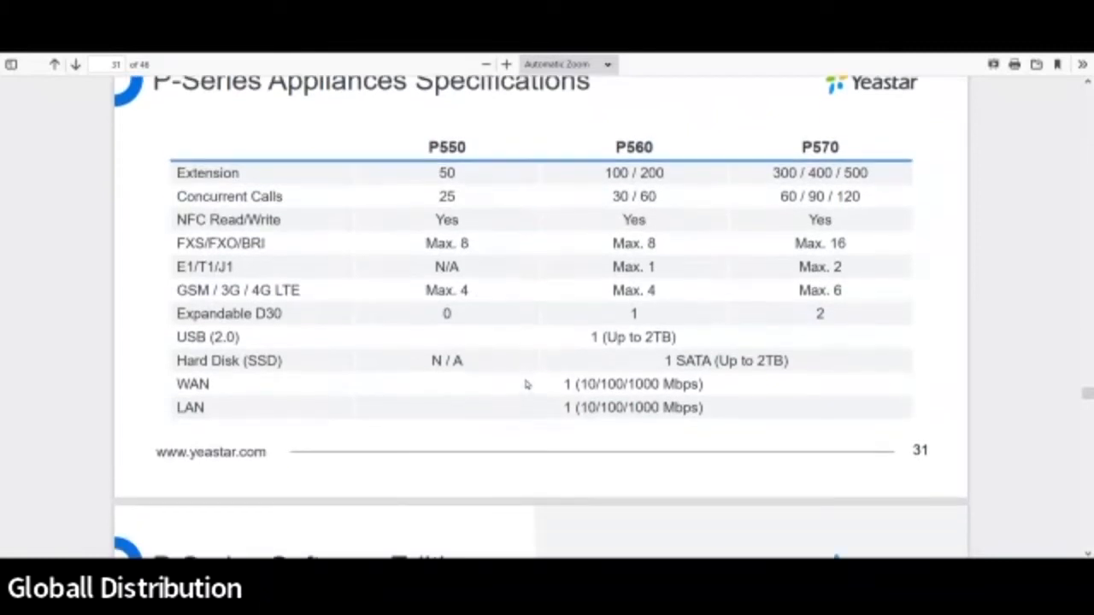
pyautogui.moveTo(517, 377)
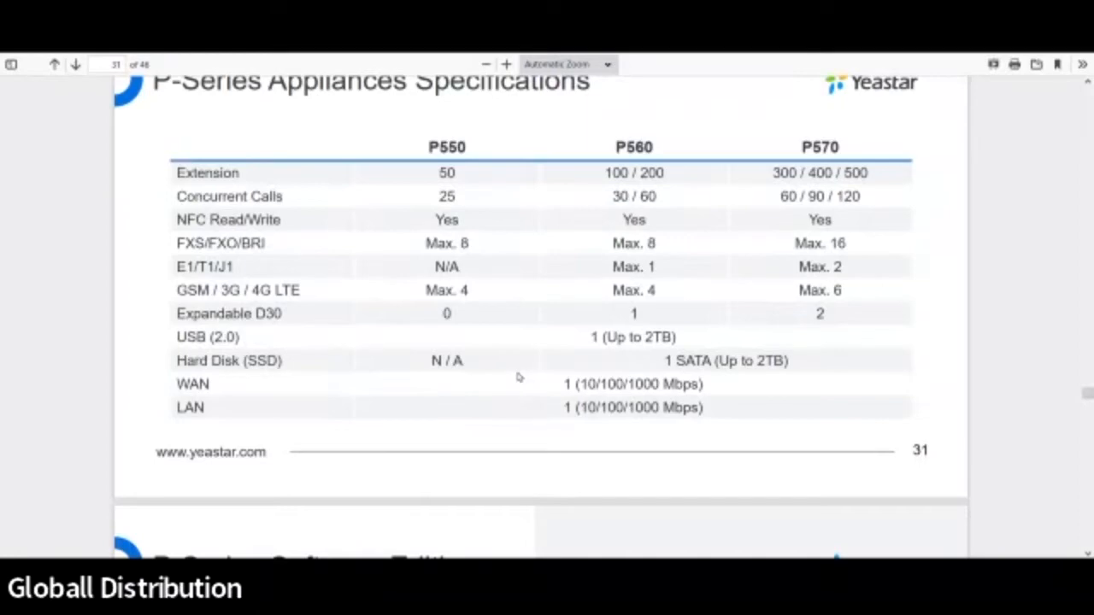
pyautogui.moveTo(563, 380)
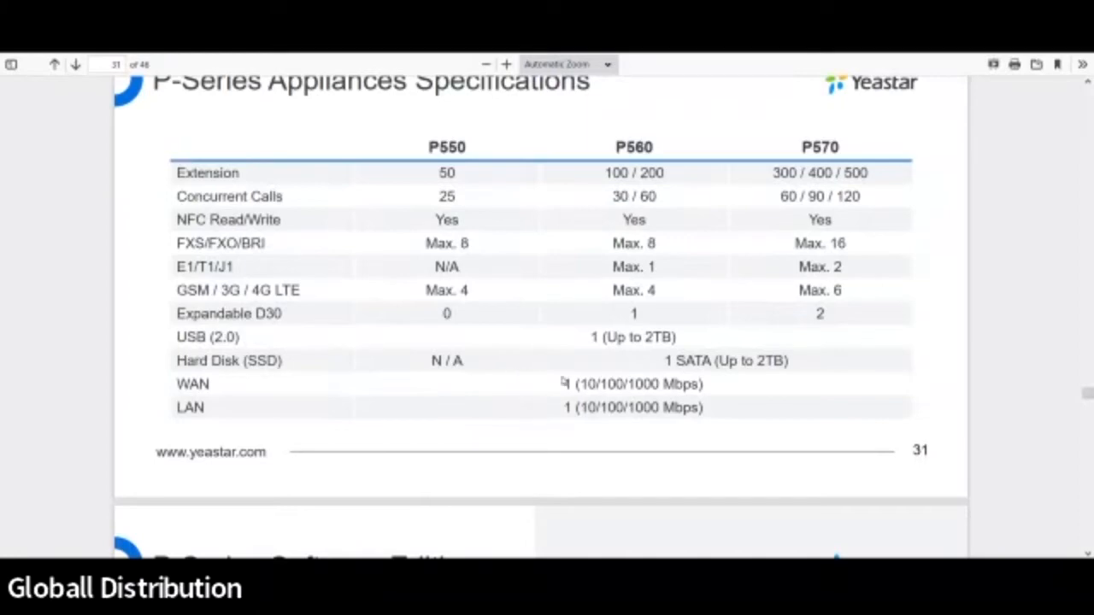
pyautogui.scroll(-3)
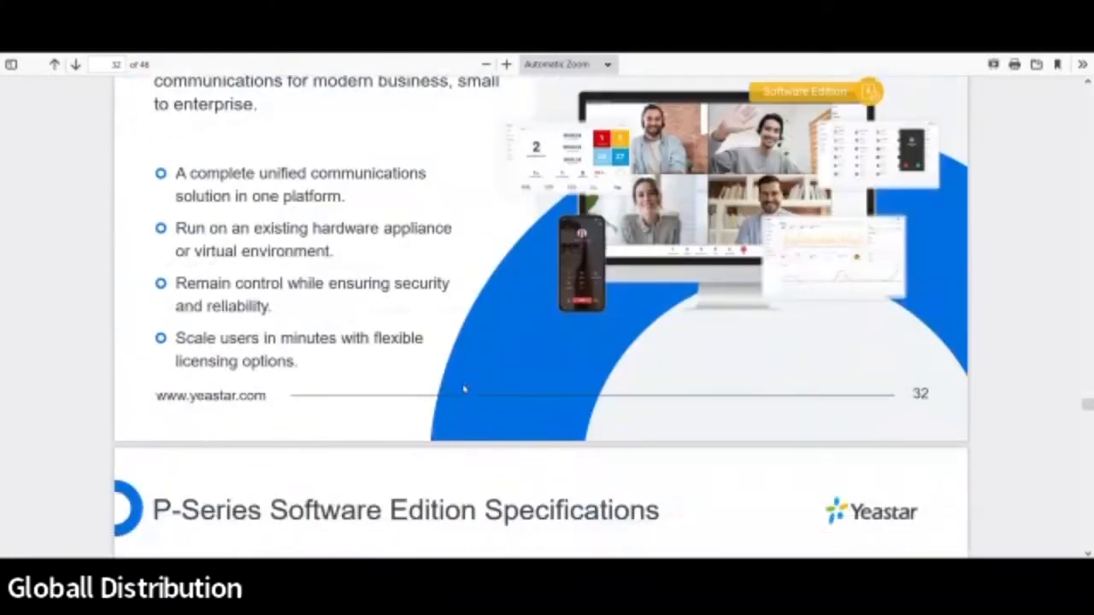
pyautogui.scroll(-3)
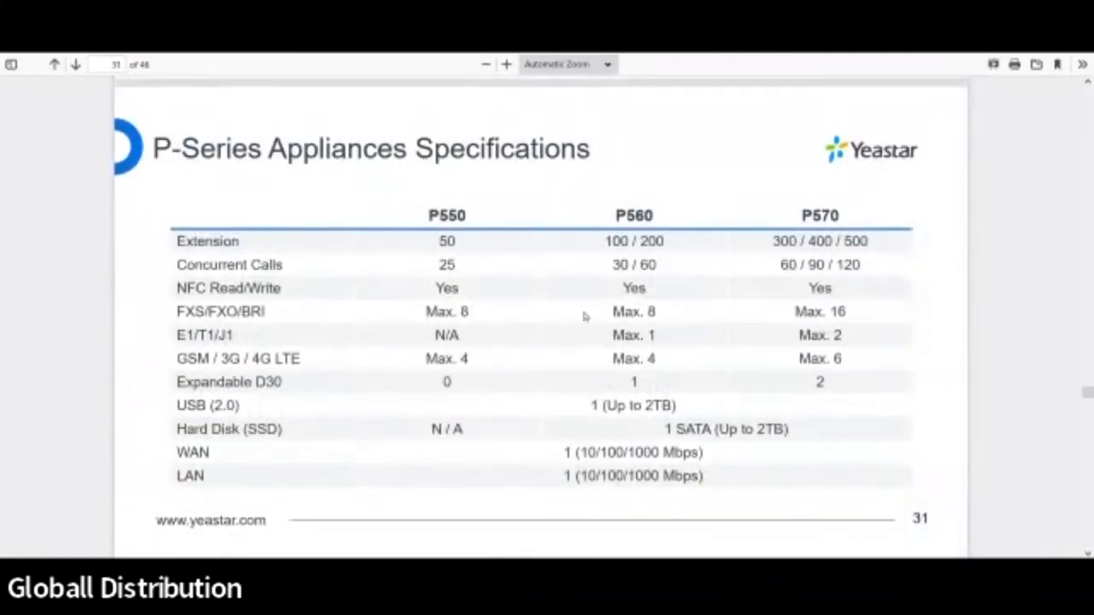
pyautogui.moveTo(573, 321)
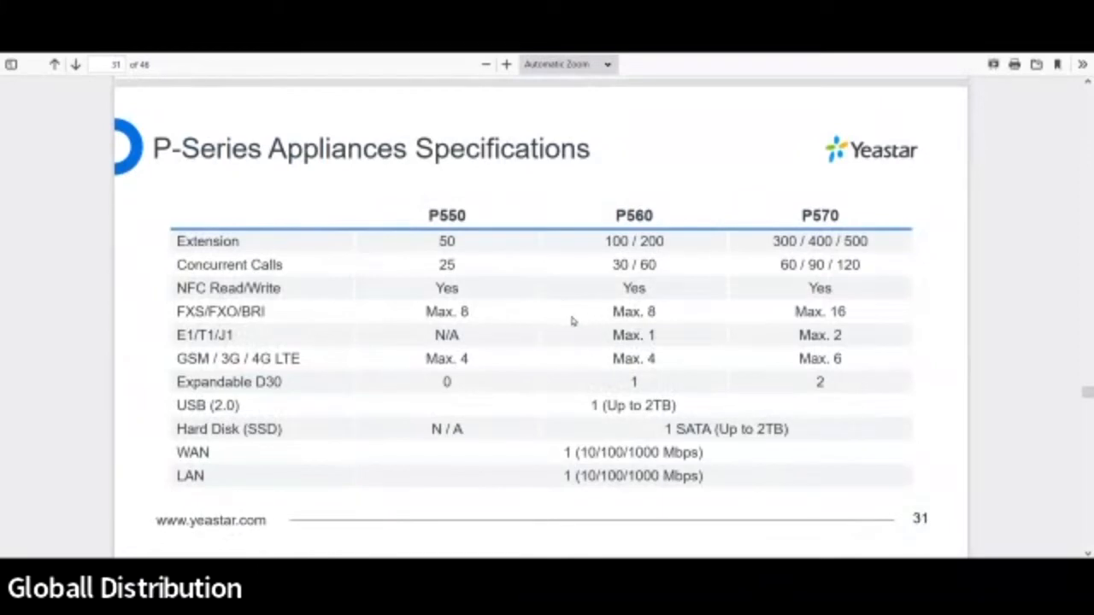
pyautogui.scroll(-3)
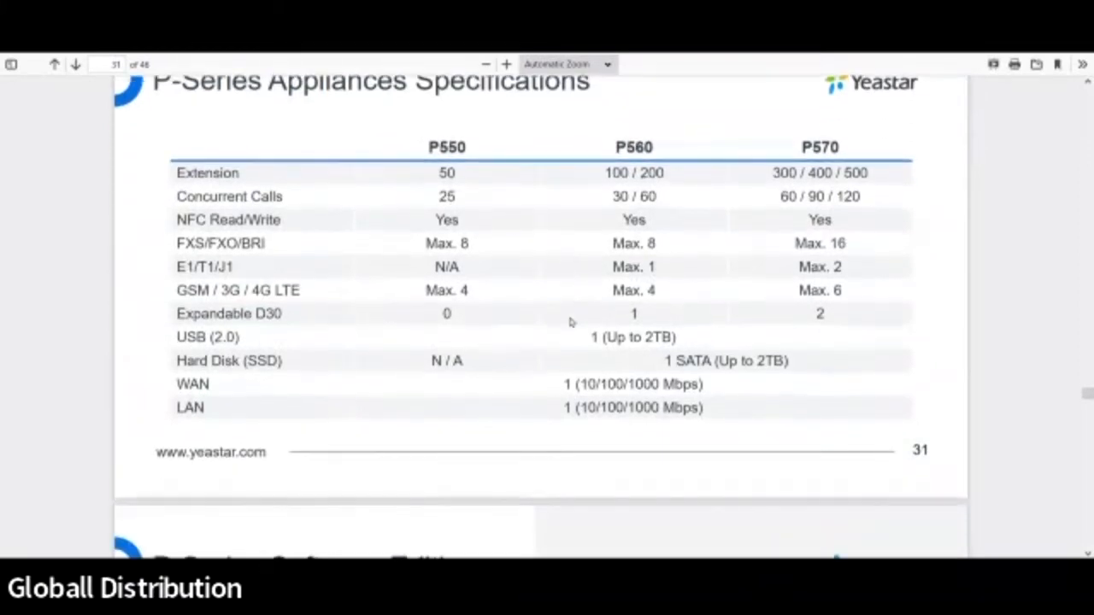
pyautogui.scroll(3)
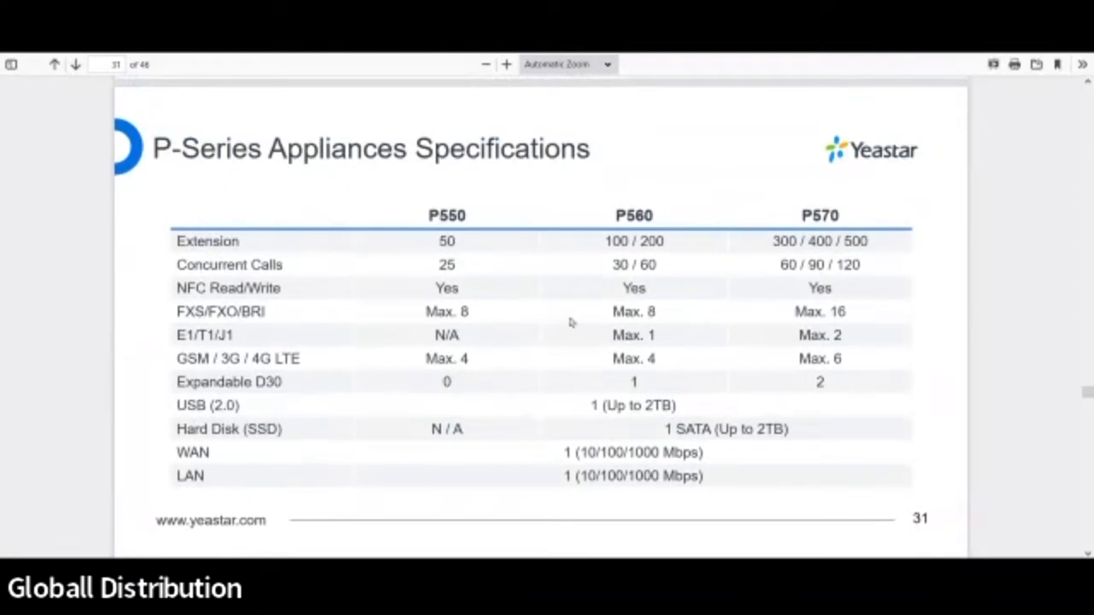
pyautogui.moveTo(479, 189)
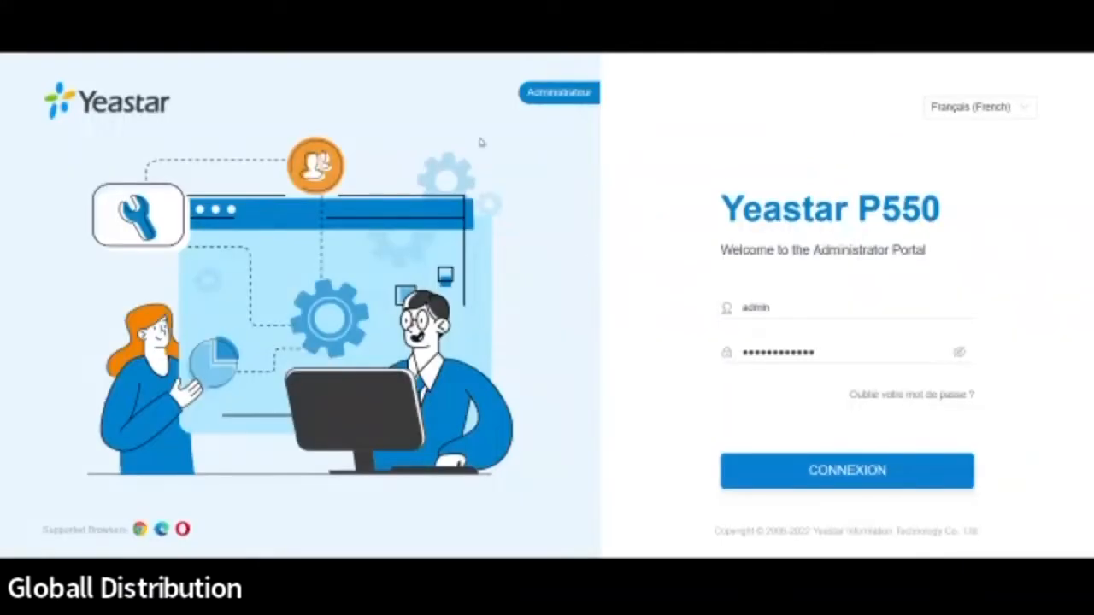
pyautogui.moveTo(867, 175)
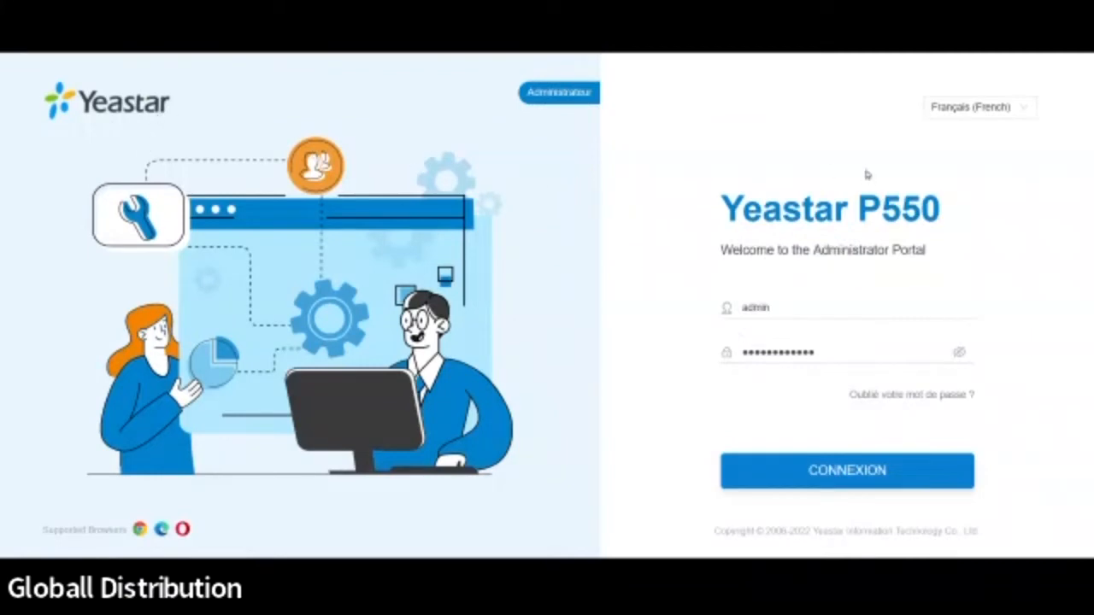
# Step: Reveal the admin password and log in to the P550 administrator portal
pyautogui.click(793, 308)
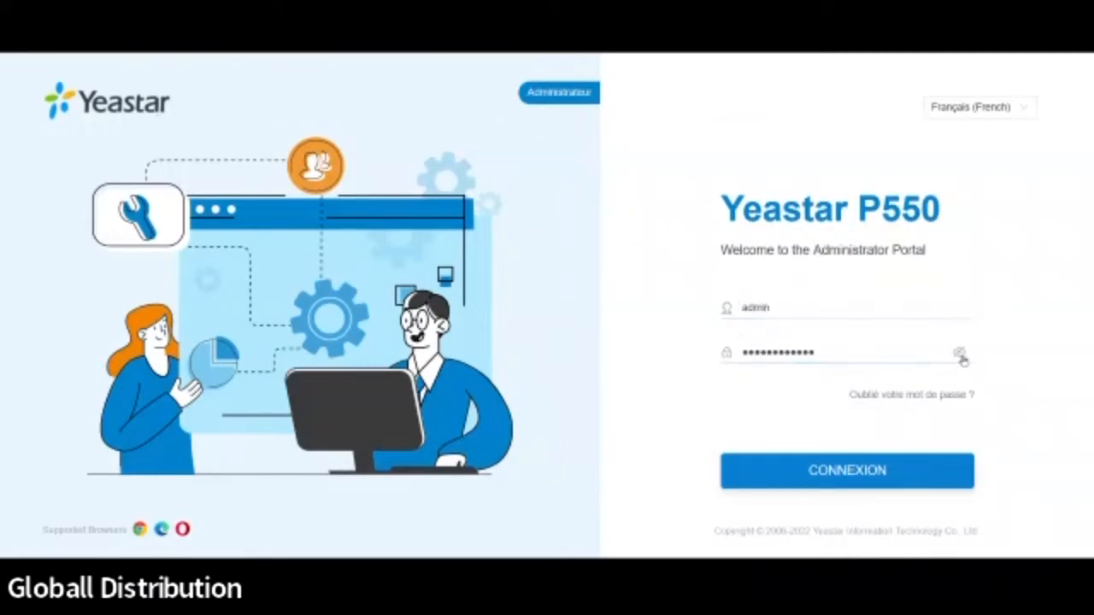
pyautogui.click(960, 352)
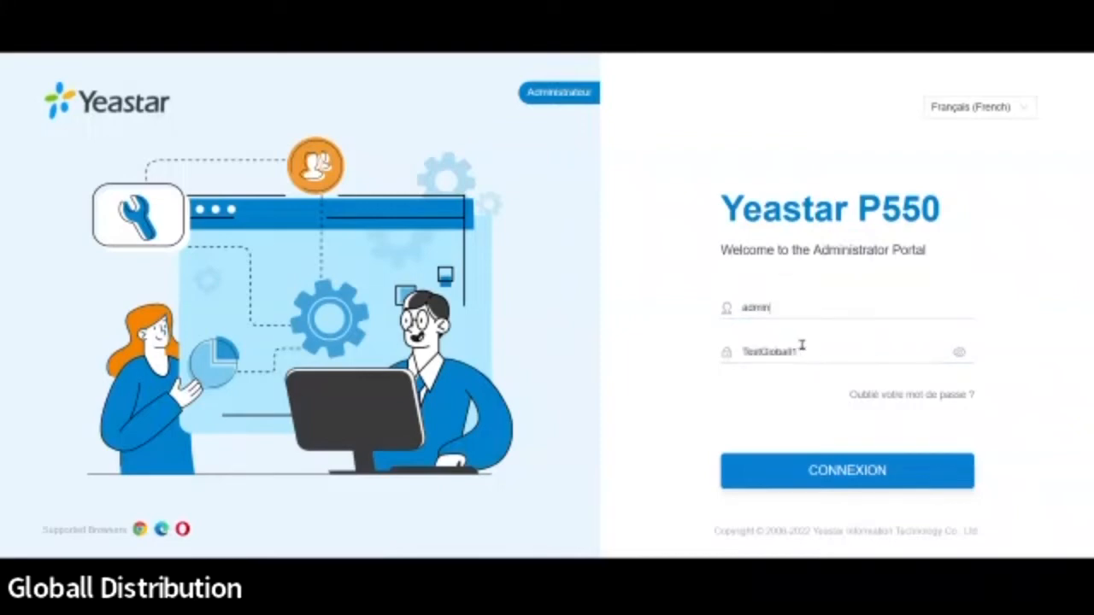
pyautogui.moveTo(846, 471)
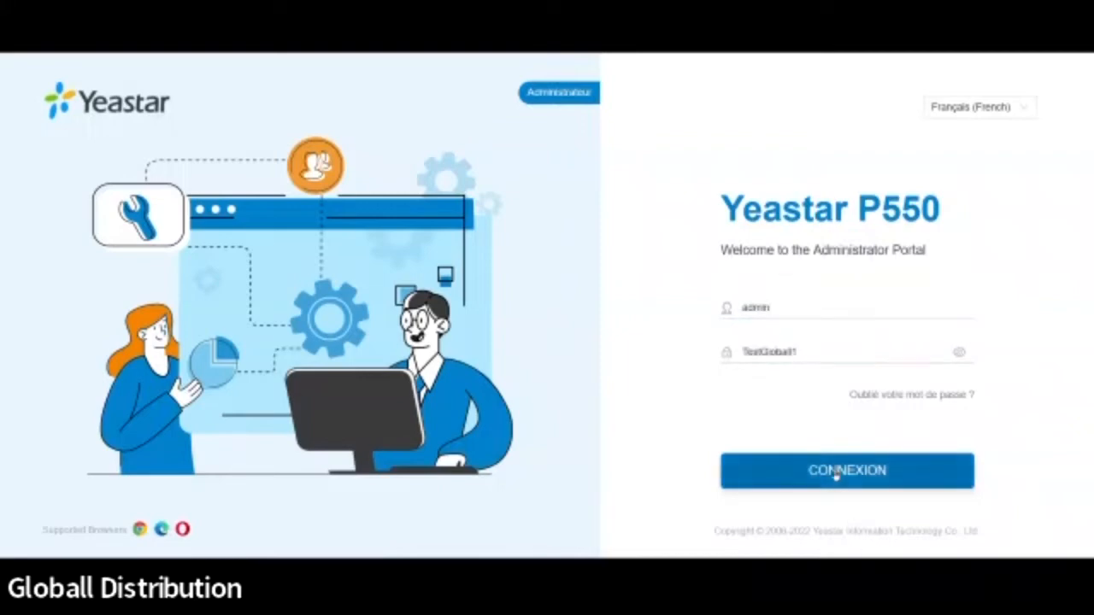
pyautogui.click(847, 470)
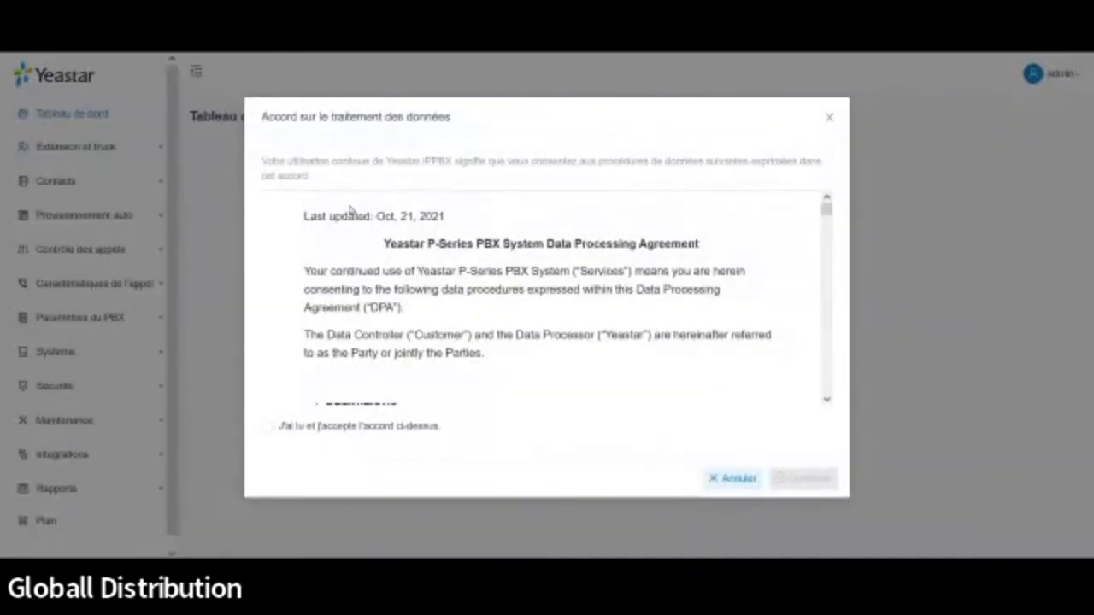
pyautogui.moveTo(468, 286)
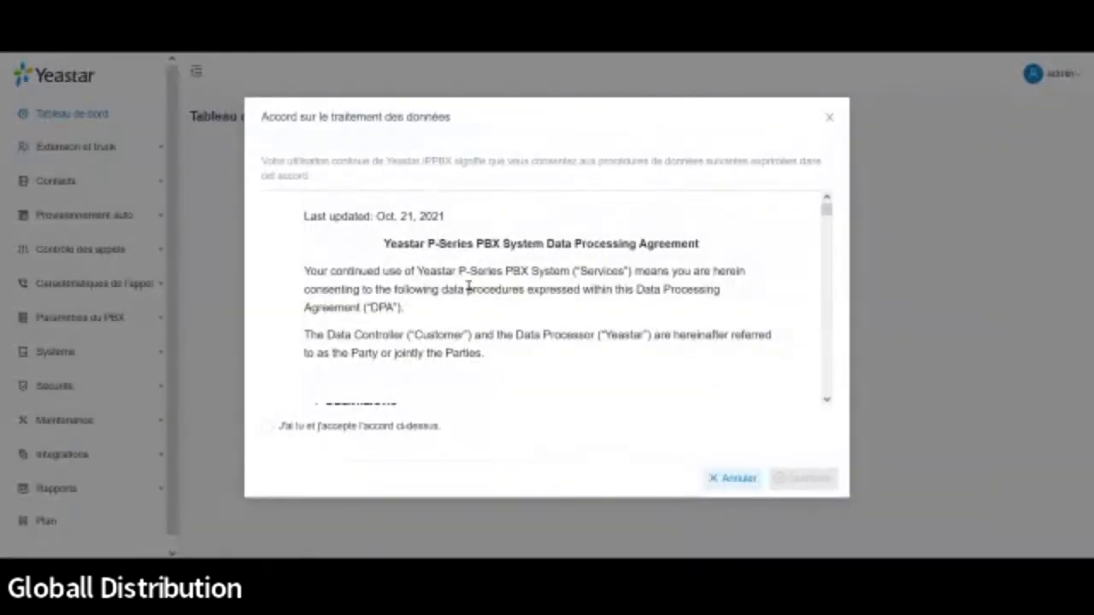
pyautogui.moveTo(510, 248)
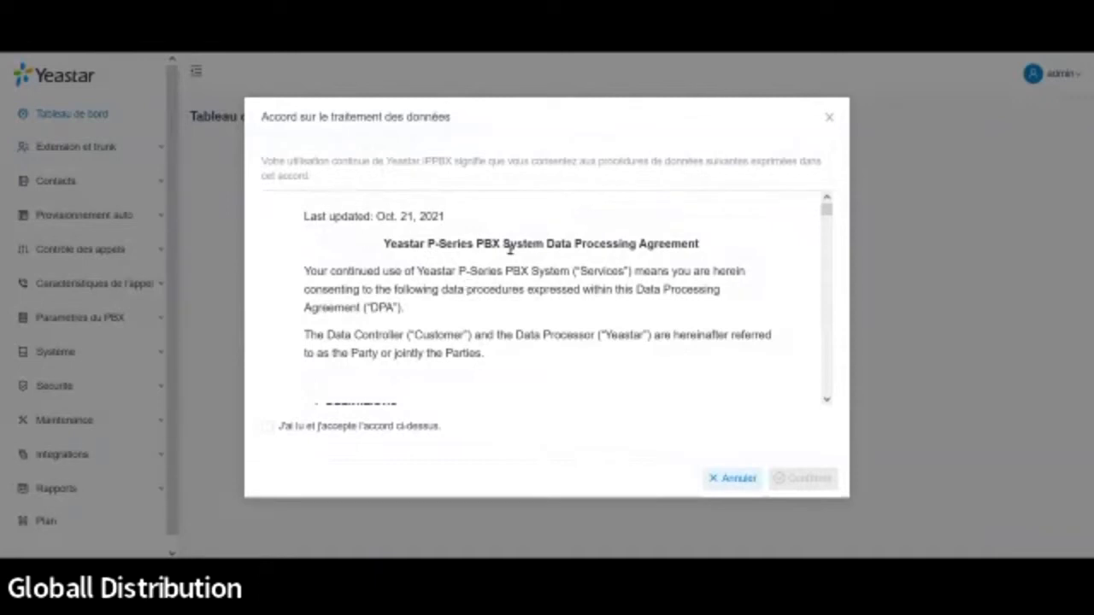
# Step: Scroll through the Data Processing Agreement, tick the acceptance checkbox and confirm it
pyautogui.scroll(-3)
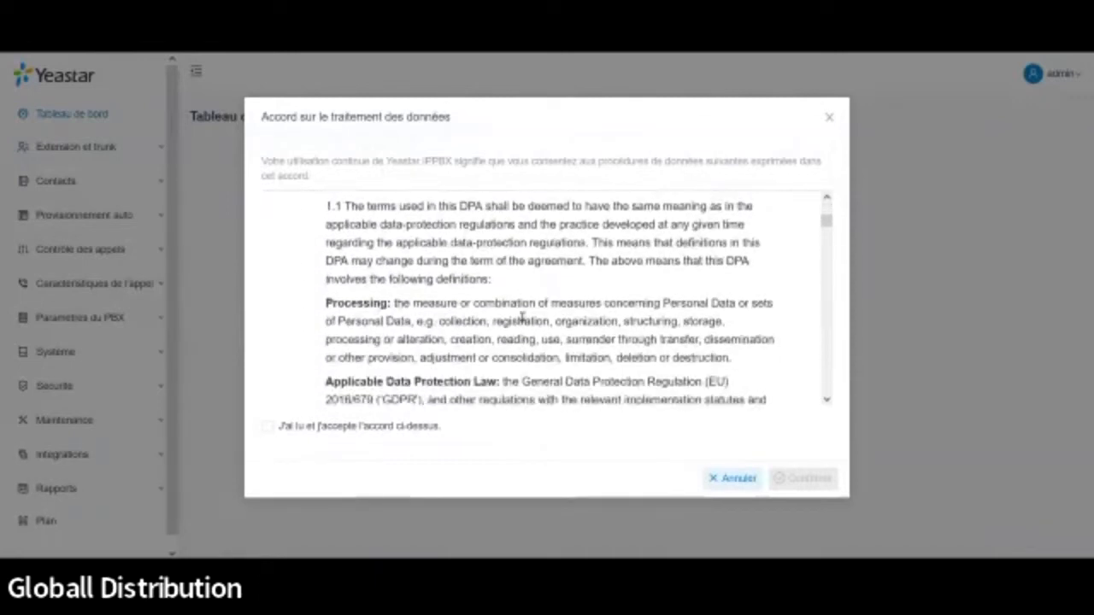
pyautogui.click(267, 426)
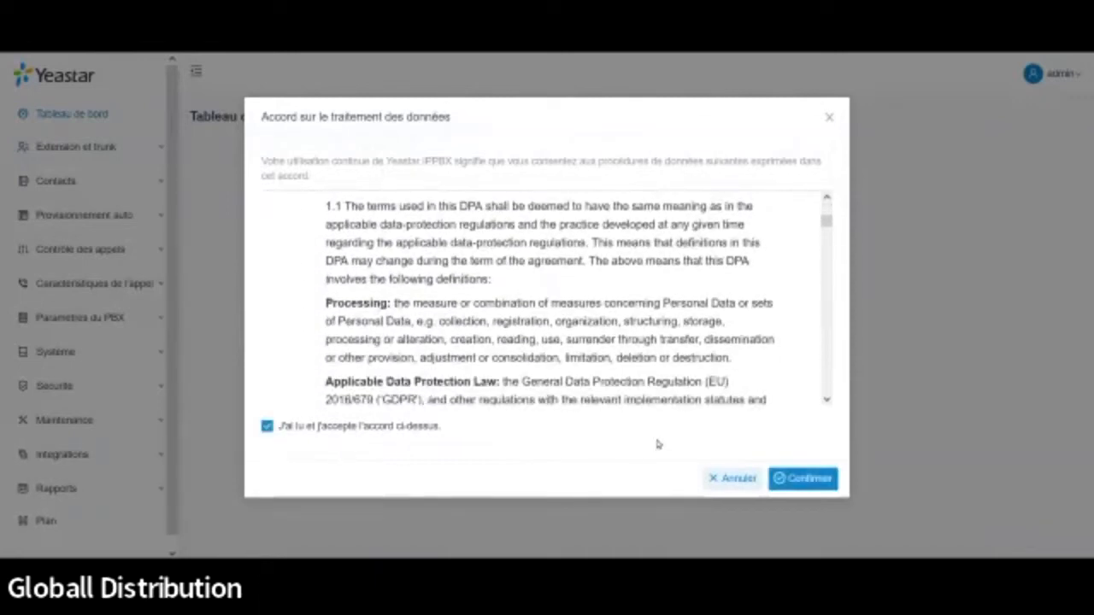
pyautogui.click(802, 478)
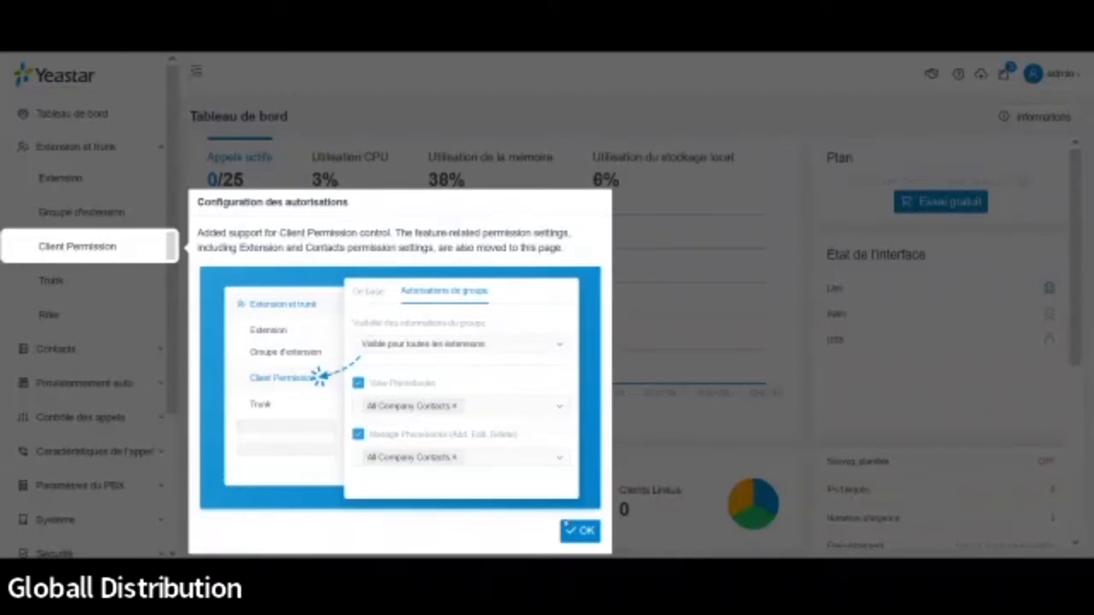
# Step: Dismiss the Configuration des autorisations client permission popup with OK
pyautogui.click(579, 529)
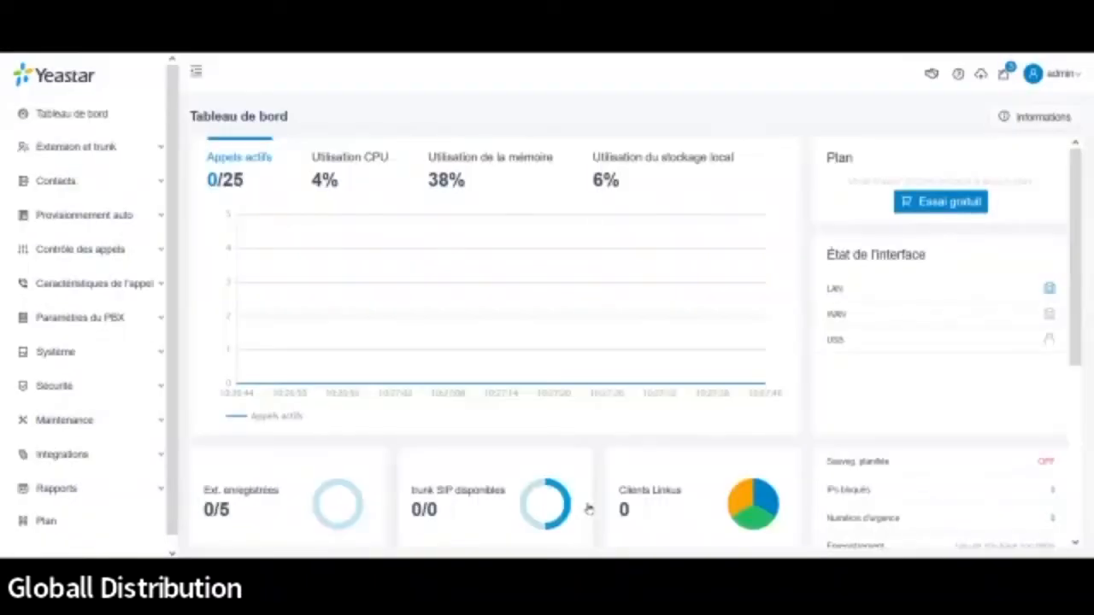
pyautogui.moveTo(470, 355)
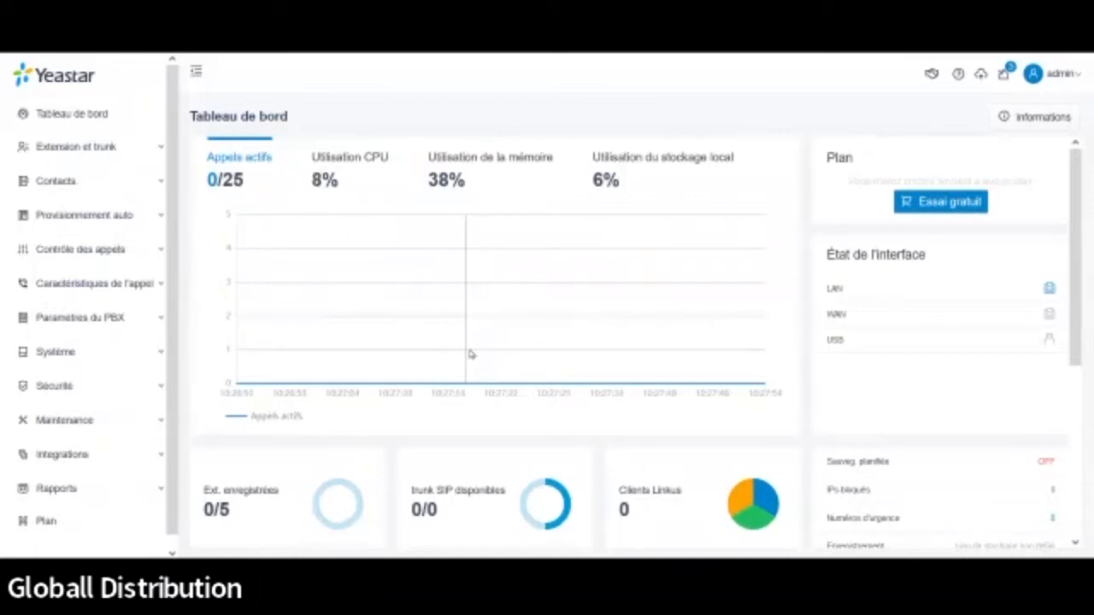
pyautogui.moveTo(498, 302)
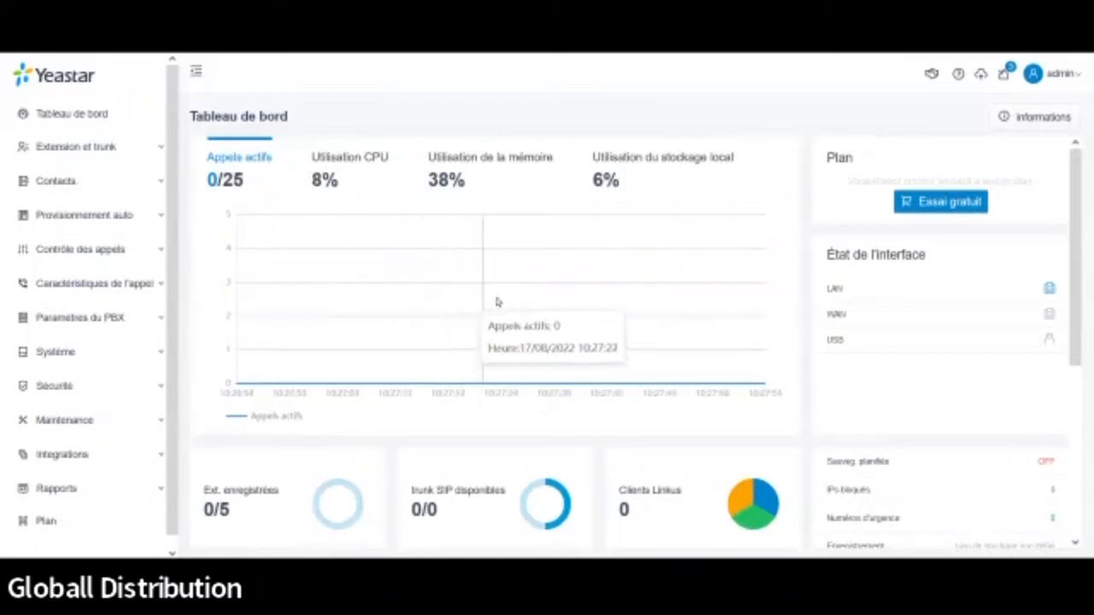
pyautogui.moveTo(348, 310)
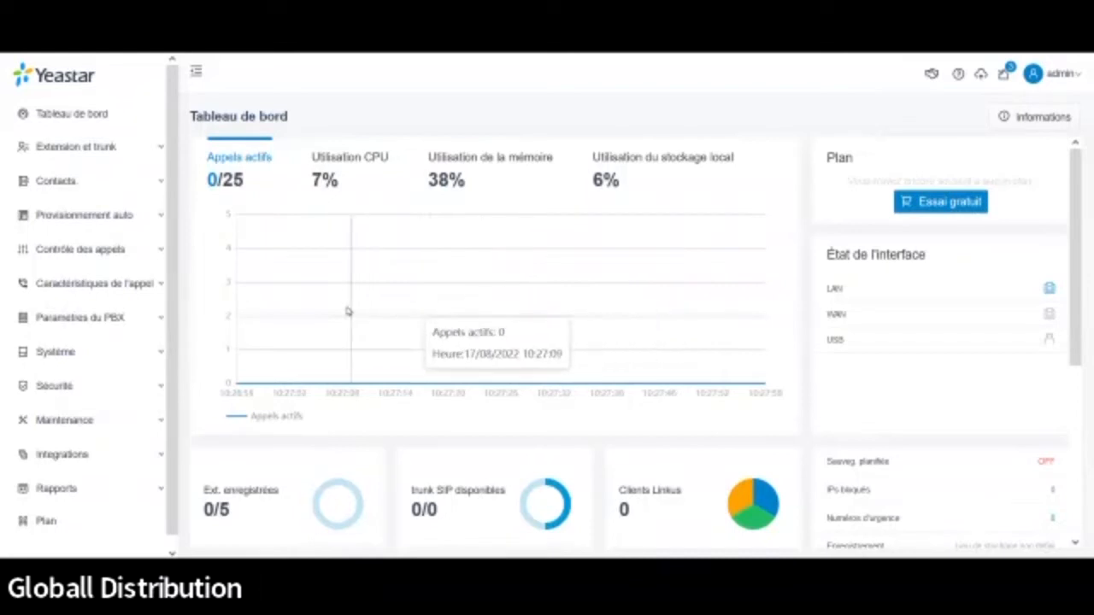
pyautogui.moveTo(581, 265)
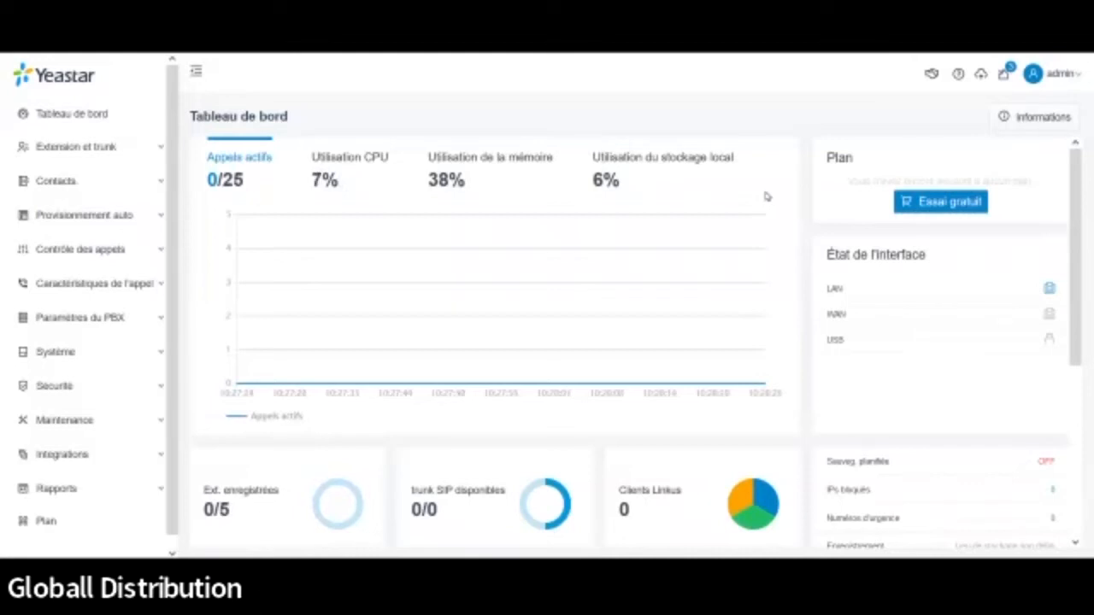
pyautogui.moveTo(150, 203)
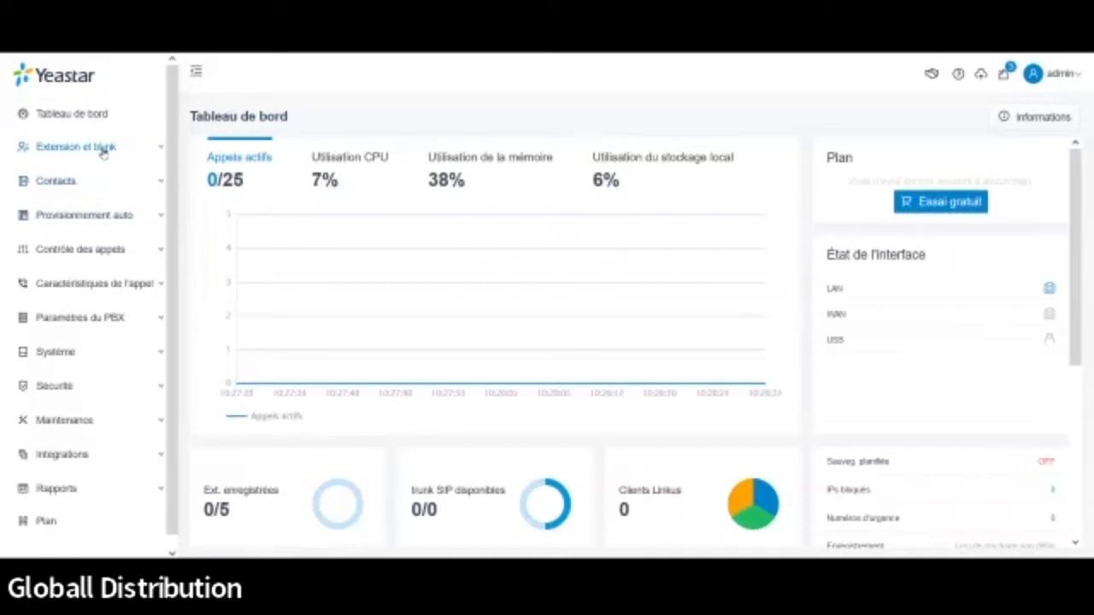
# Step: Go to Extension et trunk > Extension to list extensions 1000–1004
pyautogui.click(76, 146)
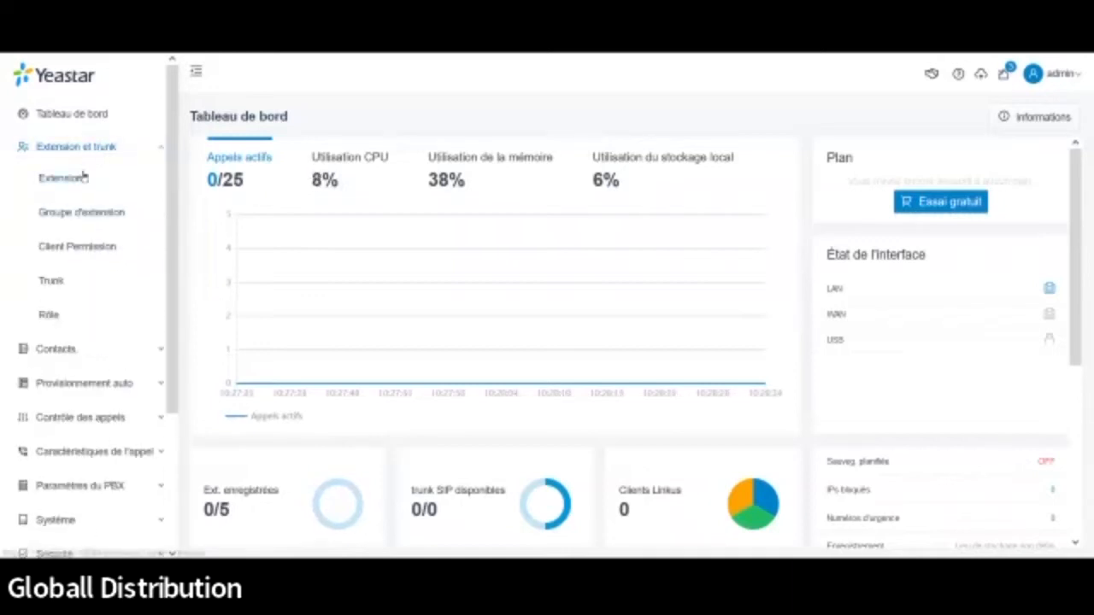
pyautogui.click(60, 177)
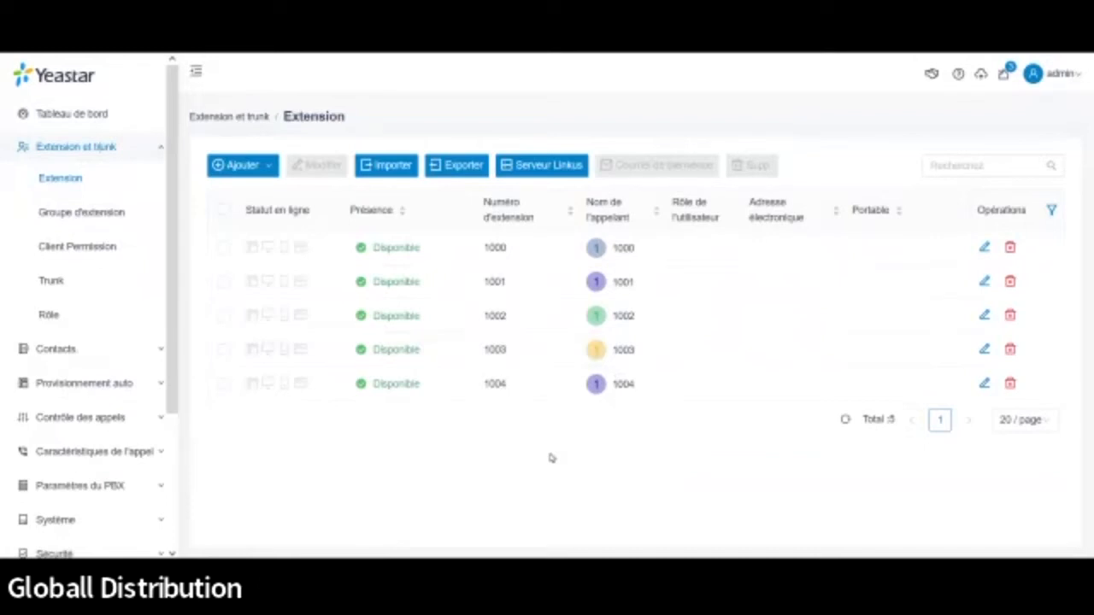
pyautogui.moveTo(368, 454)
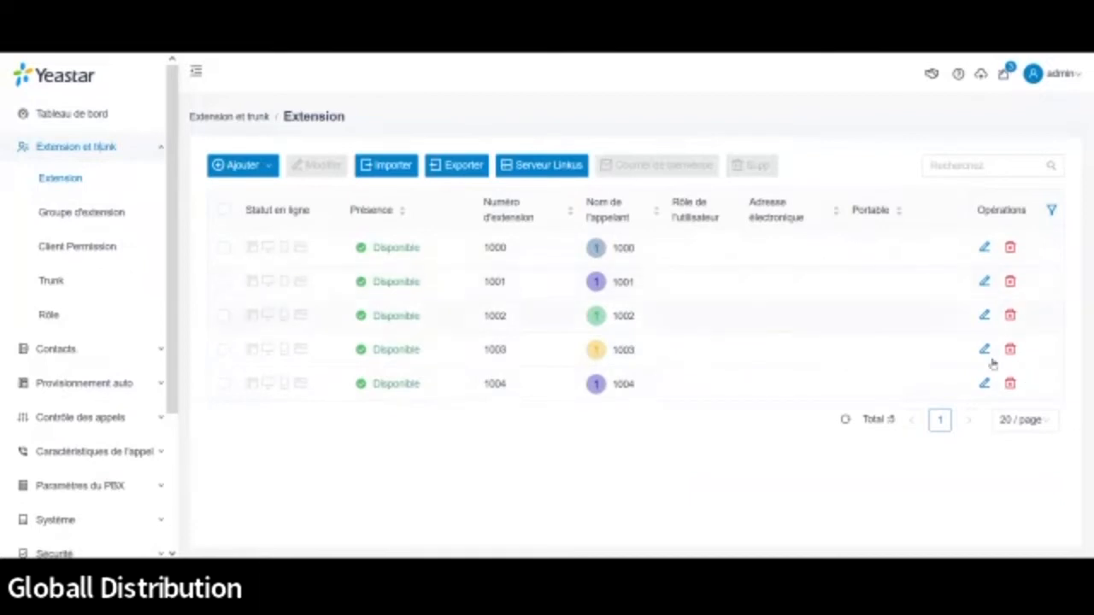
pyautogui.moveTo(527, 313)
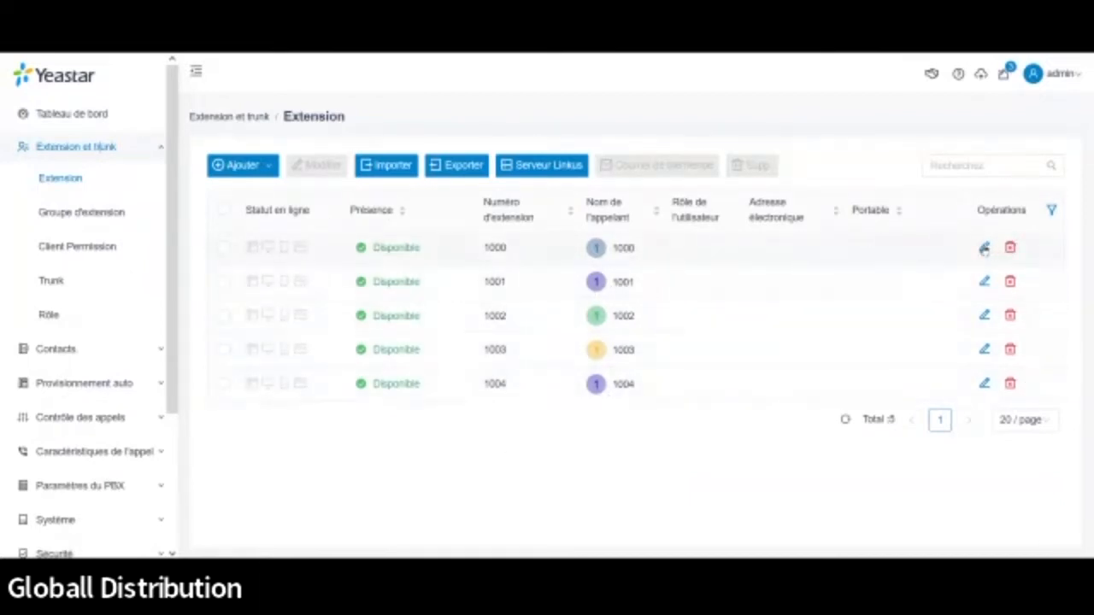
pyautogui.moveTo(984, 248)
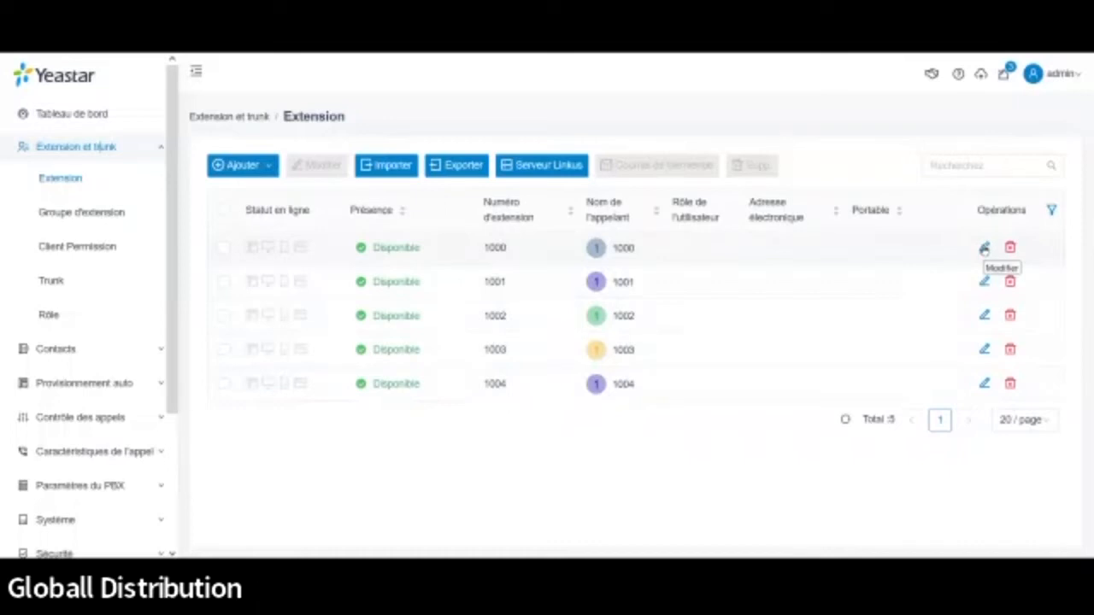
pyautogui.moveTo(648, 249)
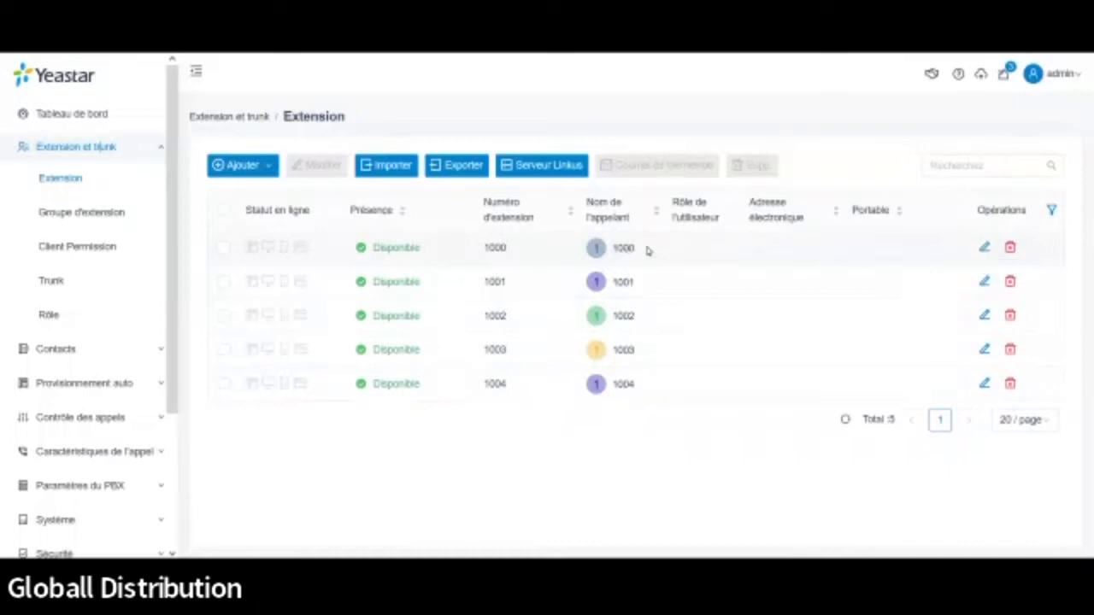
# Step: Edit extension 1000 and reveal its registration password under Informations sur l'extension
pyautogui.click(984, 247)
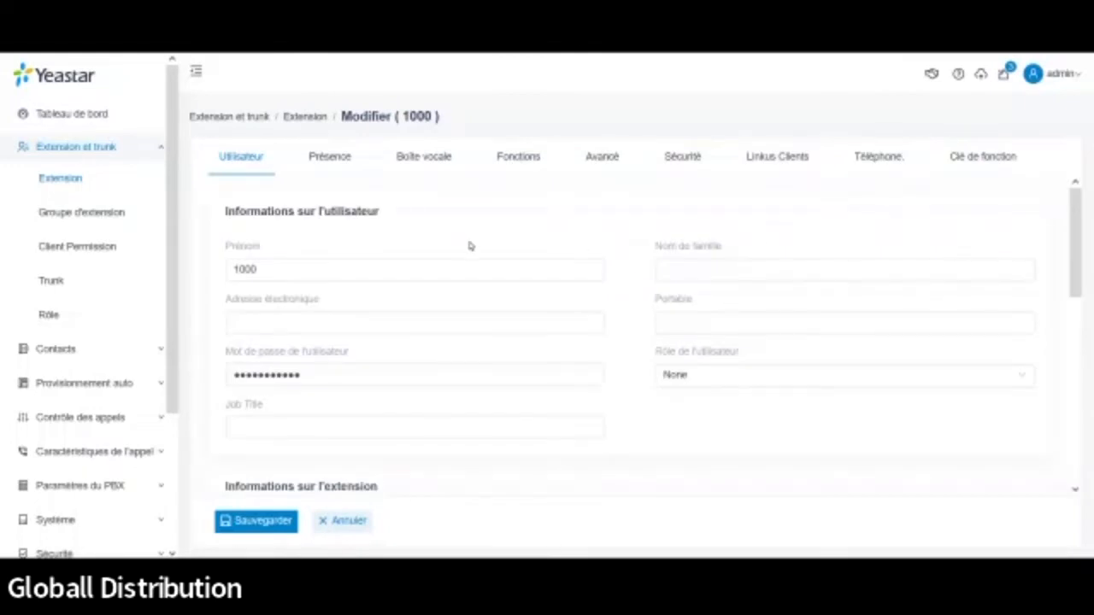
pyautogui.moveTo(572, 227)
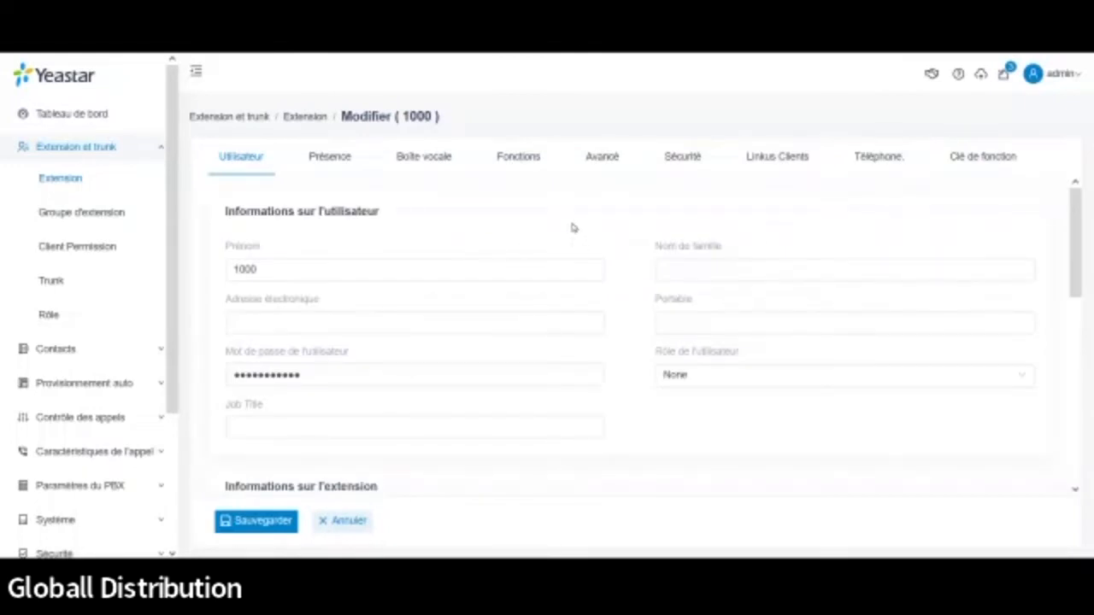
pyautogui.scroll(-3)
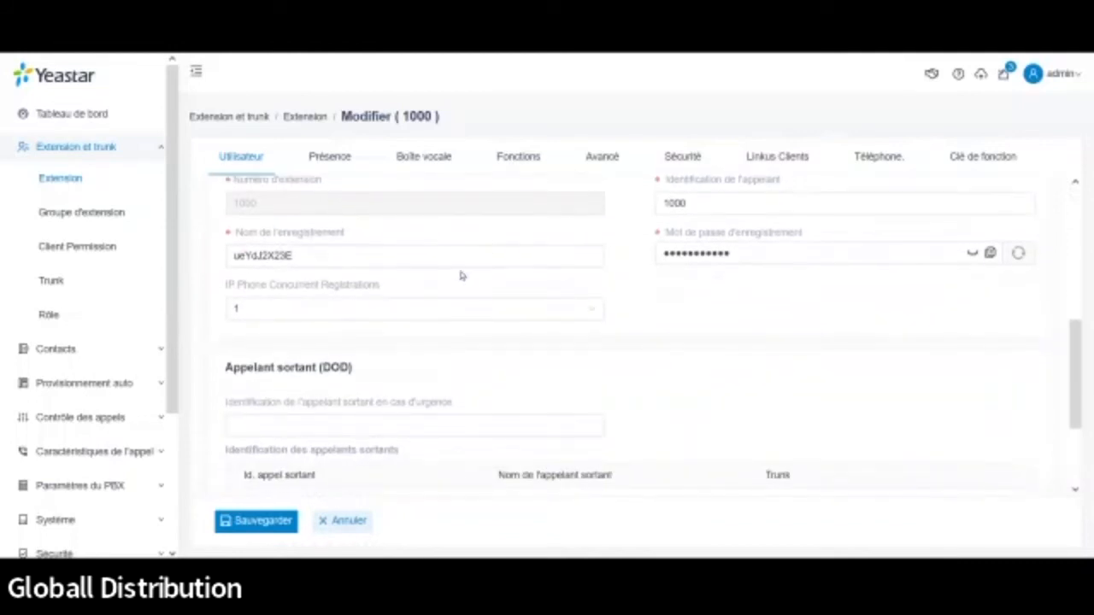
pyautogui.scroll(3)
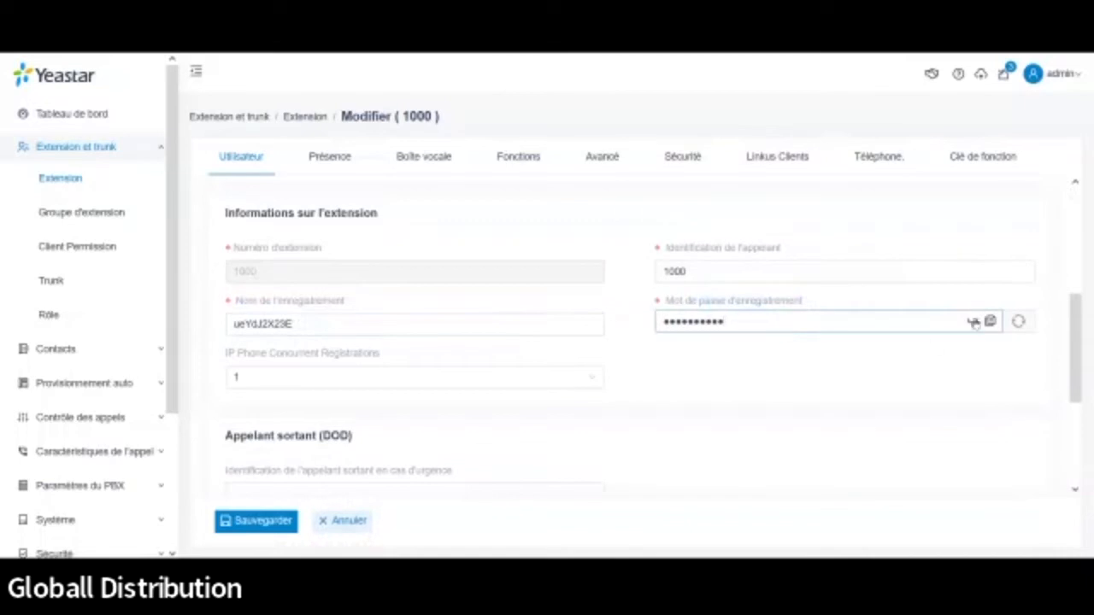
pyautogui.click(972, 322)
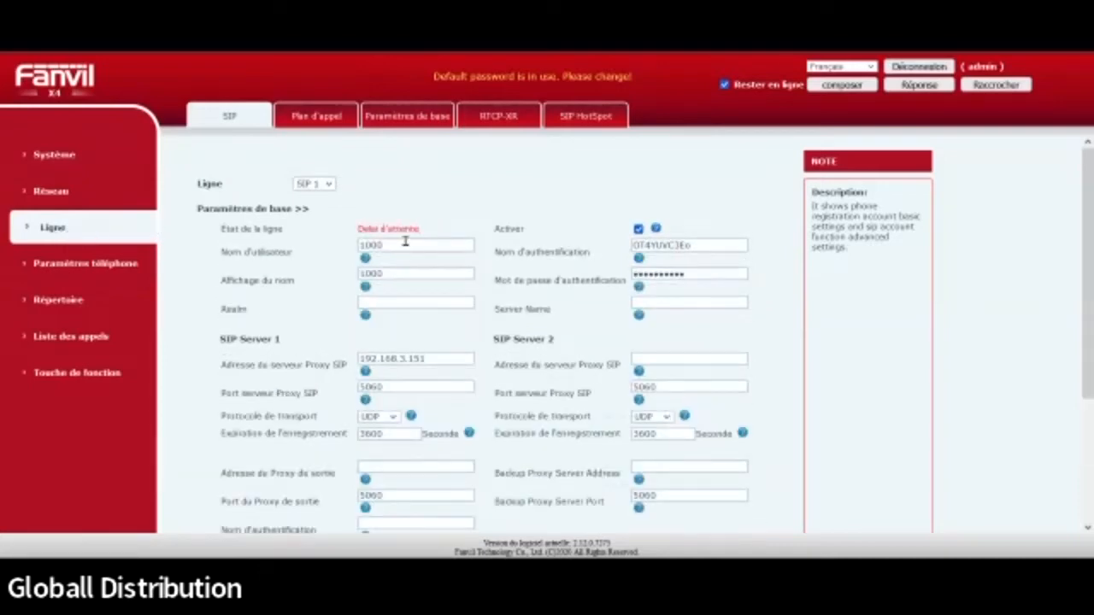
pyautogui.moveTo(504, 259)
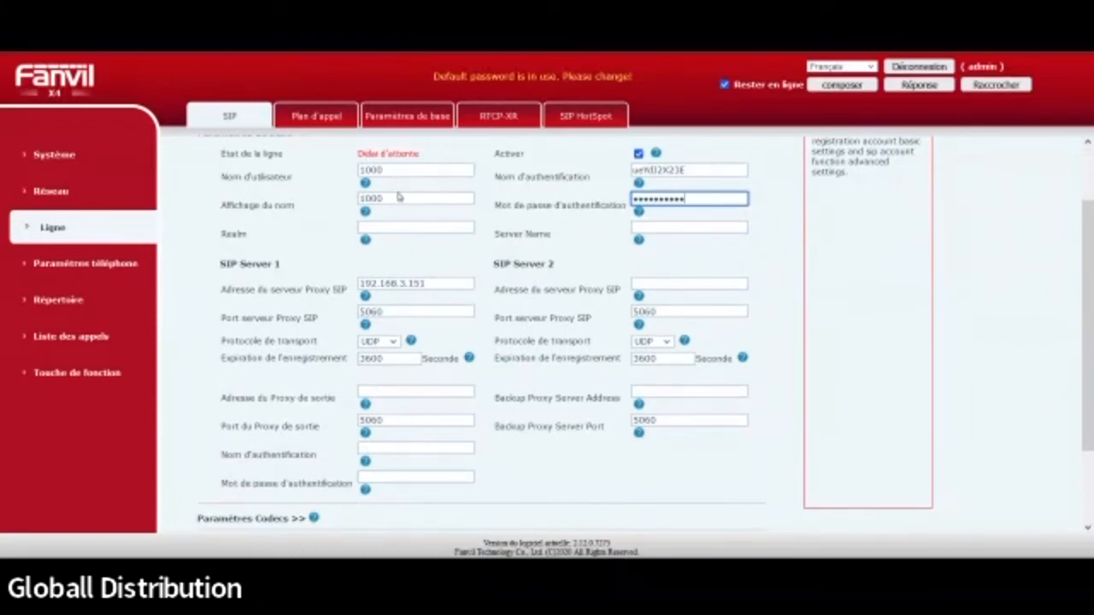
pyautogui.click(415, 283)
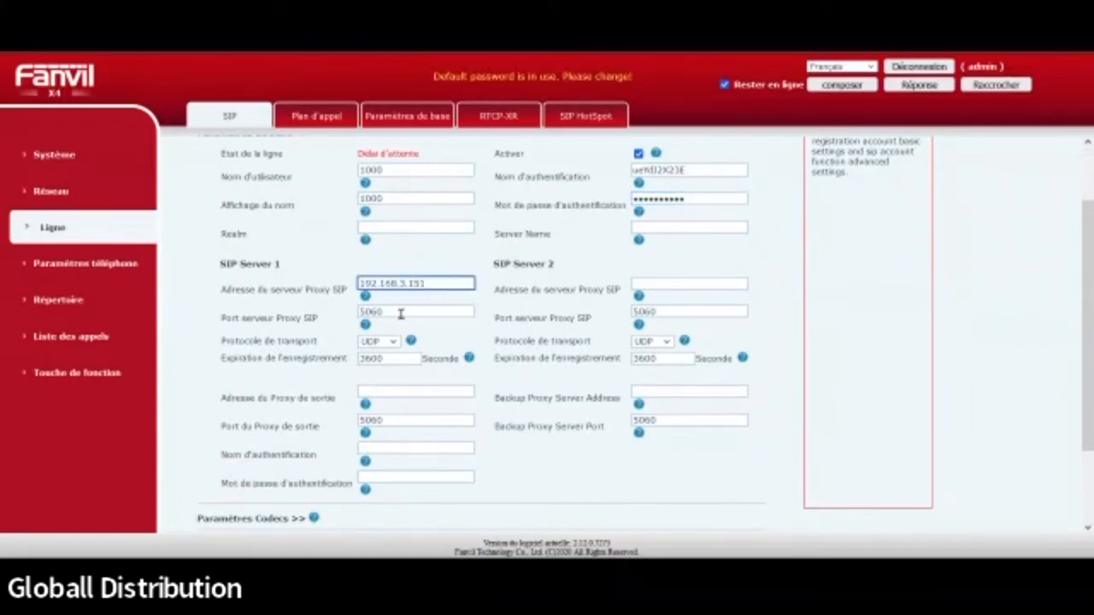
pyautogui.scroll(-3)
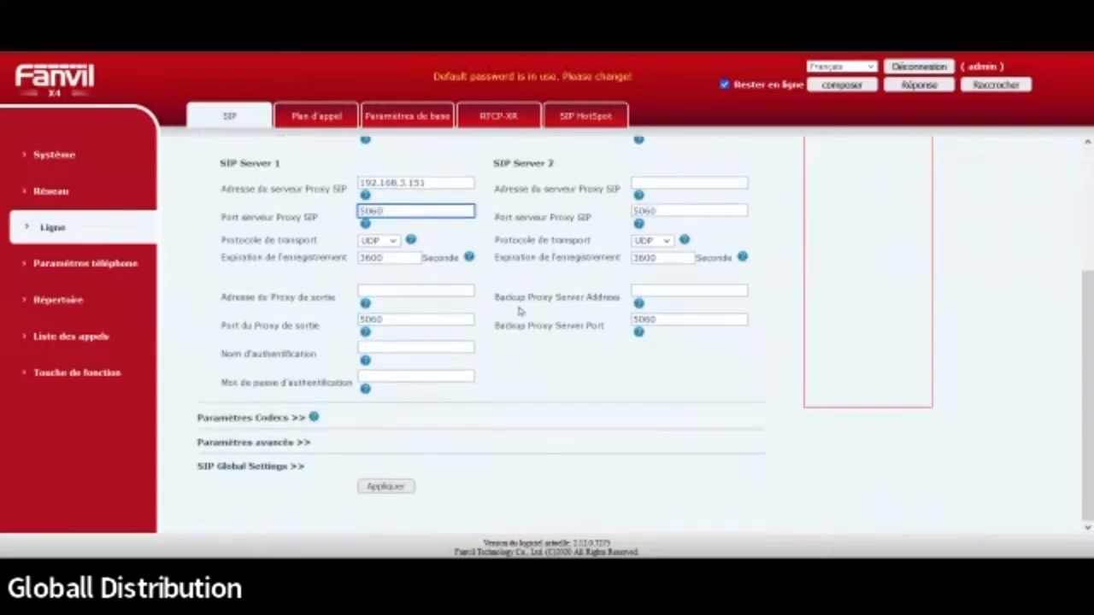
pyautogui.click(385, 487)
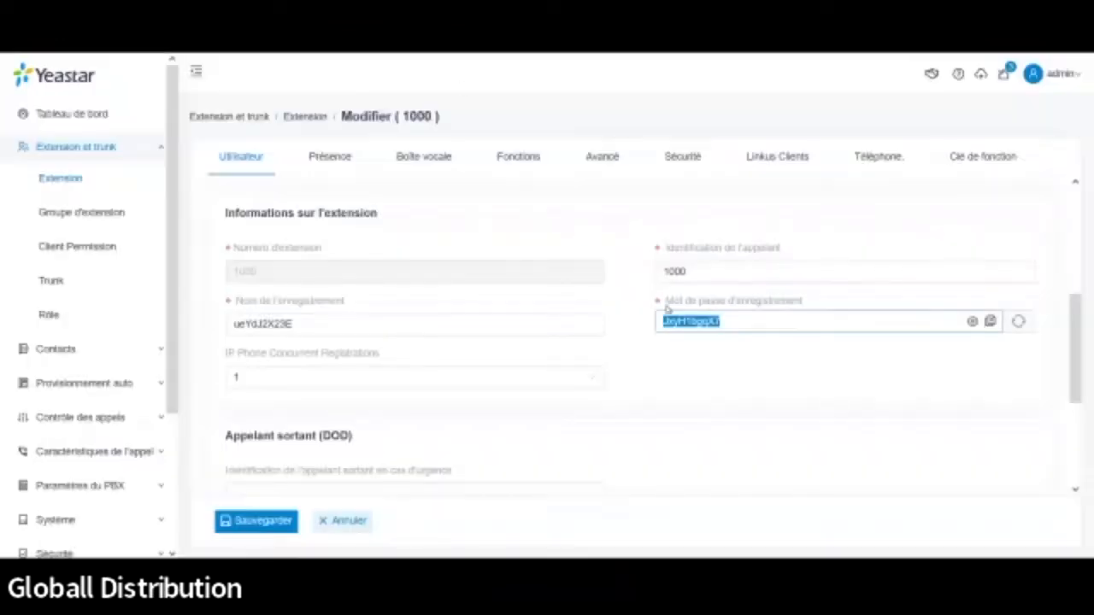
# Step: Cancel extension 1000's edit page without saving, returning to the extension list
pyautogui.scroll(-3)
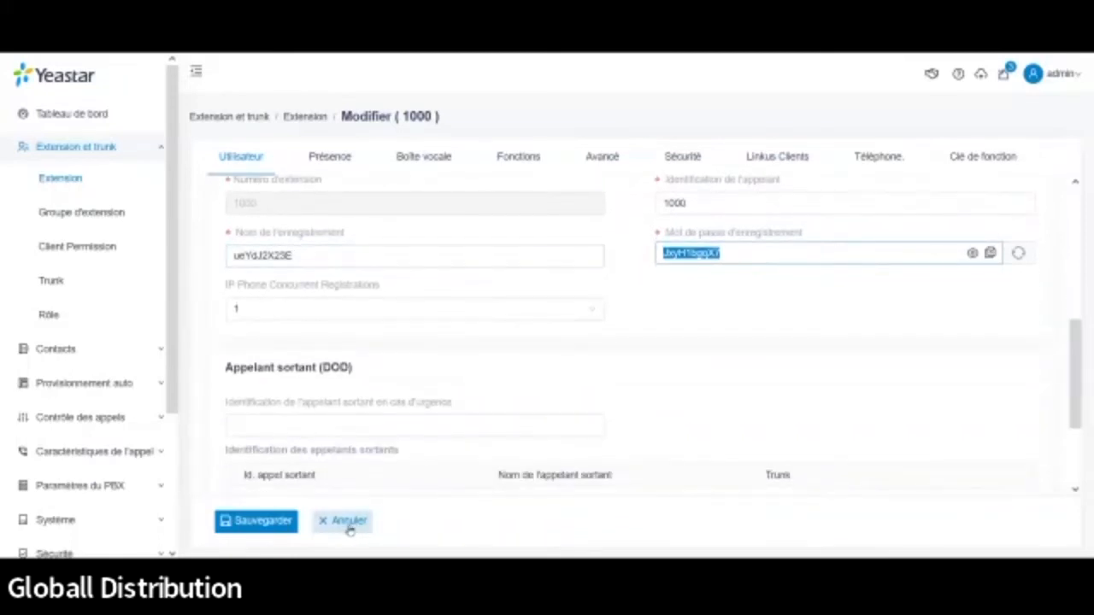
pyautogui.click(342, 521)
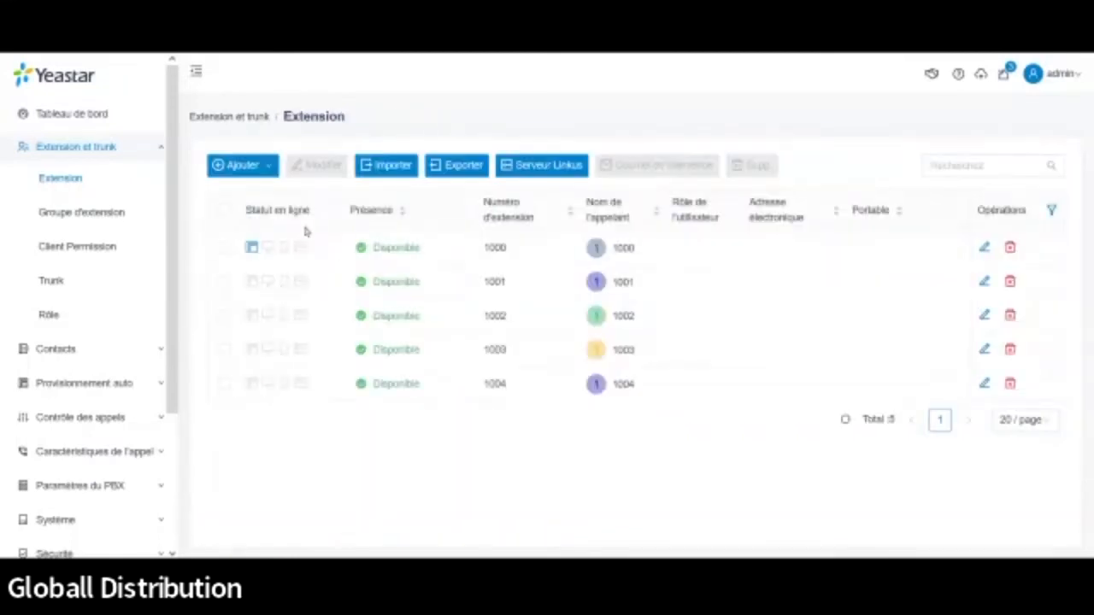
pyautogui.moveTo(251, 247)
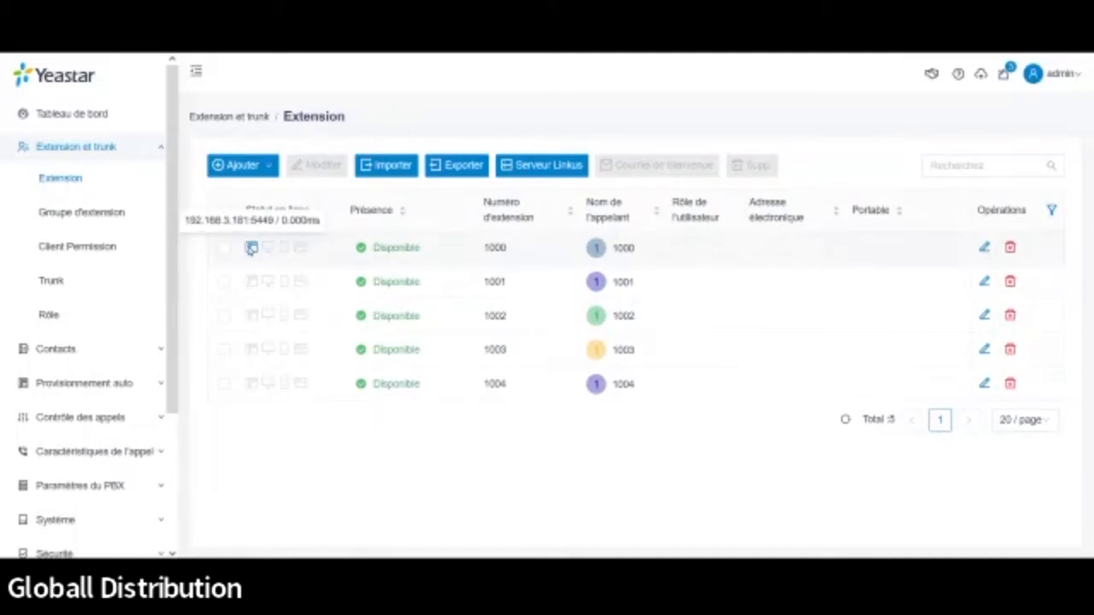
pyautogui.moveTo(609, 256)
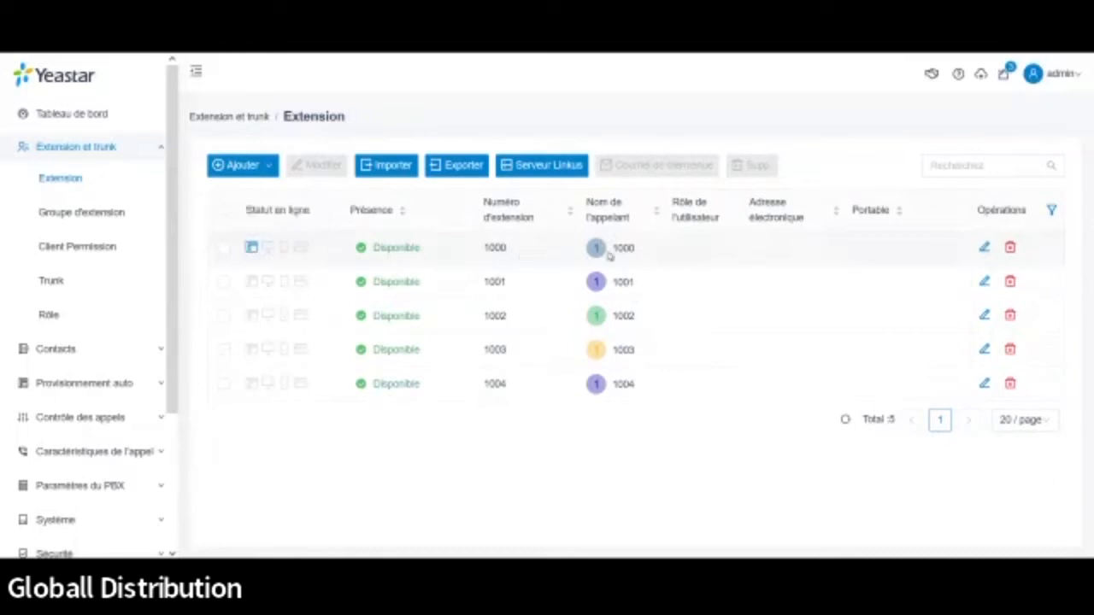
pyautogui.moveTo(572, 259)
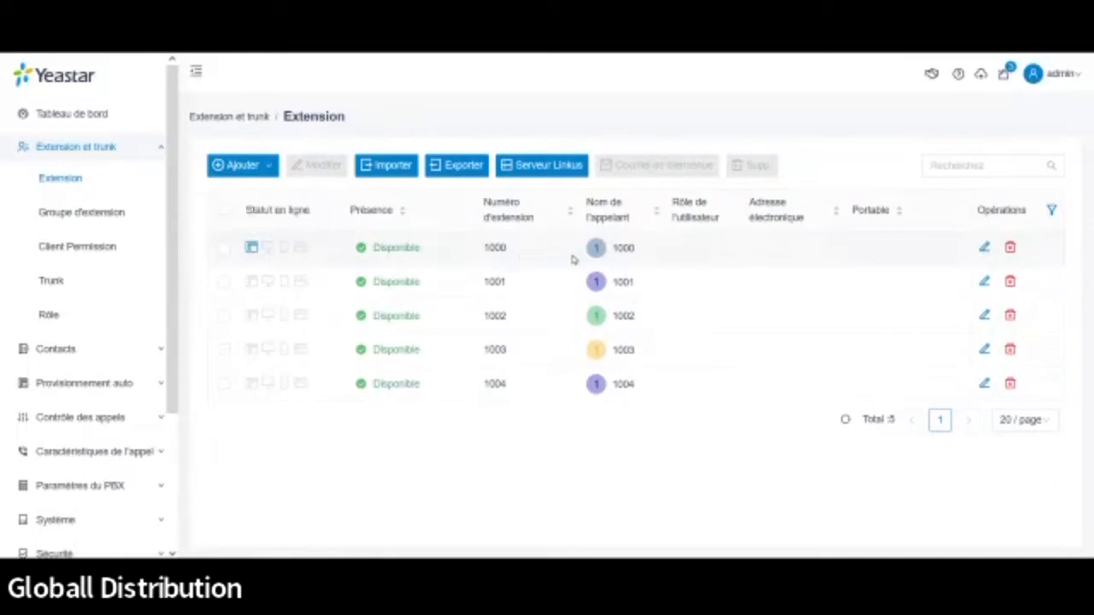
pyautogui.moveTo(540, 261)
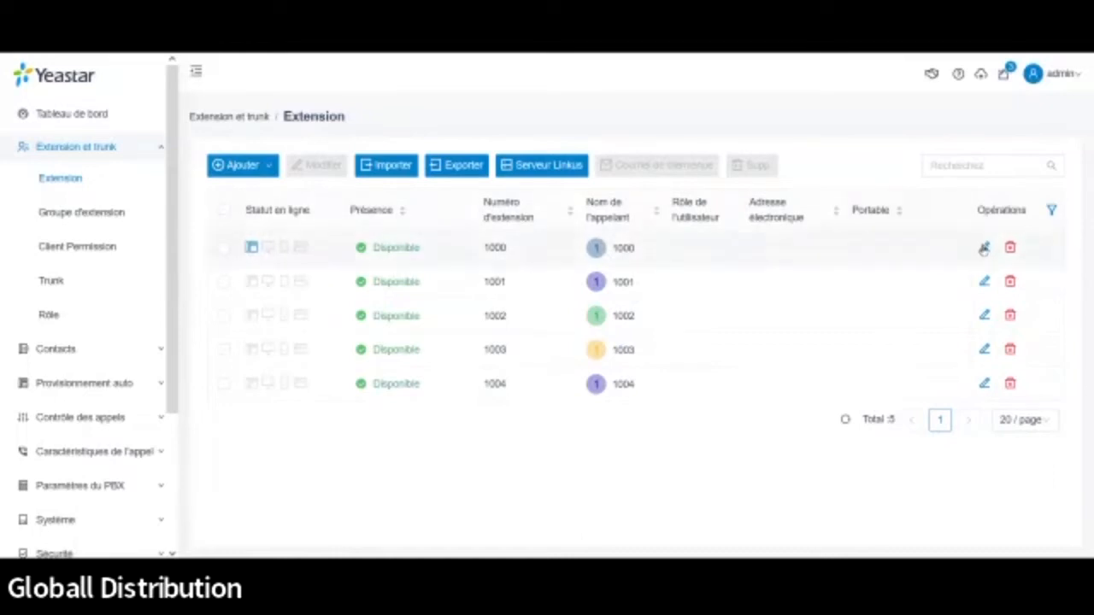
# Step: Reopen extension 1000 and review its Voicemail, Features and Linkus tabs before returning to User Information
pyautogui.click(984, 247)
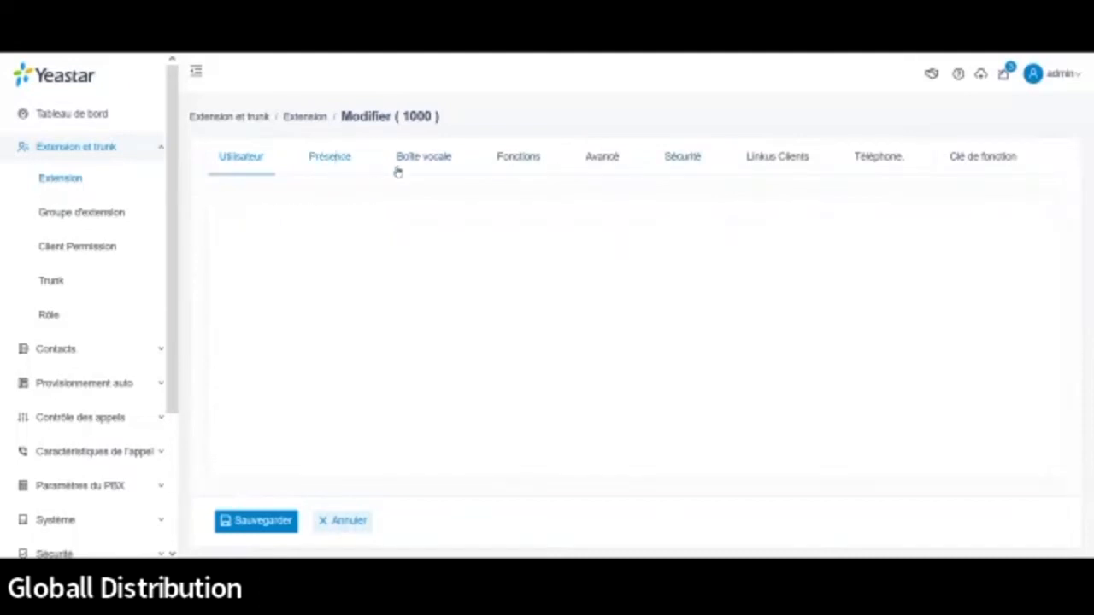
pyautogui.click(423, 156)
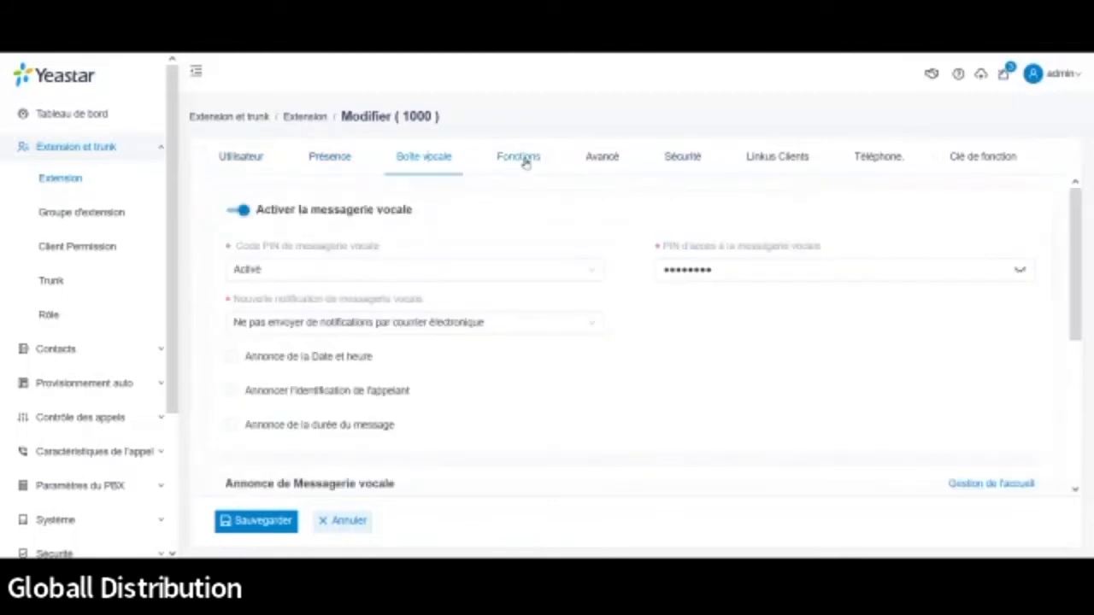
pyautogui.click(518, 156)
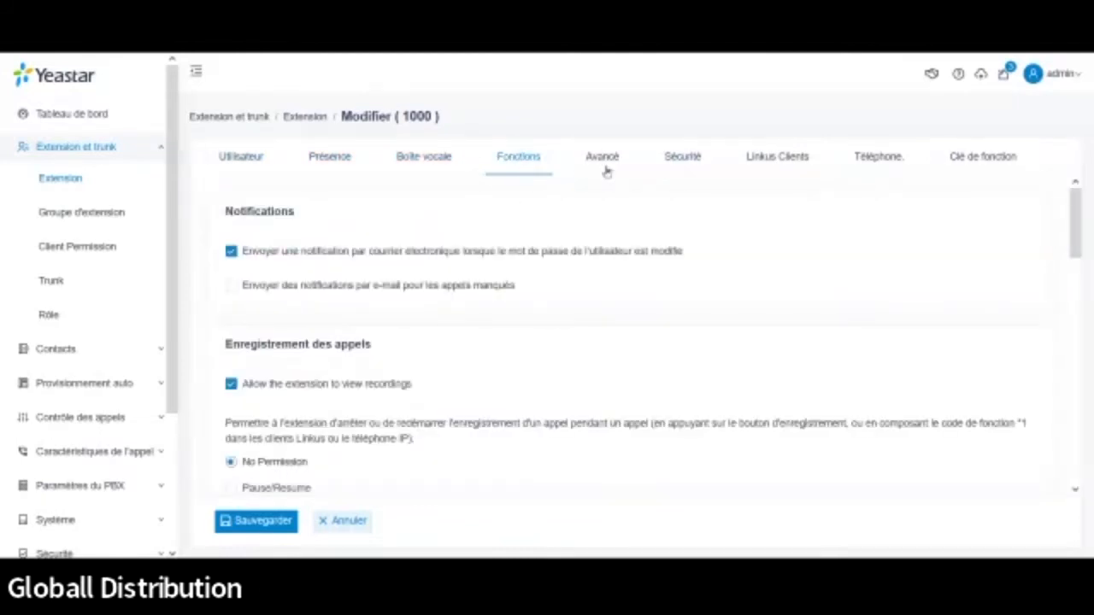
pyautogui.moveTo(699, 229)
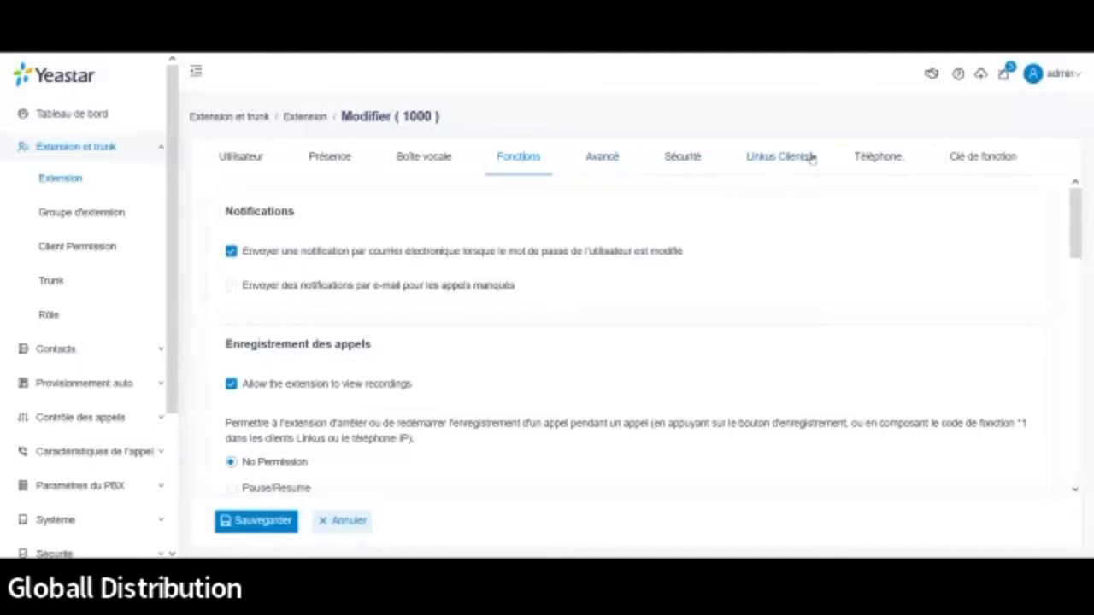
pyautogui.click(777, 156)
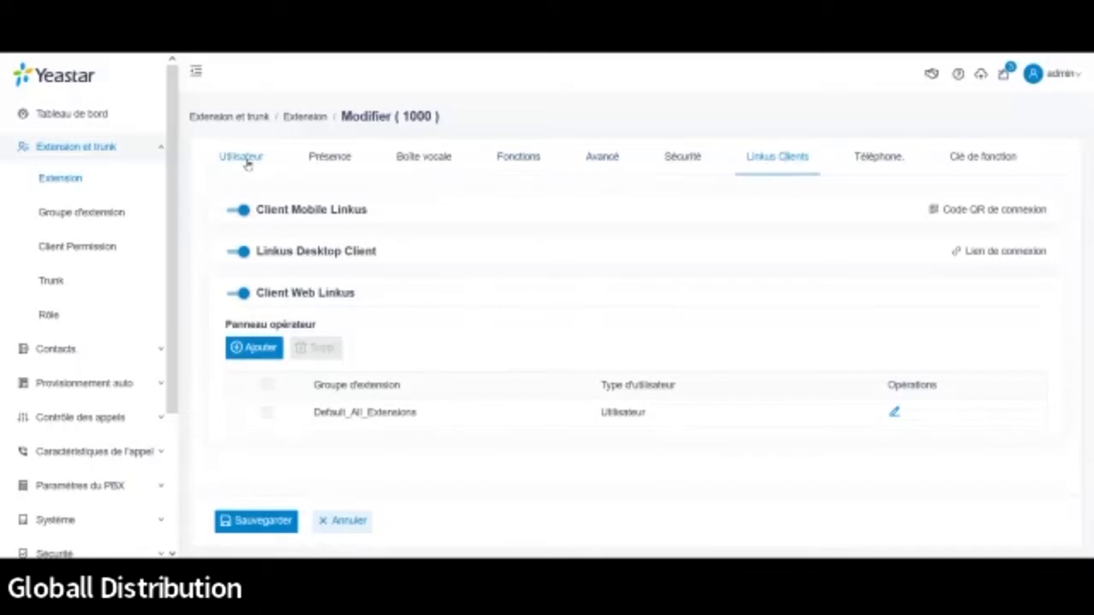
pyautogui.moveTo(341, 183)
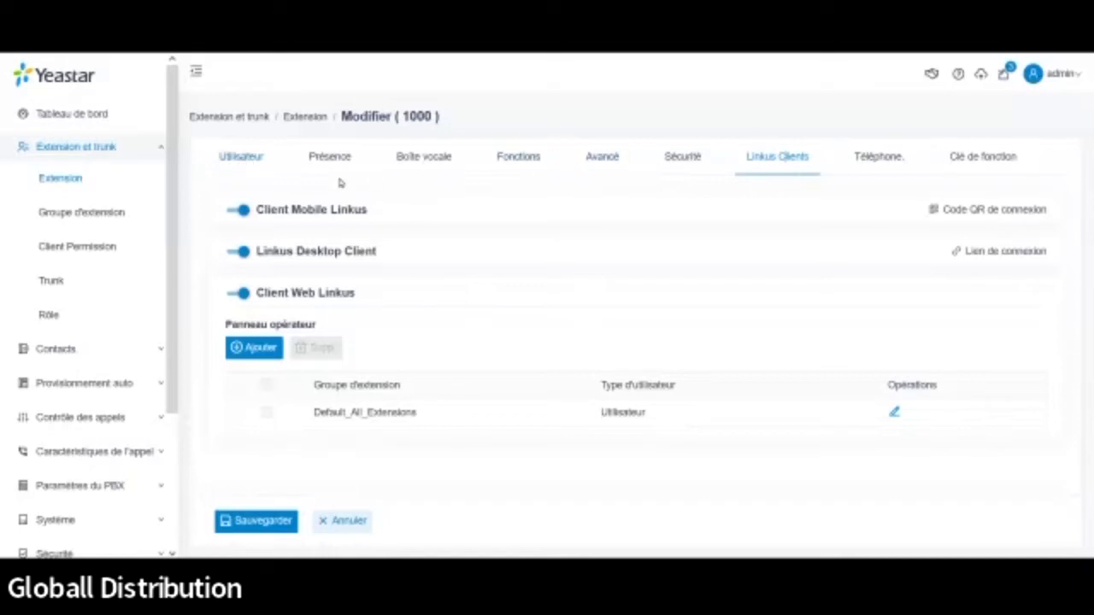
pyautogui.click(241, 157)
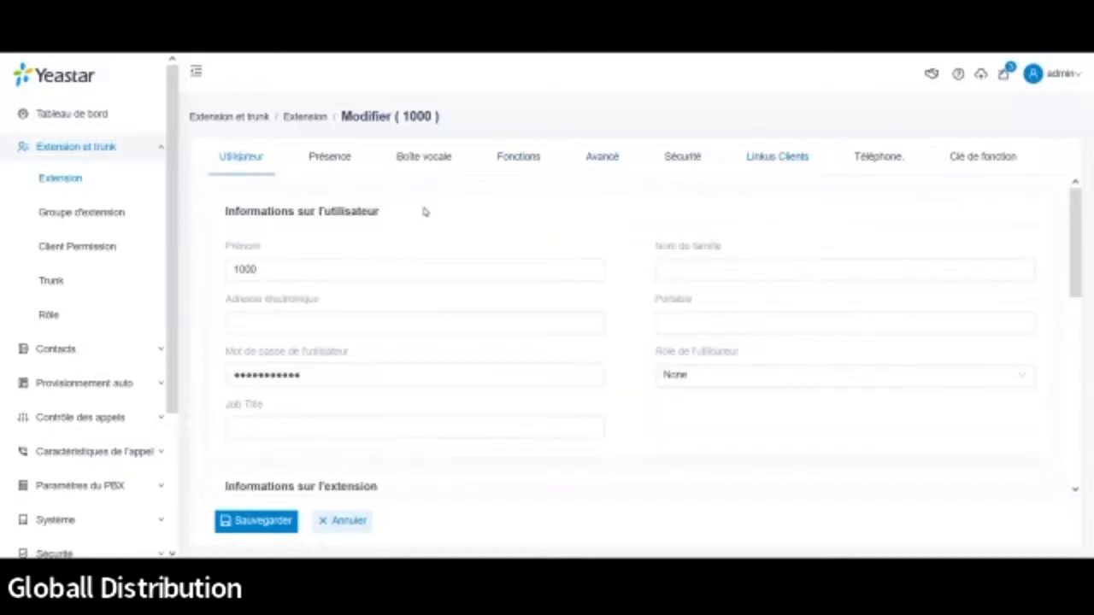
pyautogui.moveTo(451, 221)
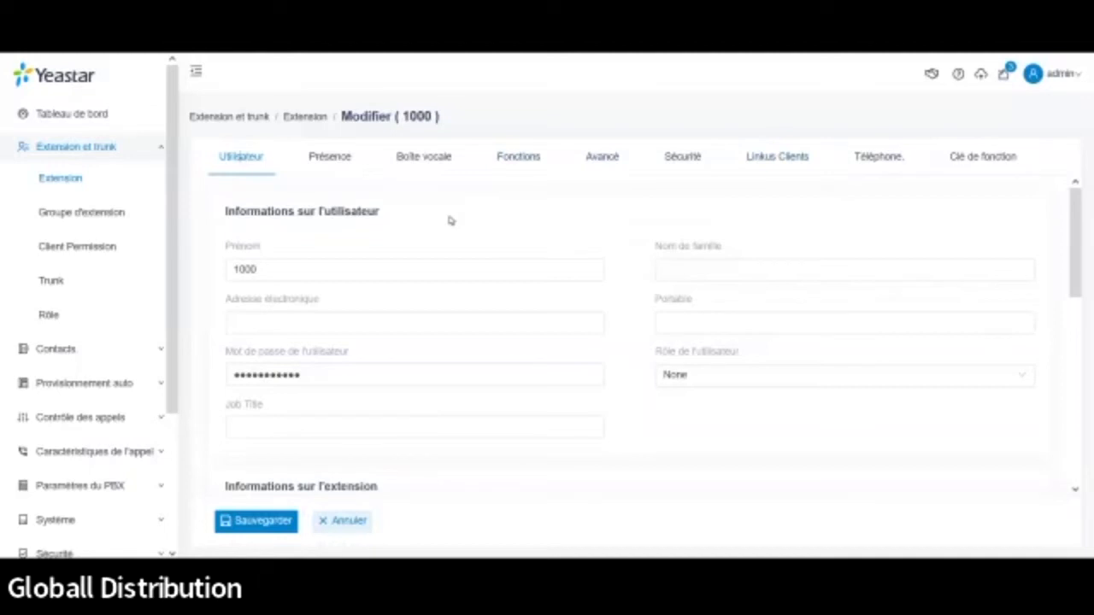
pyautogui.moveTo(836, 229)
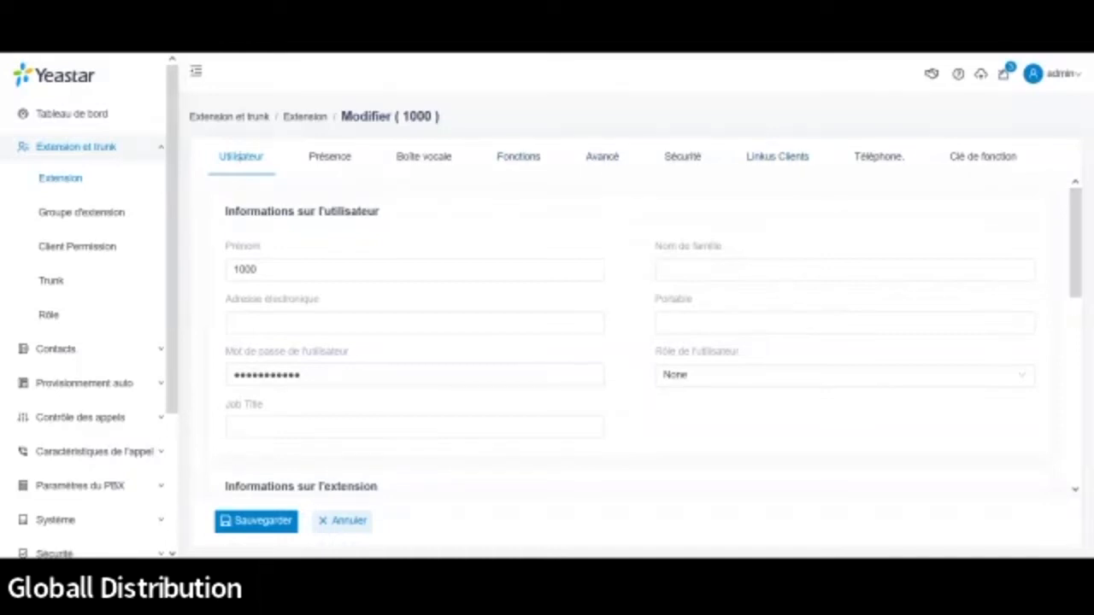
pyautogui.moveTo(741, 224)
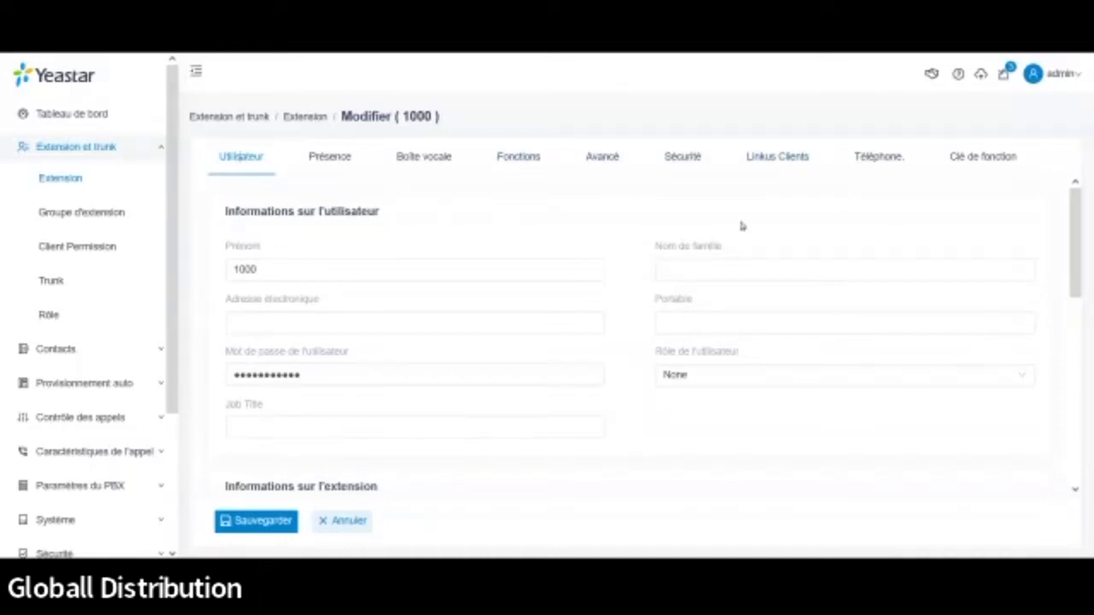
pyautogui.moveTo(370, 520)
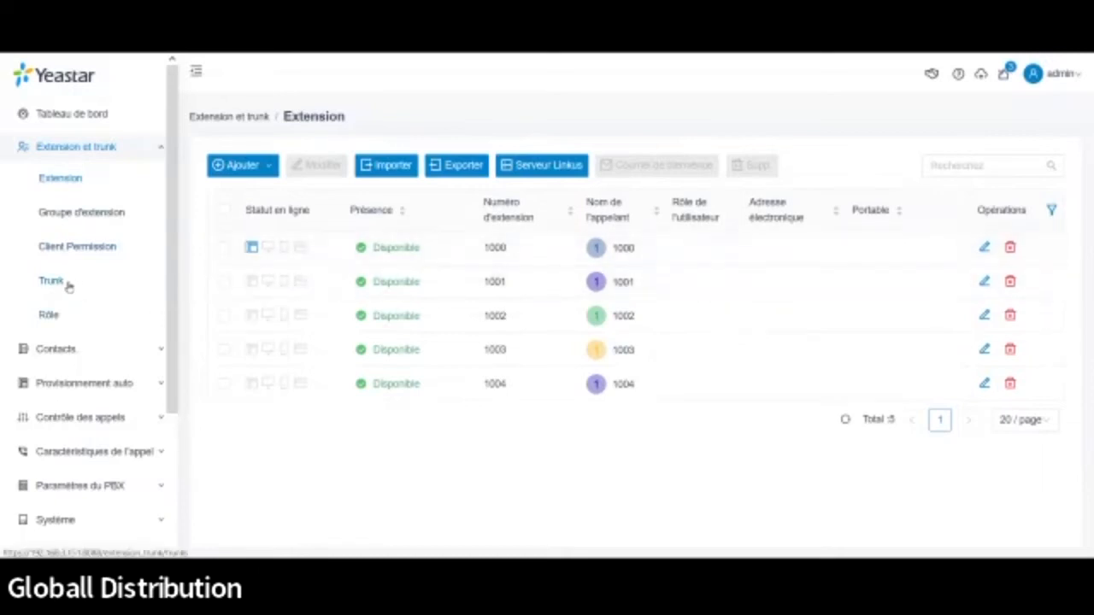
# Step: Add a new trunk named Trunk_Test and scroll to Configuration détaillée
pyautogui.click(51, 280)
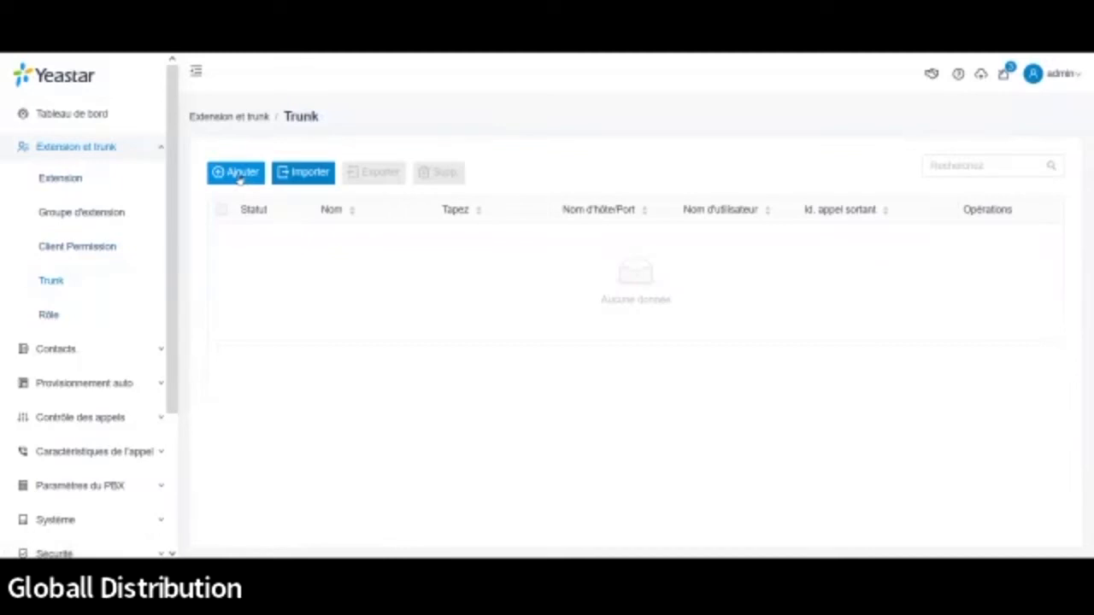
pyautogui.click(235, 172)
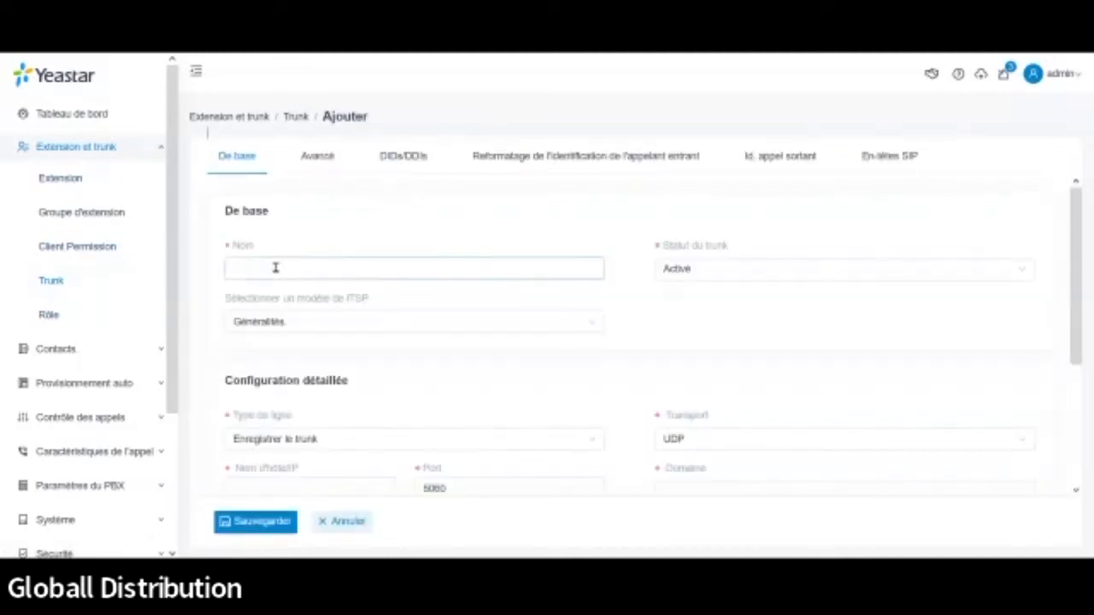
pyautogui.write('T')
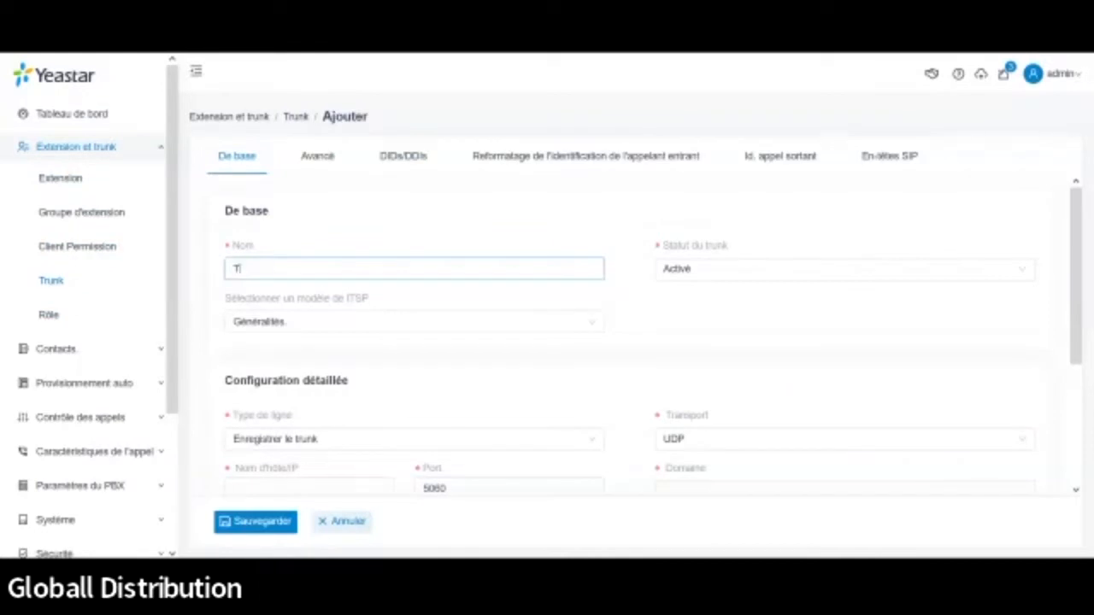
pyautogui.write('runk_')
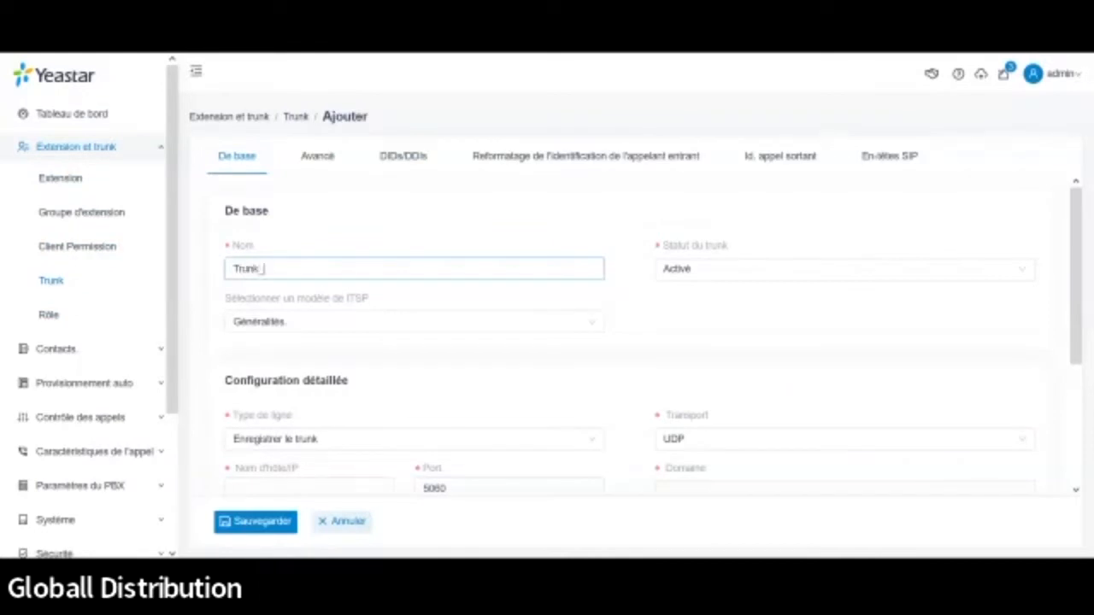
pyautogui.write('Test')
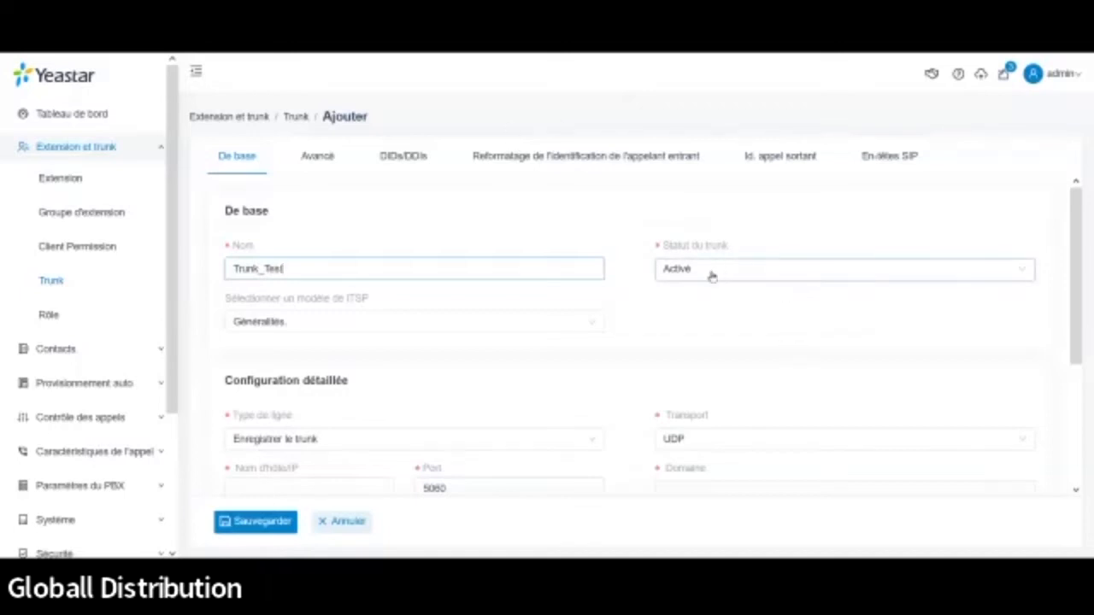
pyautogui.scroll(-3)
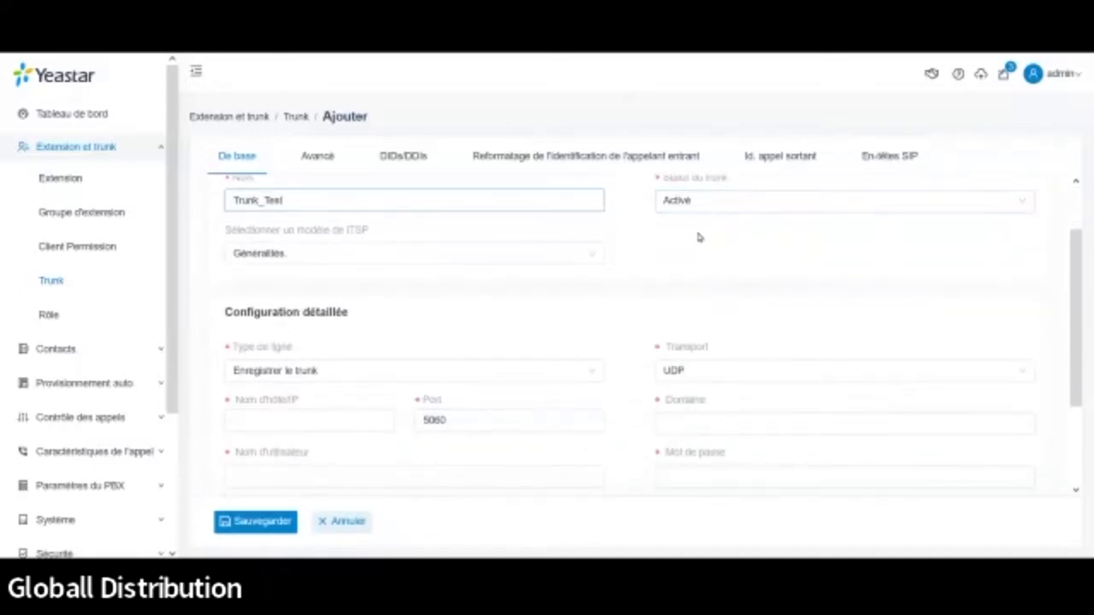
pyautogui.scroll(-3)
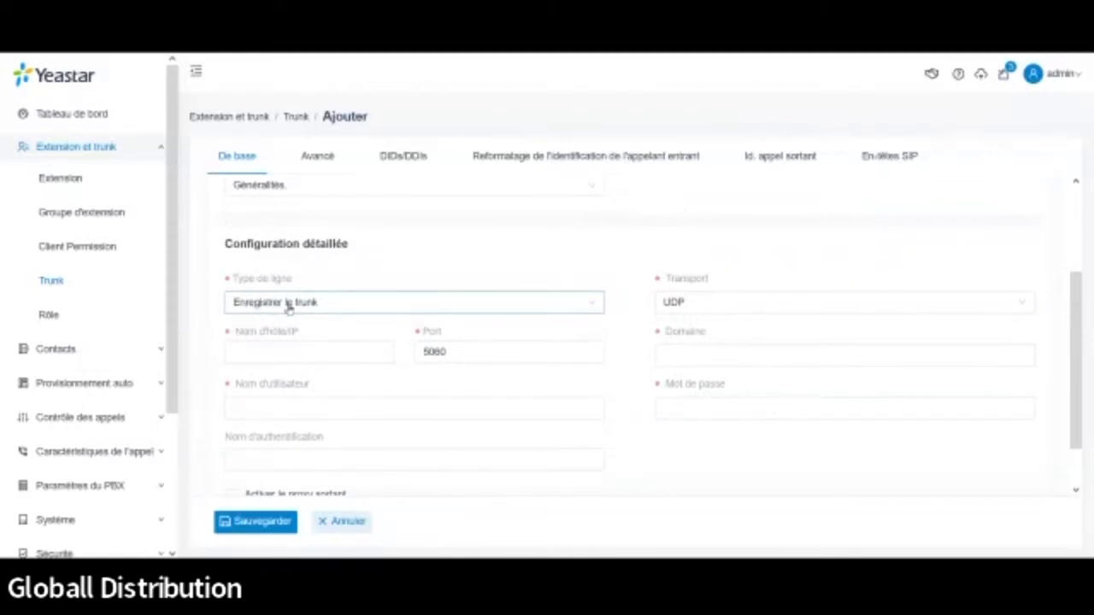
pyautogui.moveTo(368, 315)
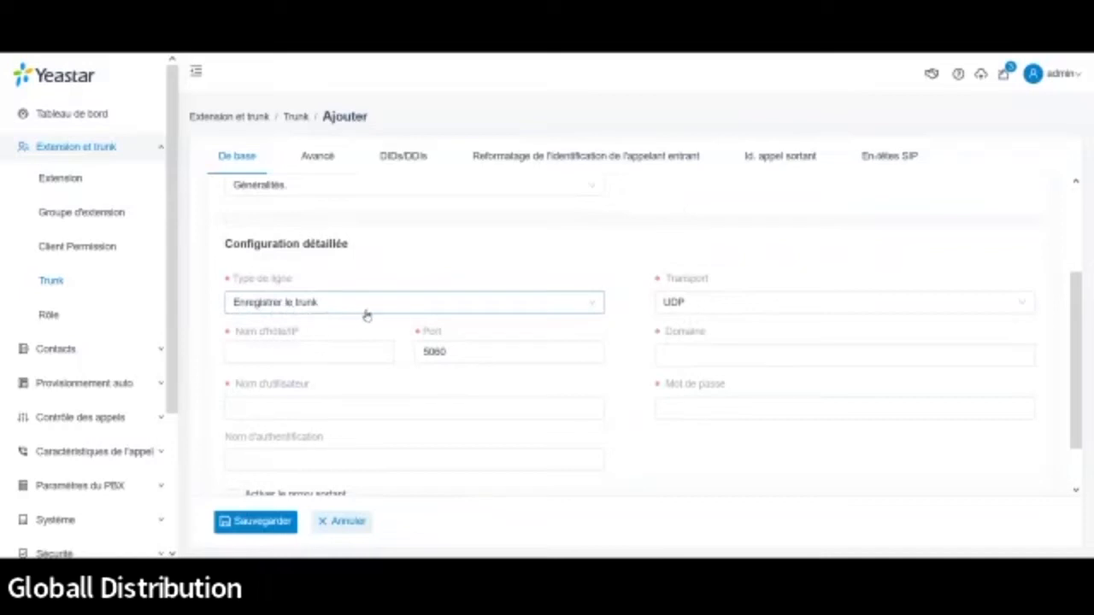
pyautogui.moveTo(374, 310)
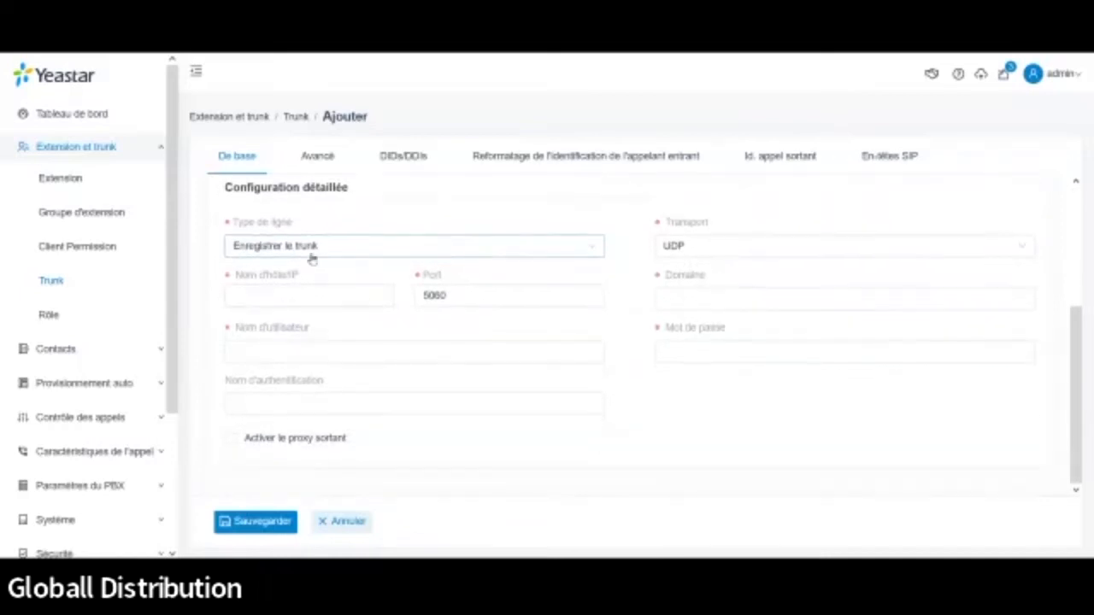
pyautogui.moveTo(316, 248)
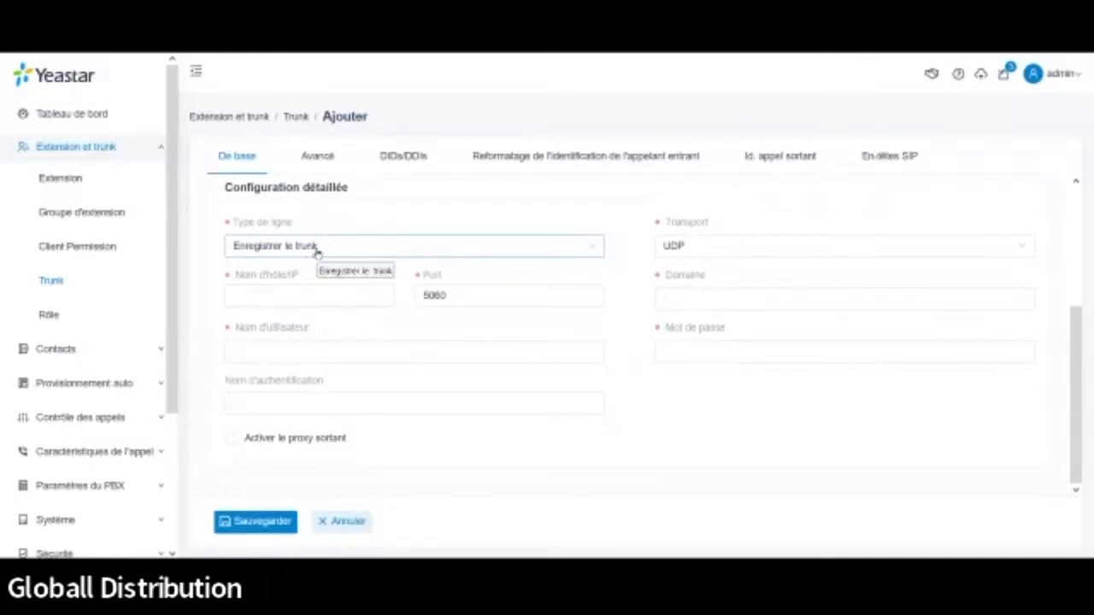
pyautogui.moveTo(428, 282)
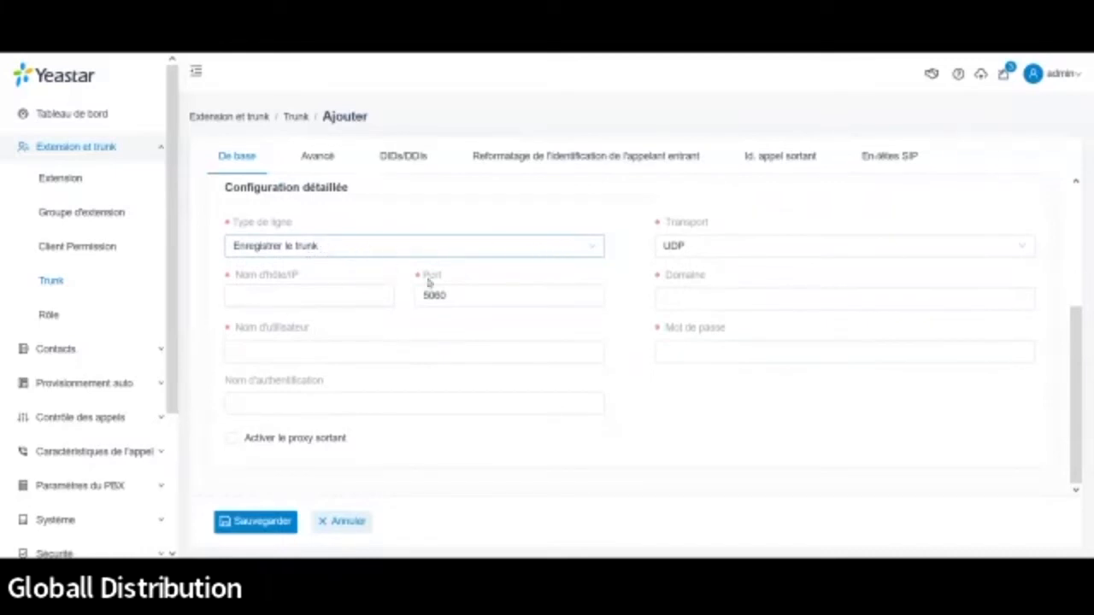
pyautogui.click(309, 295)
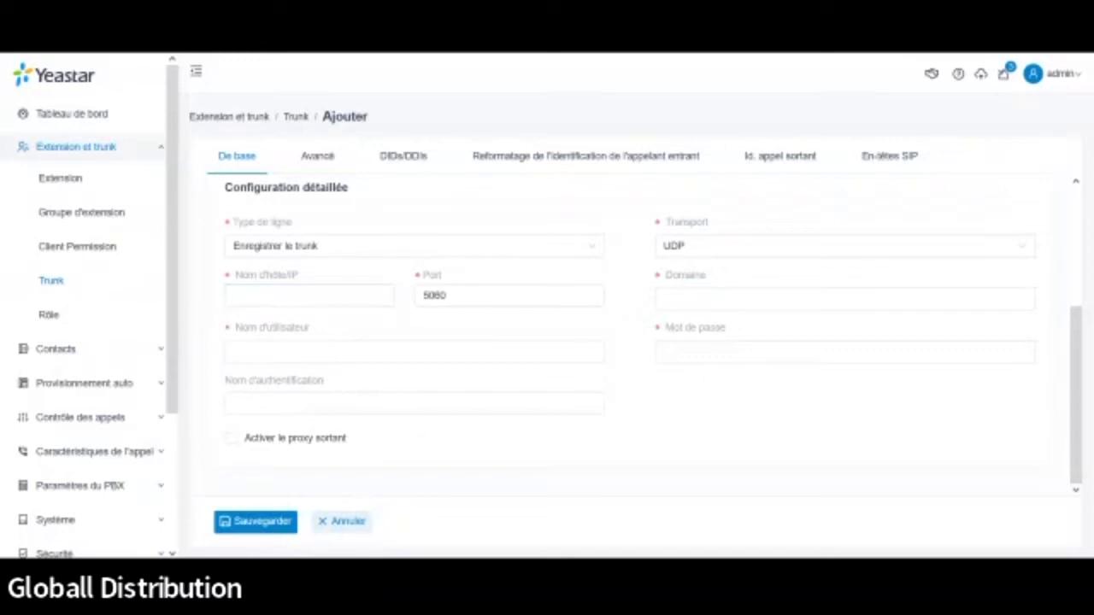
pyautogui.write('198.50.139.105')
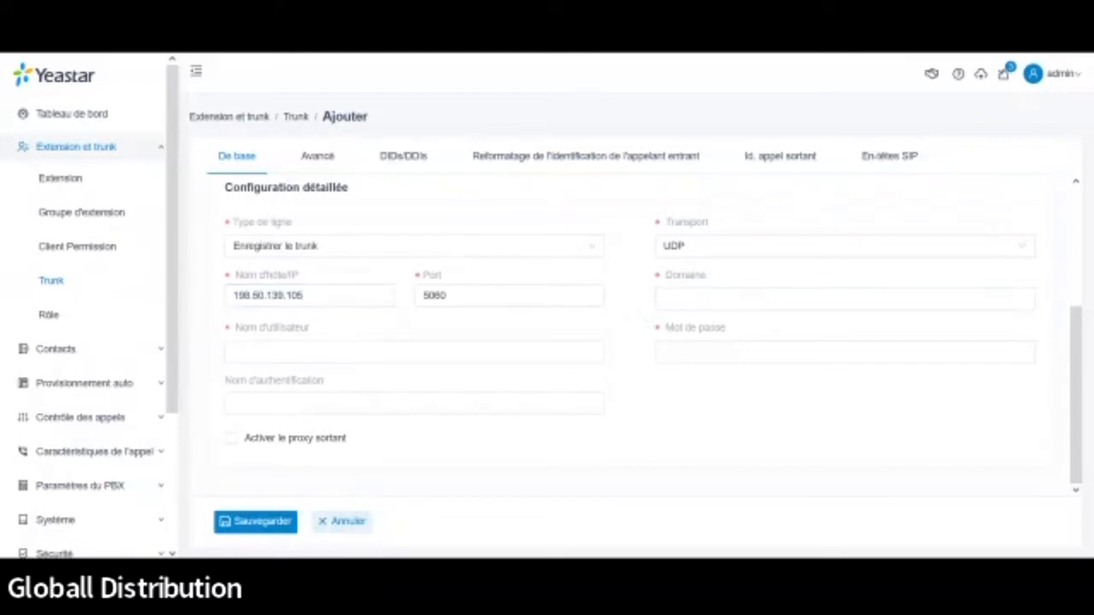
pyautogui.click(844, 299)
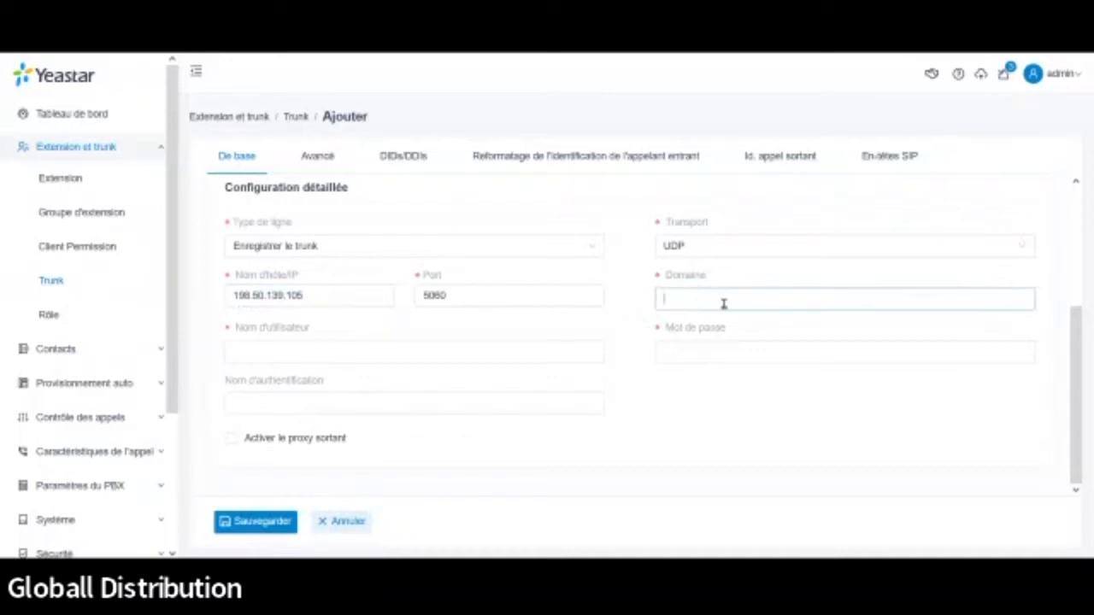
pyautogui.write('vgw1.globall.ca')
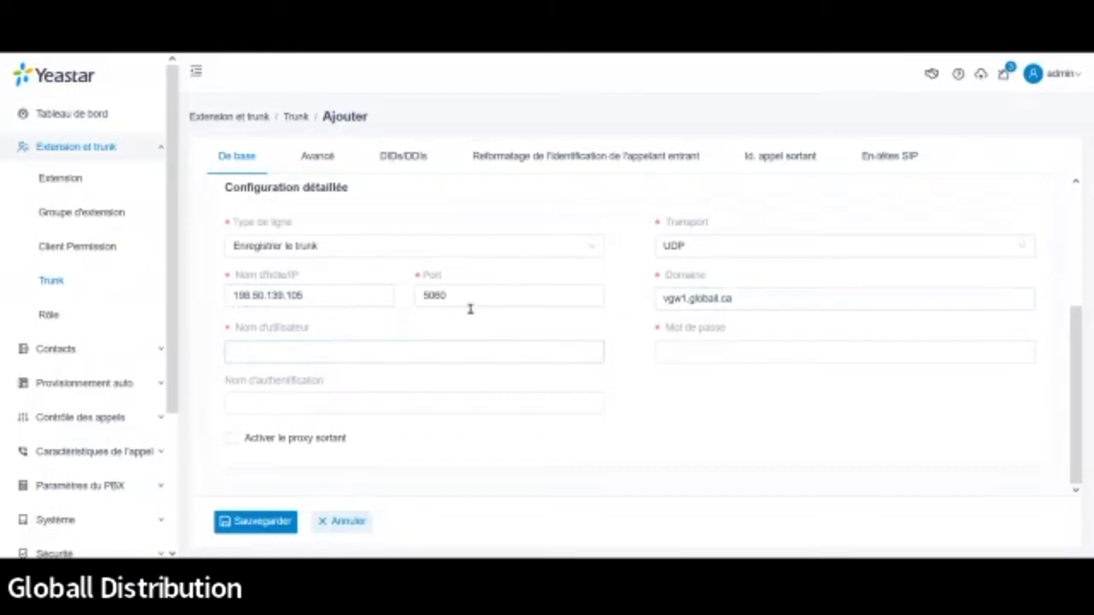
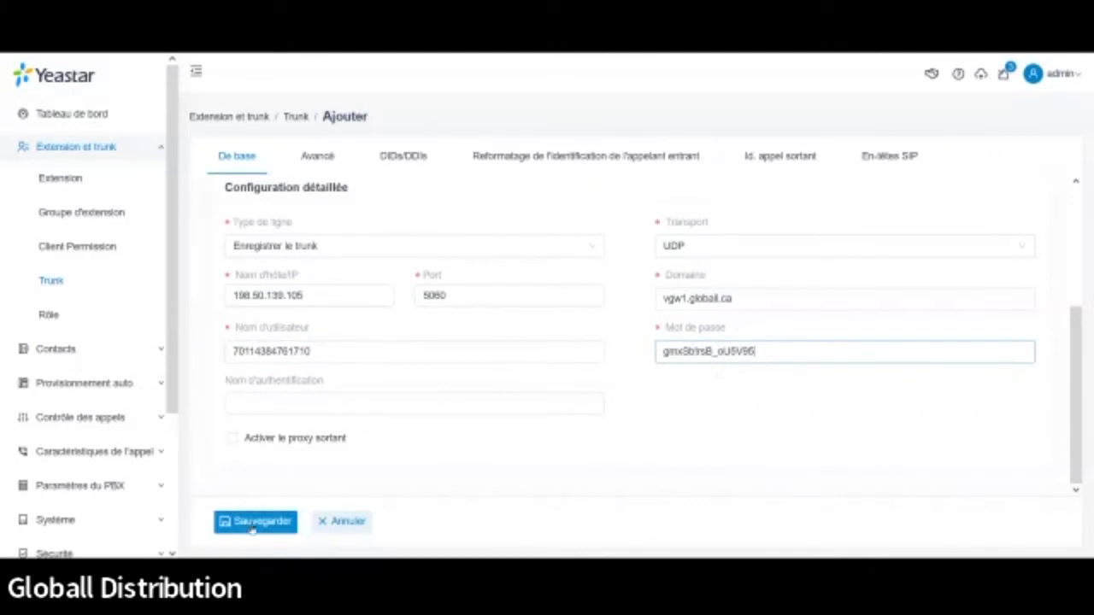
# Step: Save Trunk_Test so it appears in the trunk list
pyautogui.click(255, 521)
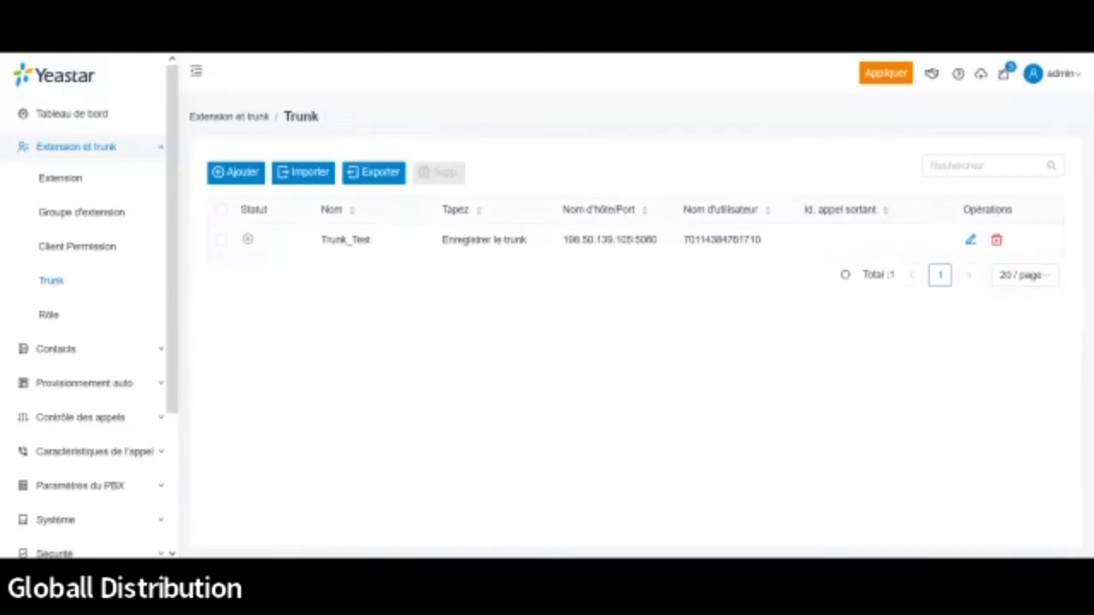
pyautogui.moveTo(848, 101)
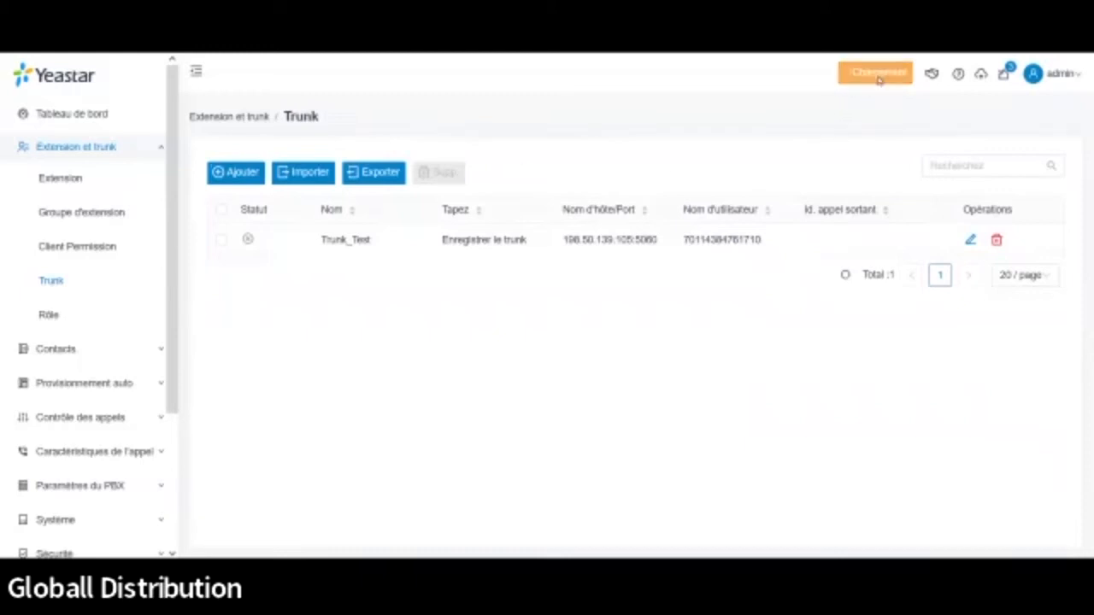
# Step: Apply the pending configuration and decline saving the password in the browser
pyautogui.click(874, 73)
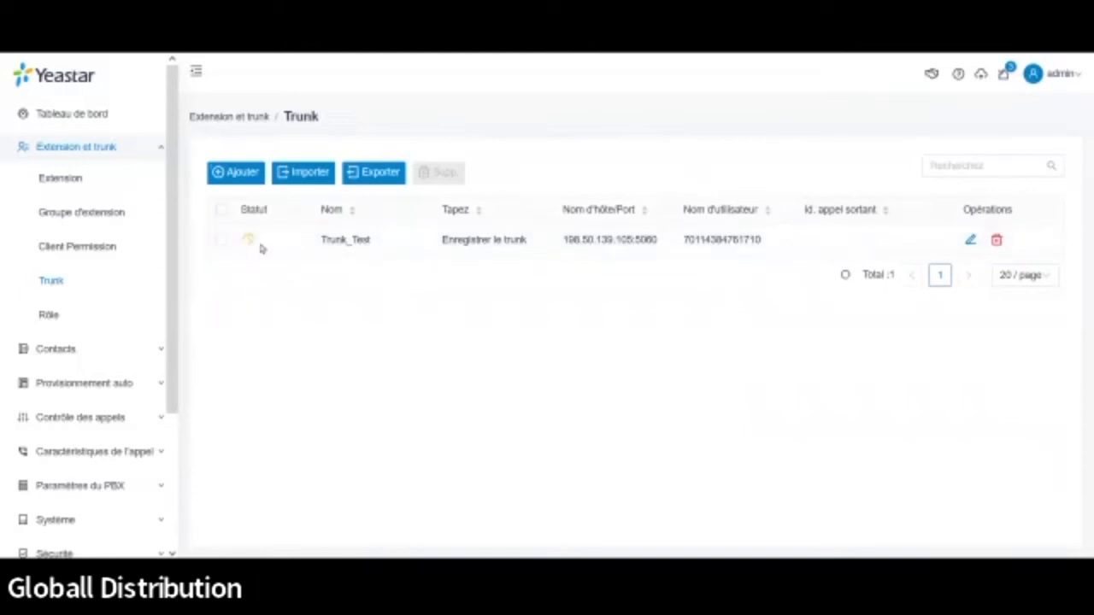
pyautogui.moveTo(254, 331)
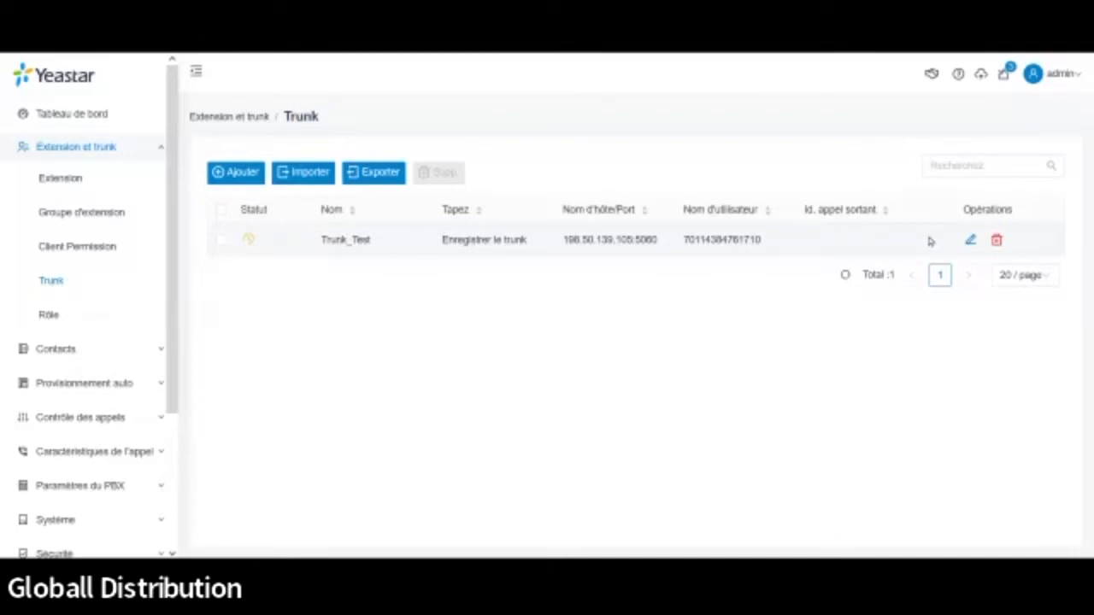
pyautogui.click(970, 239)
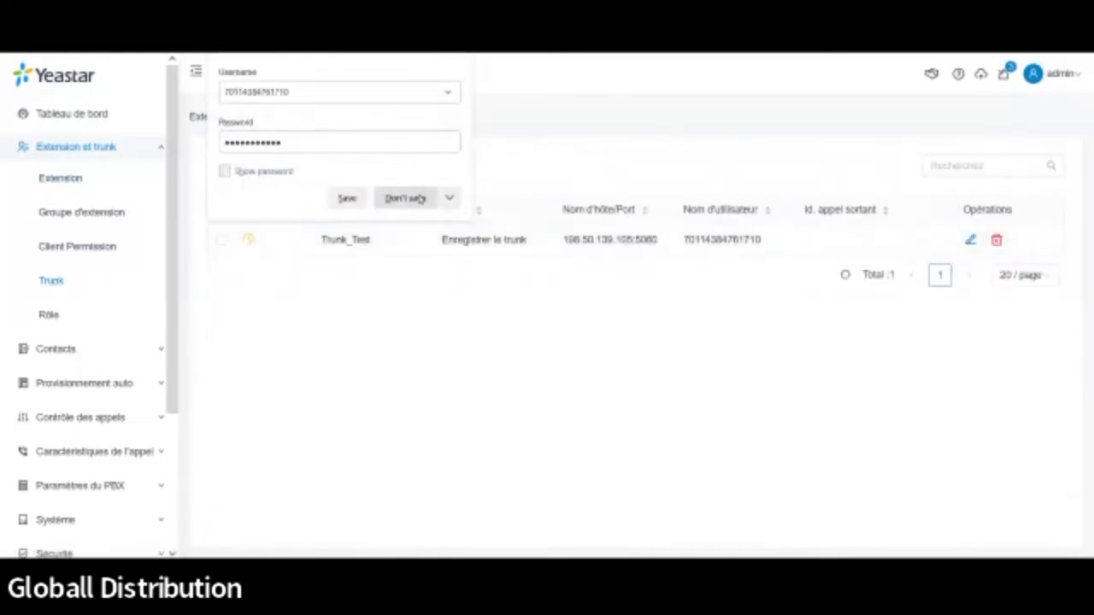
pyautogui.click(405, 198)
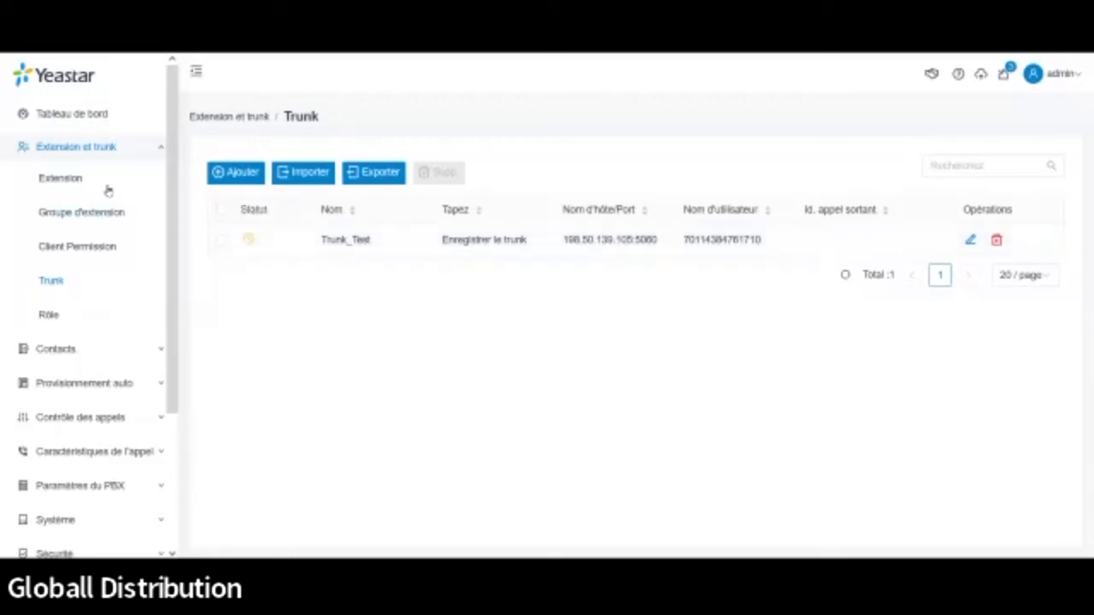
# Step: Revisit the trunk list to confirm Trunk_Test shows the green registered status
pyautogui.click(60, 177)
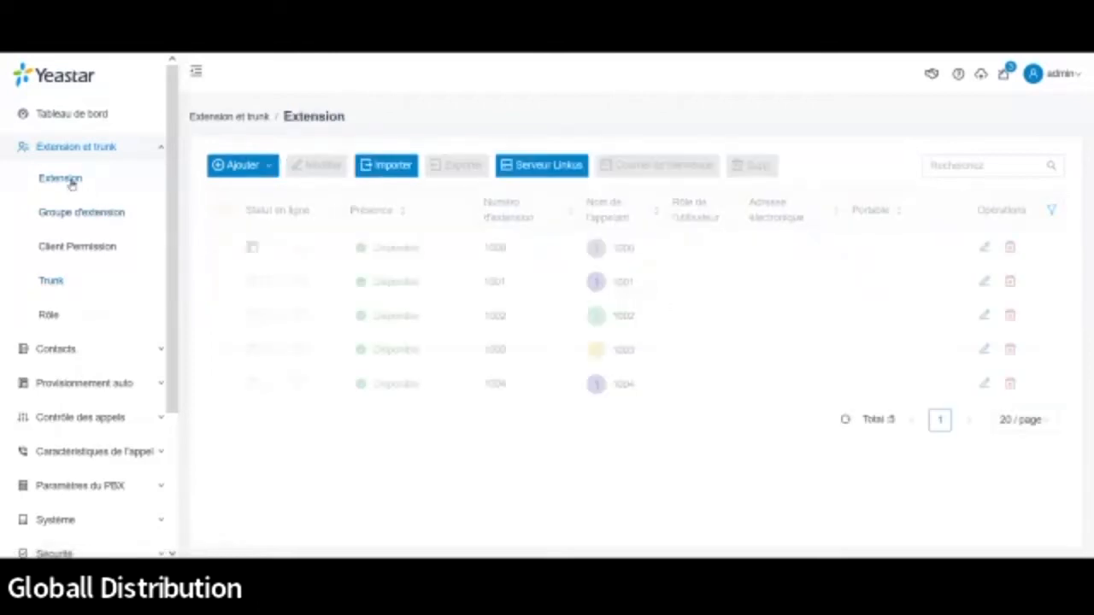
pyautogui.click(51, 281)
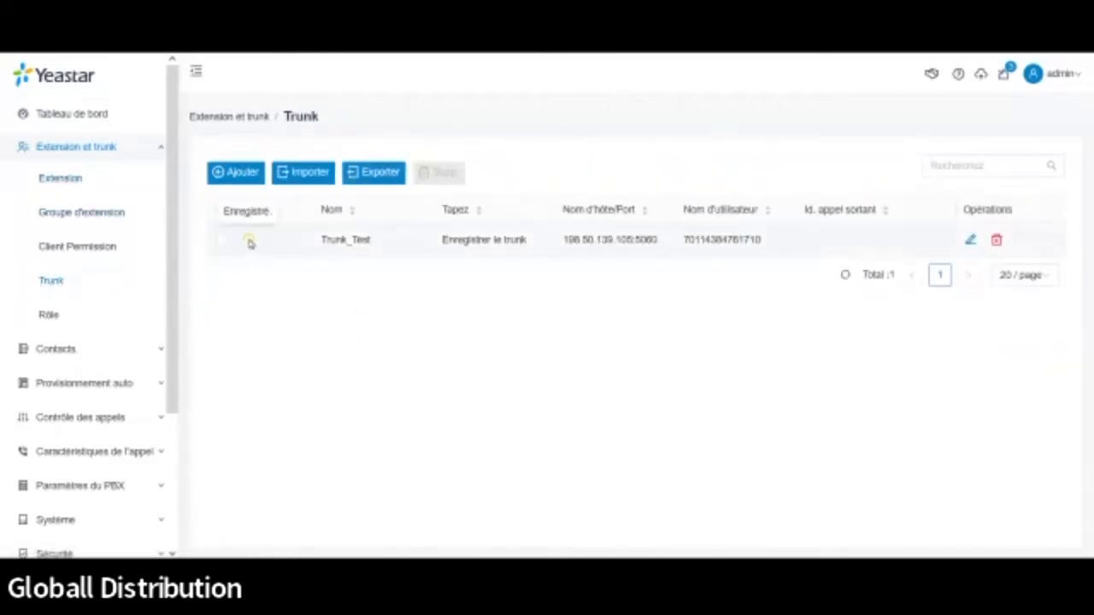
pyautogui.moveTo(249, 240)
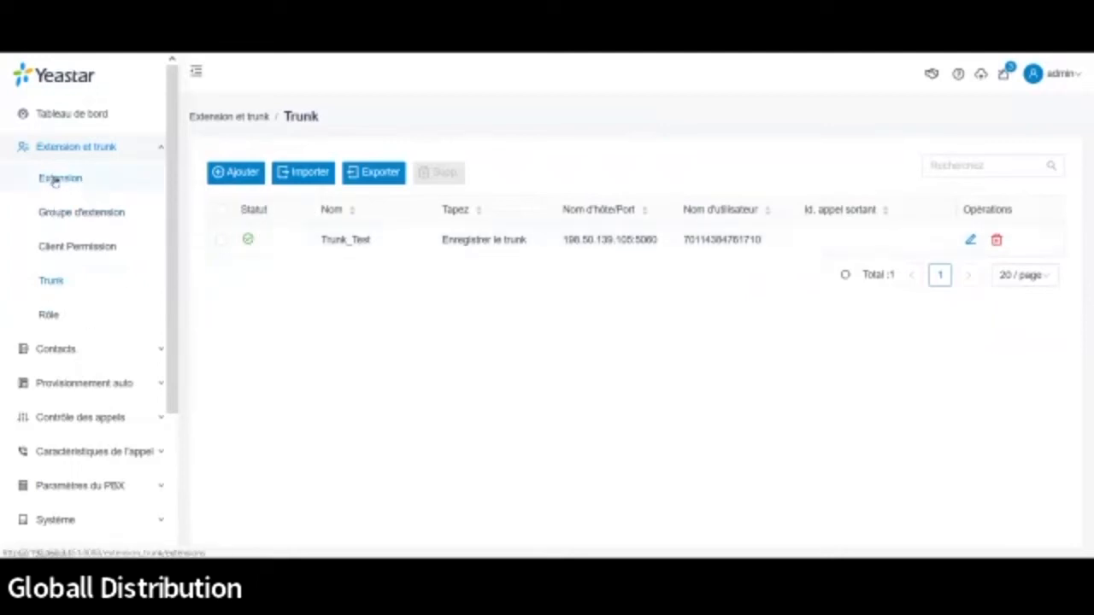
pyautogui.scroll(-3)
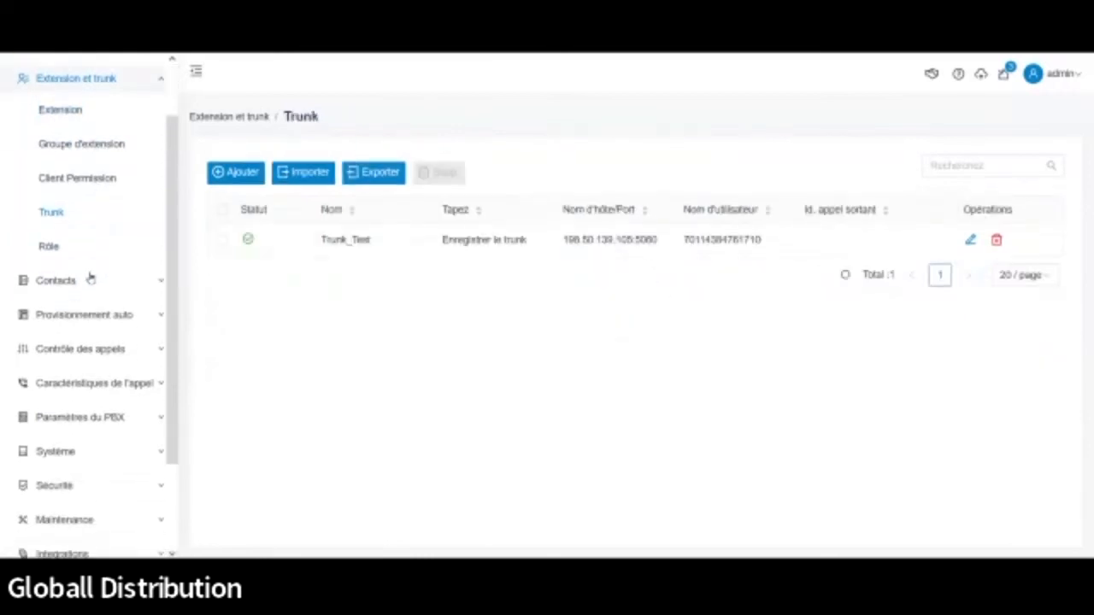
pyautogui.moveTo(81, 348)
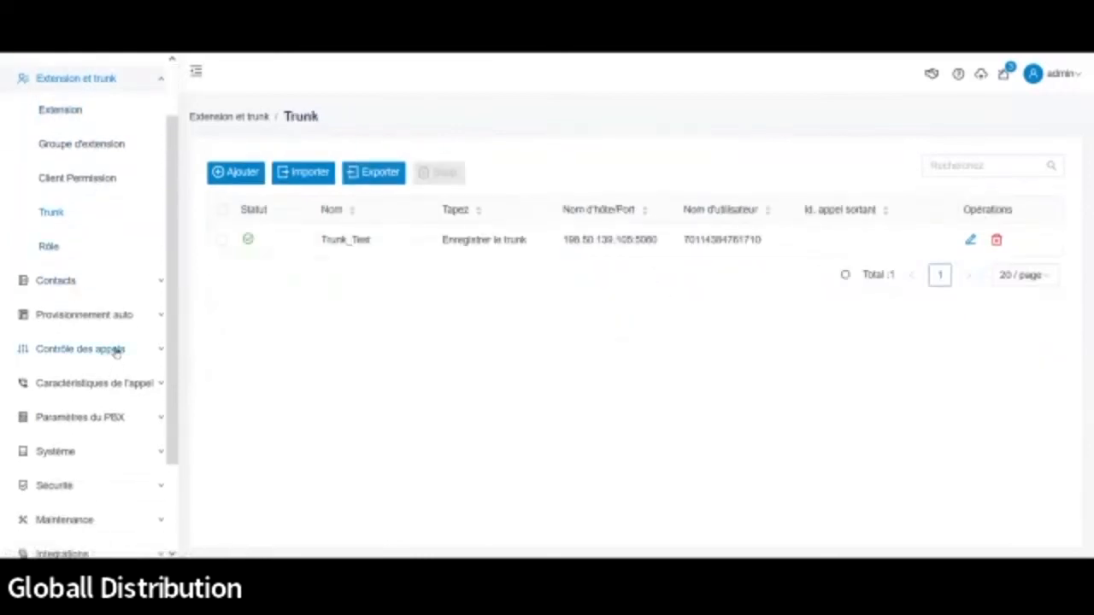
# Step: Expand Contrôle des appels and open the Routage Entrant list
pyautogui.click(80, 349)
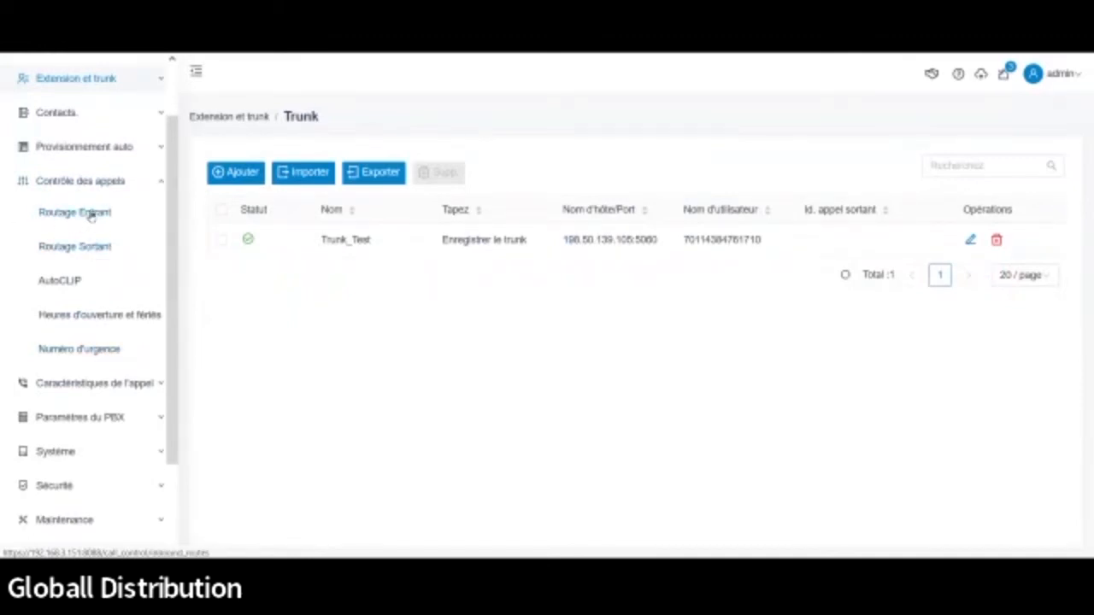
pyautogui.click(74, 212)
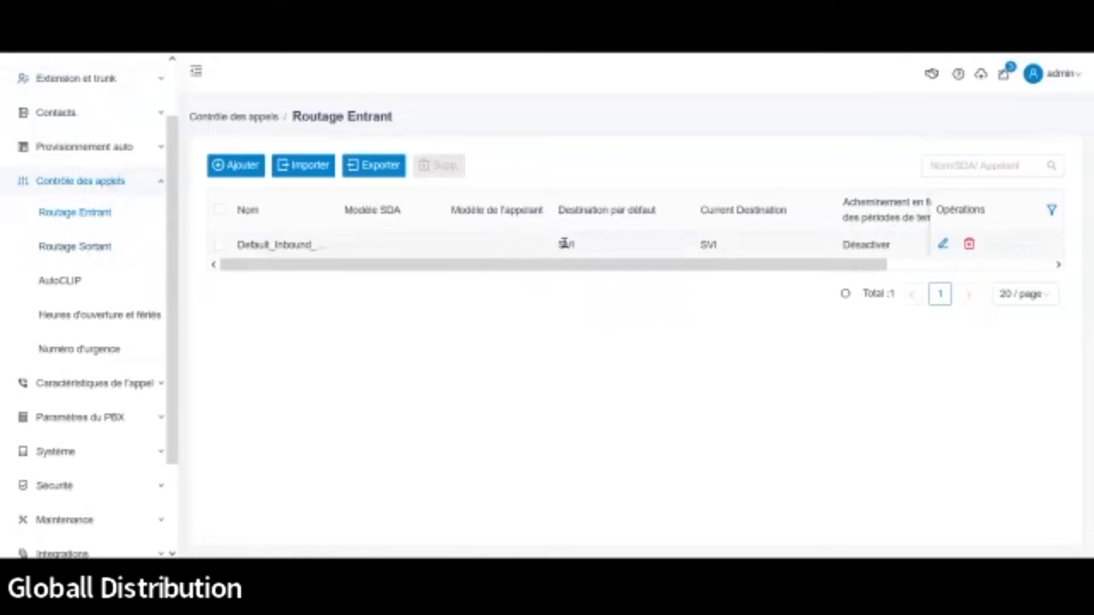
pyautogui.moveTo(943, 243)
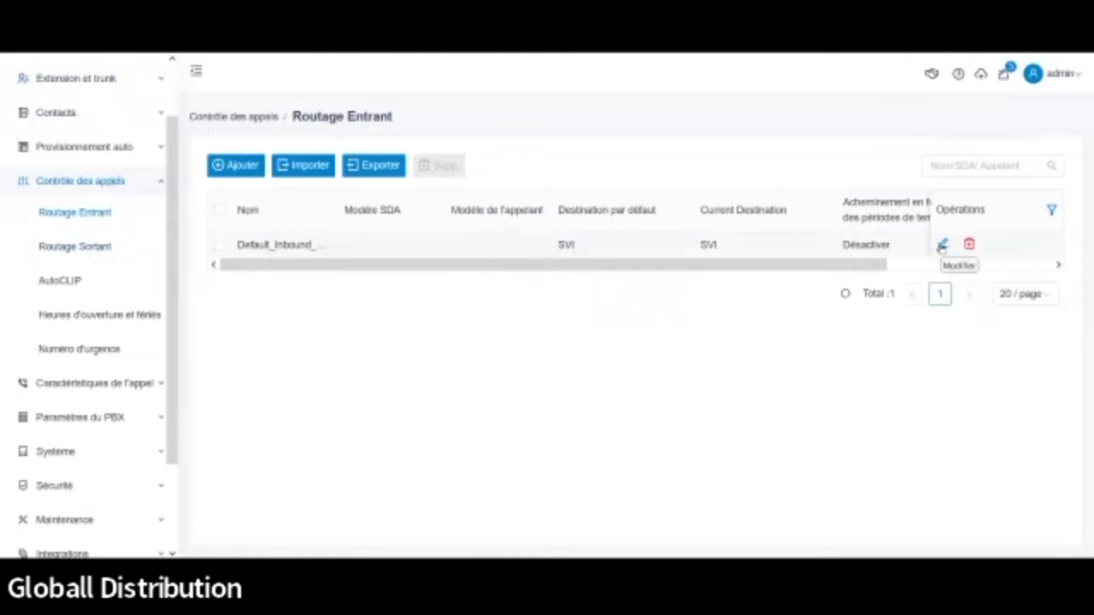
# Step: Edit Default_Inbound_Route and move Trunk_Test into the selected trunks
pyautogui.click(942, 245)
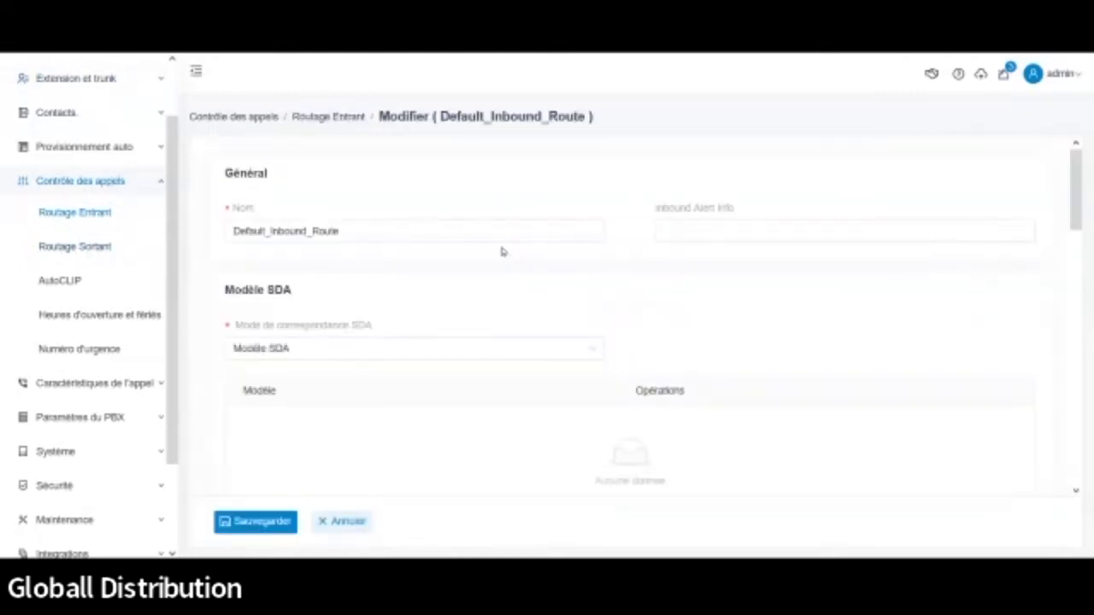
pyautogui.scroll(-3)
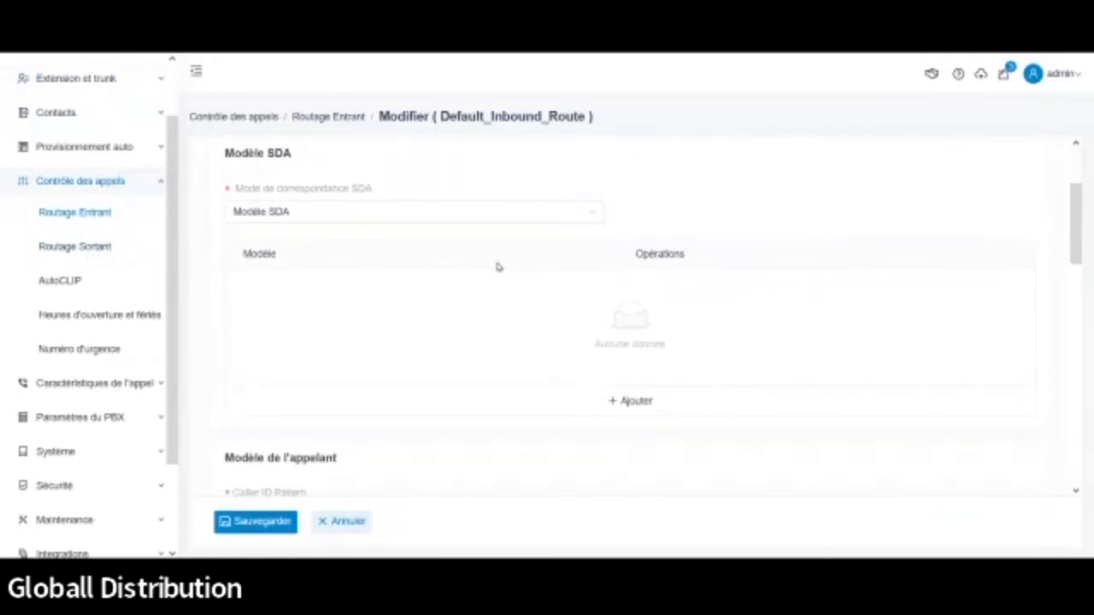
pyautogui.scroll(-3)
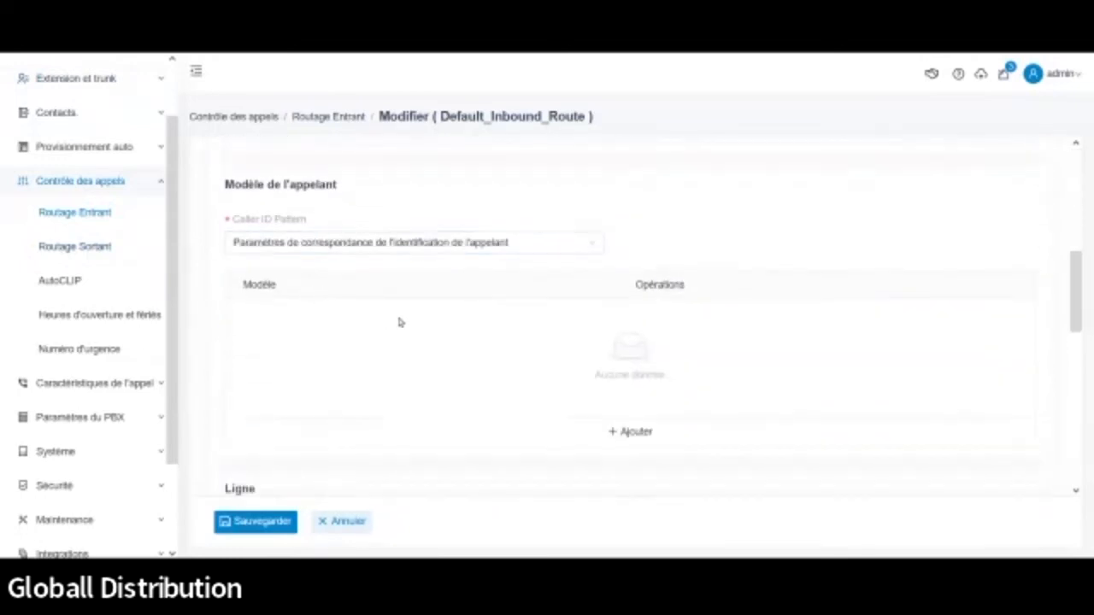
pyautogui.scroll(3)
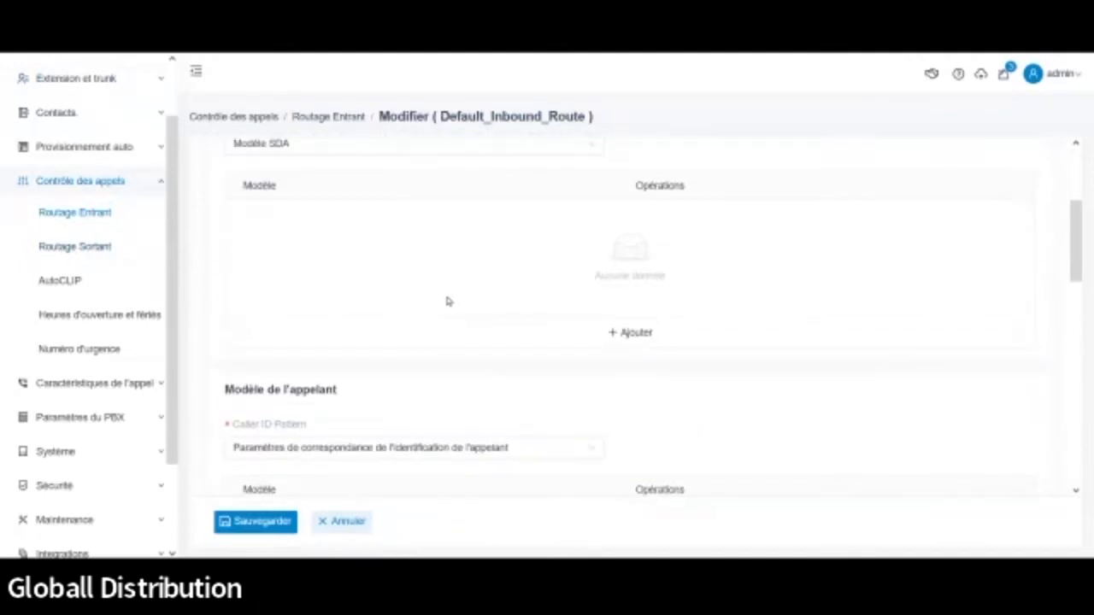
pyautogui.scroll(-3)
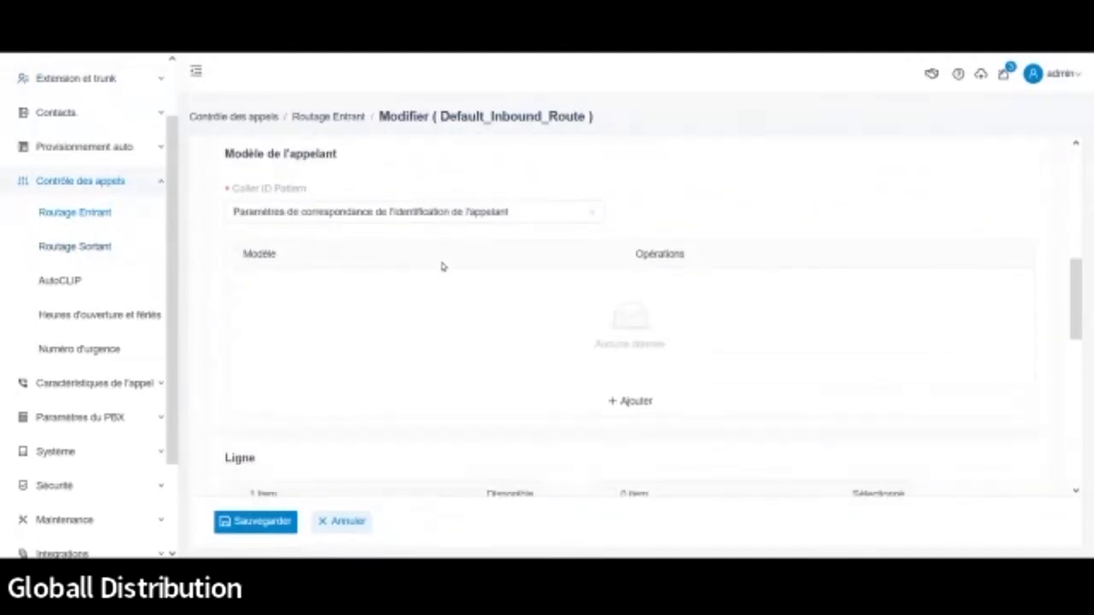
pyautogui.scroll(-3)
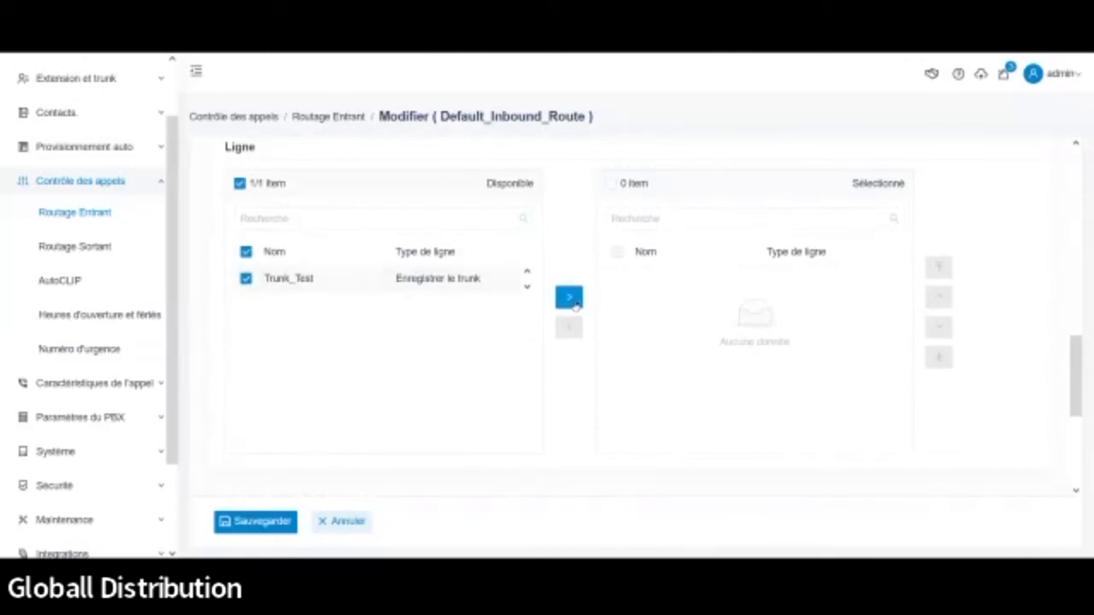
pyautogui.click(568, 297)
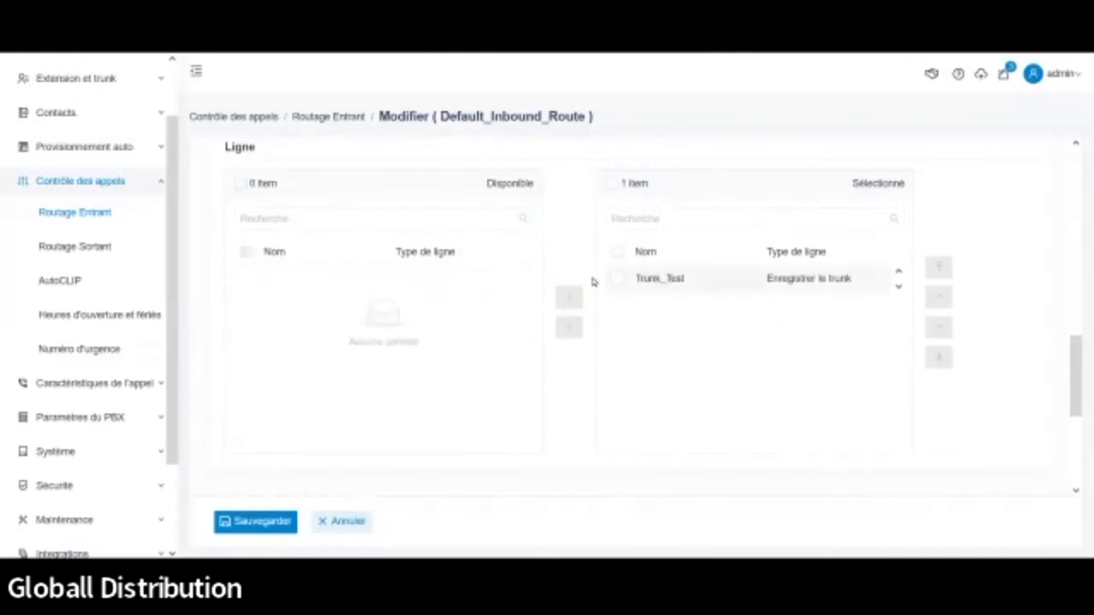
# Step: Set the default destination to Poste interne 1000-1000 and save the route
pyautogui.scroll(3)
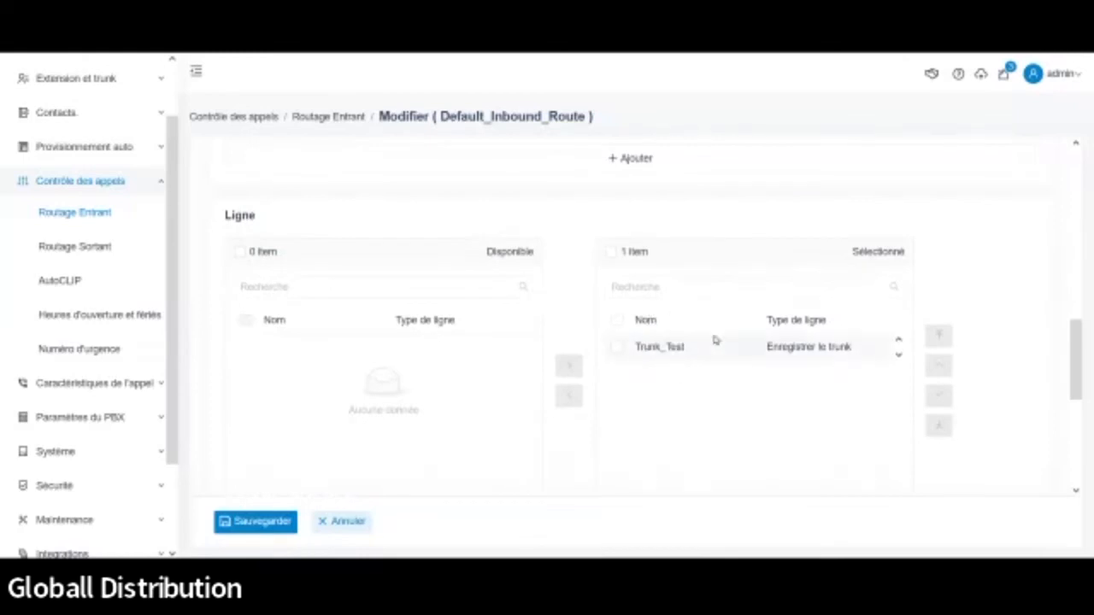
pyautogui.scroll(-3)
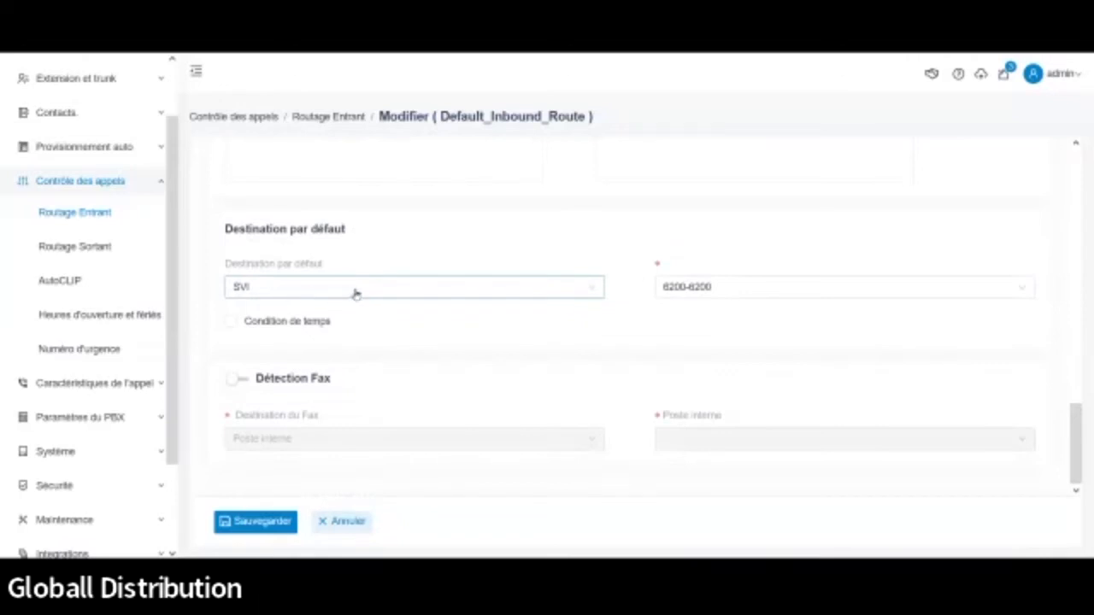
pyautogui.click(413, 286)
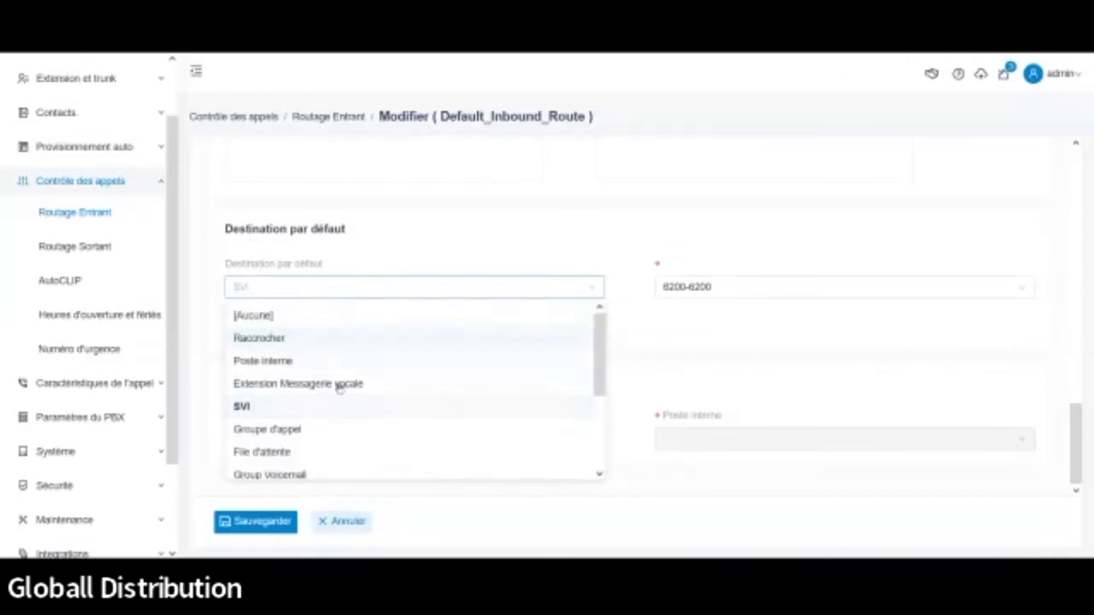
pyautogui.moveTo(338, 357)
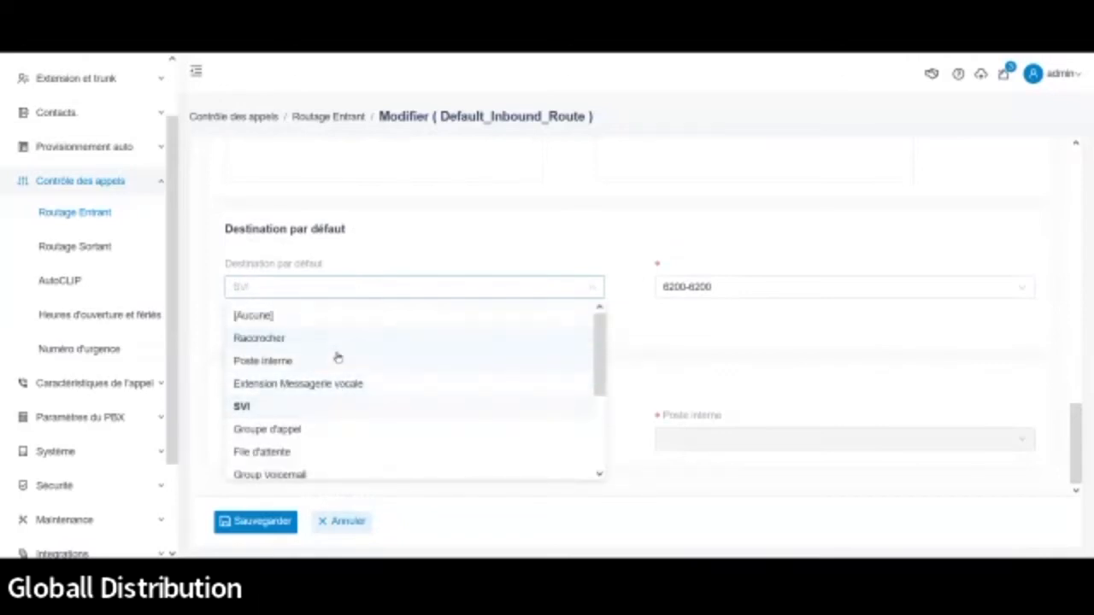
pyautogui.click(264, 361)
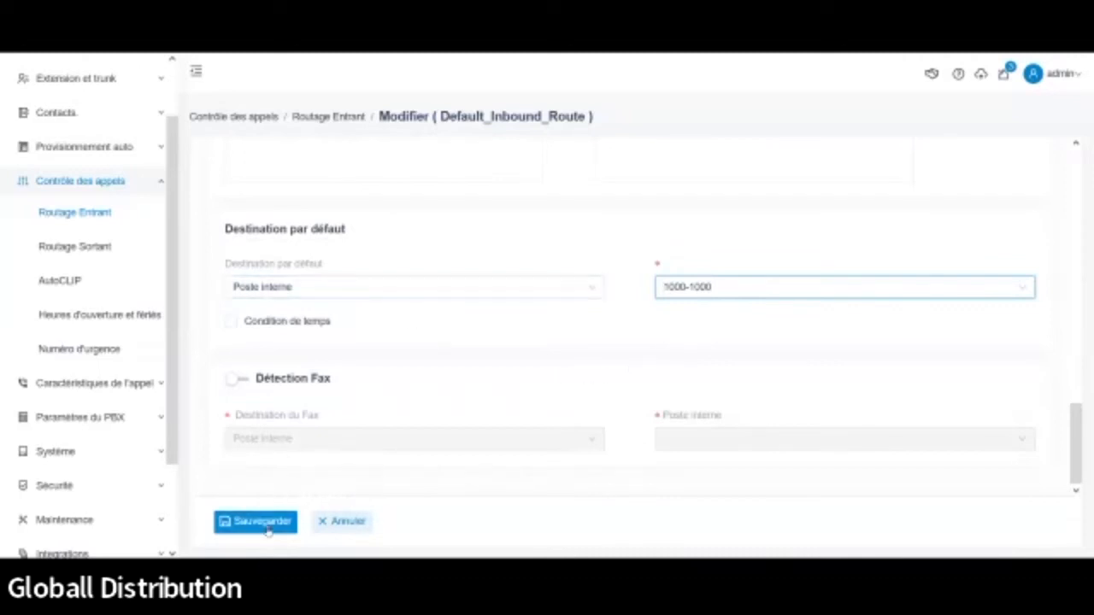
pyautogui.click(255, 522)
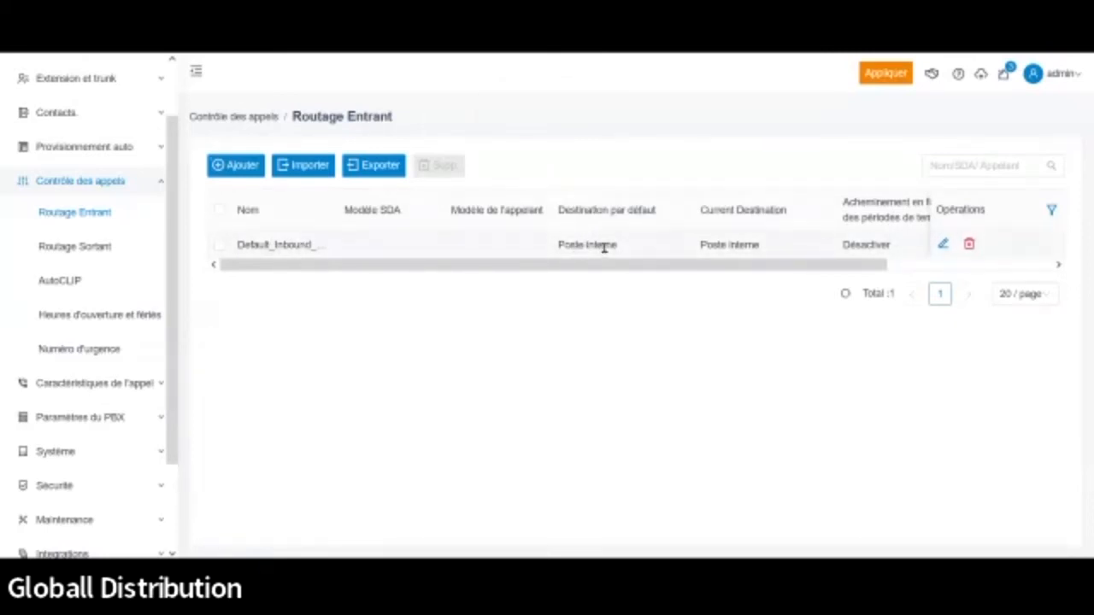
pyautogui.moveTo(359, 273)
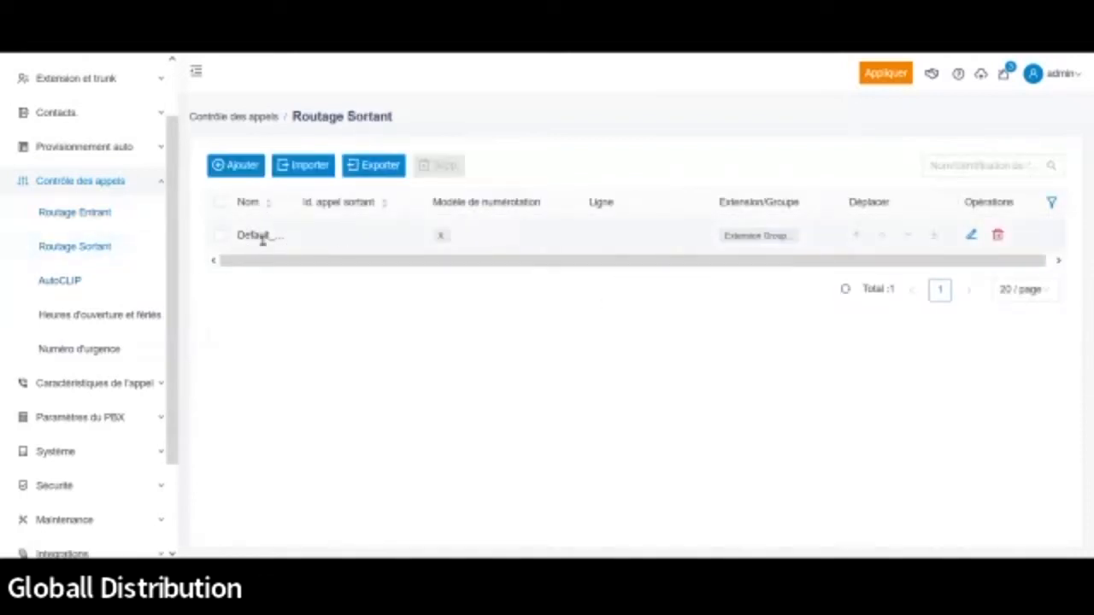
pyautogui.moveTo(427, 241)
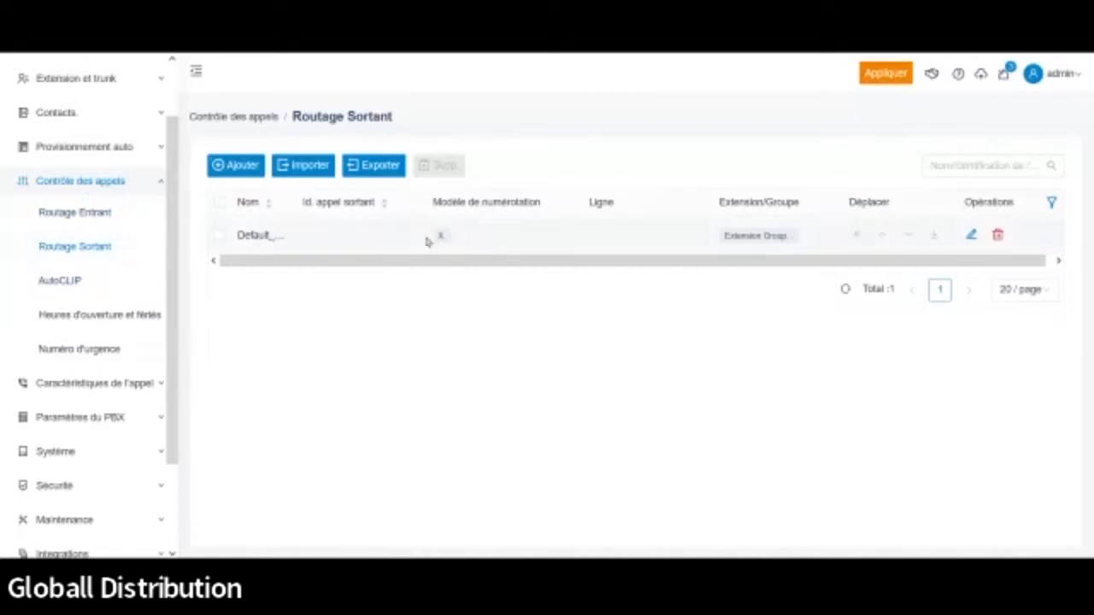
# Step: Edit Default_Outbound_Route with pattern X and Trunk_Test as its selected trunk
pyautogui.click(971, 234)
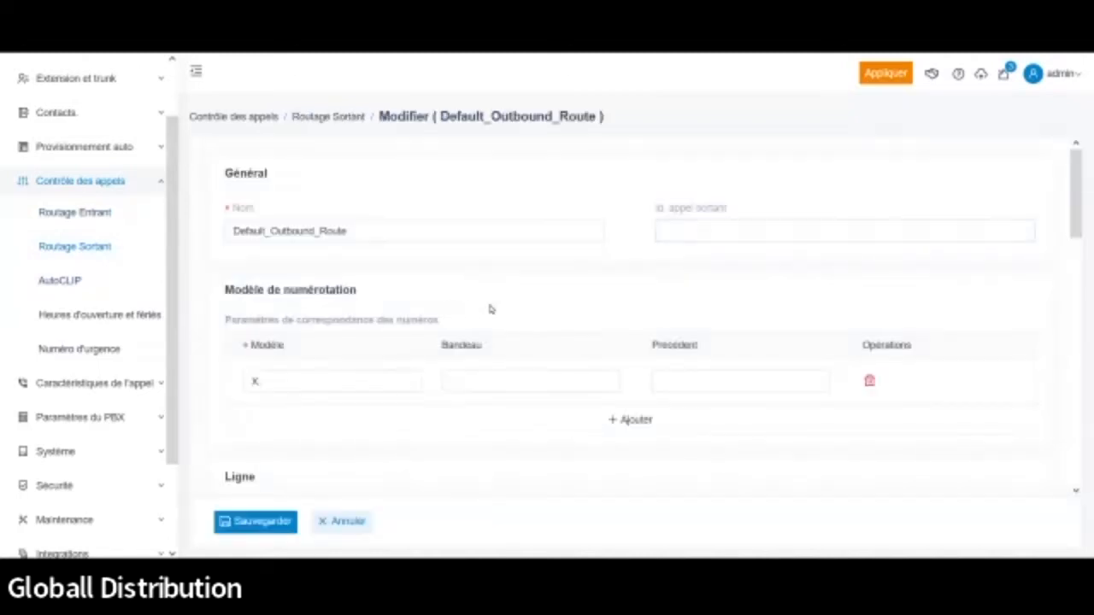
pyautogui.scroll(-3)
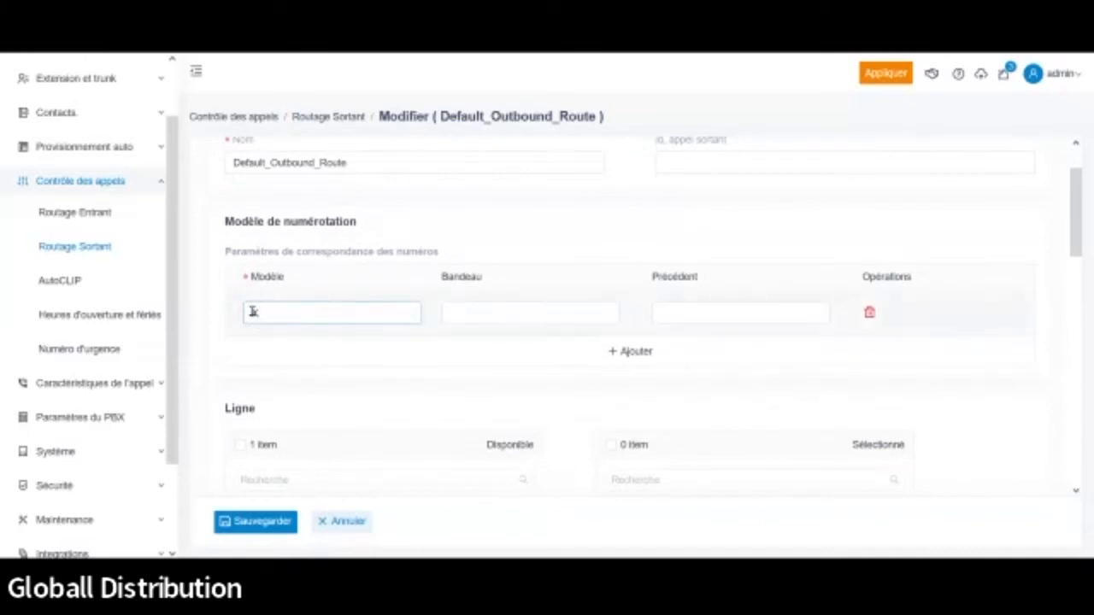
pyautogui.write('X')
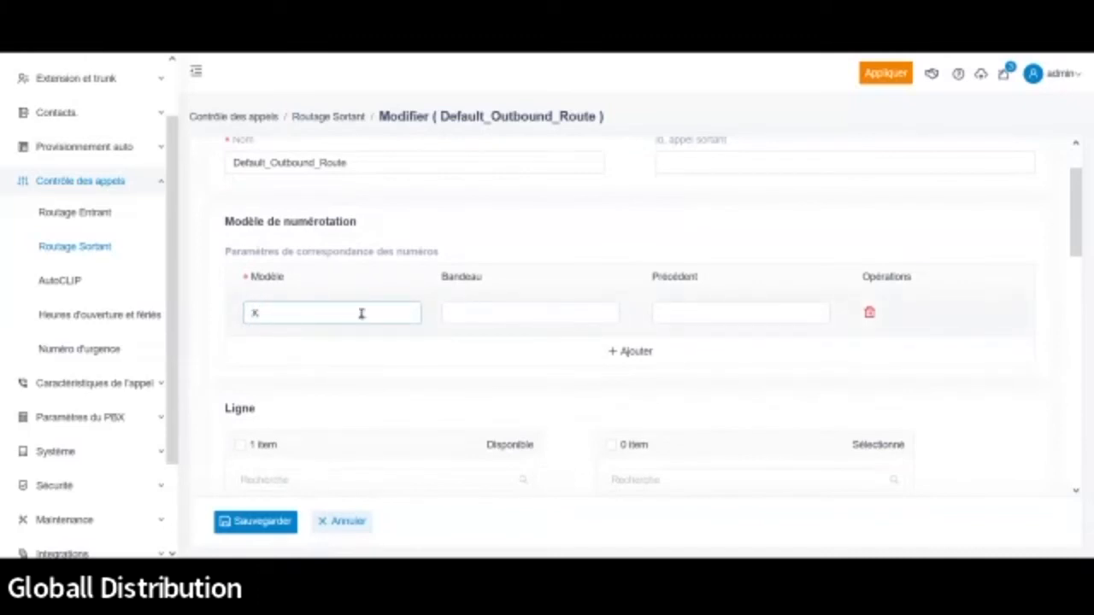
pyautogui.scroll(-3)
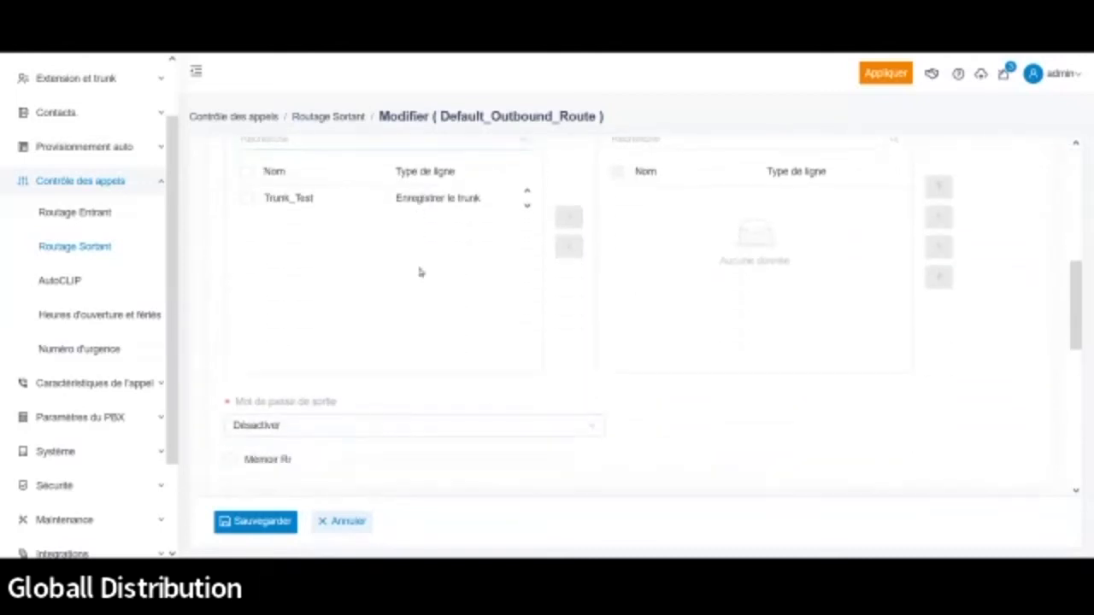
pyautogui.click(245, 171)
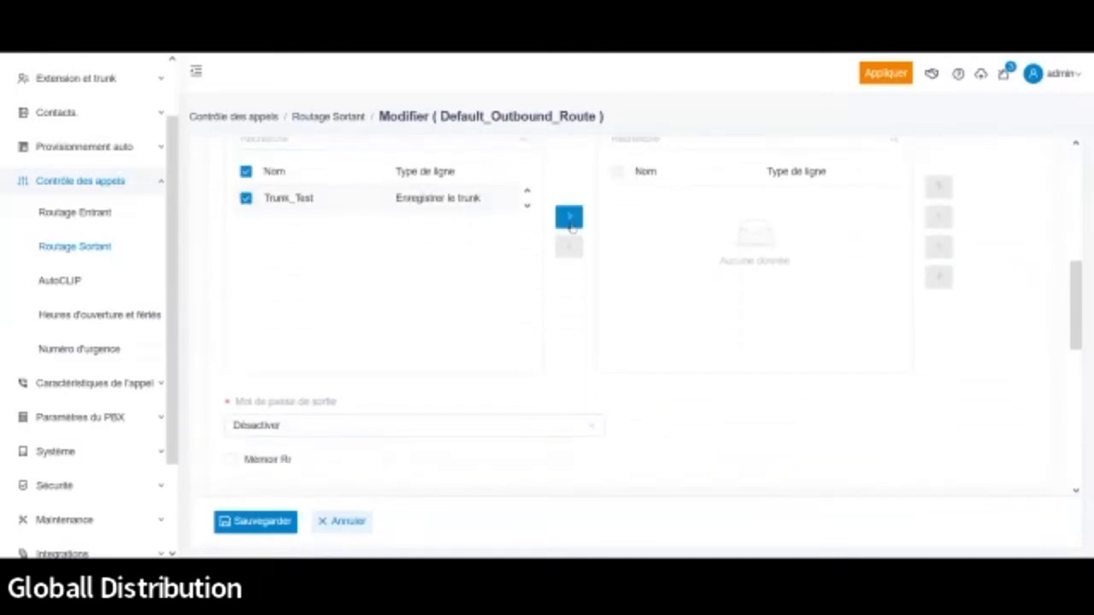
pyautogui.click(569, 216)
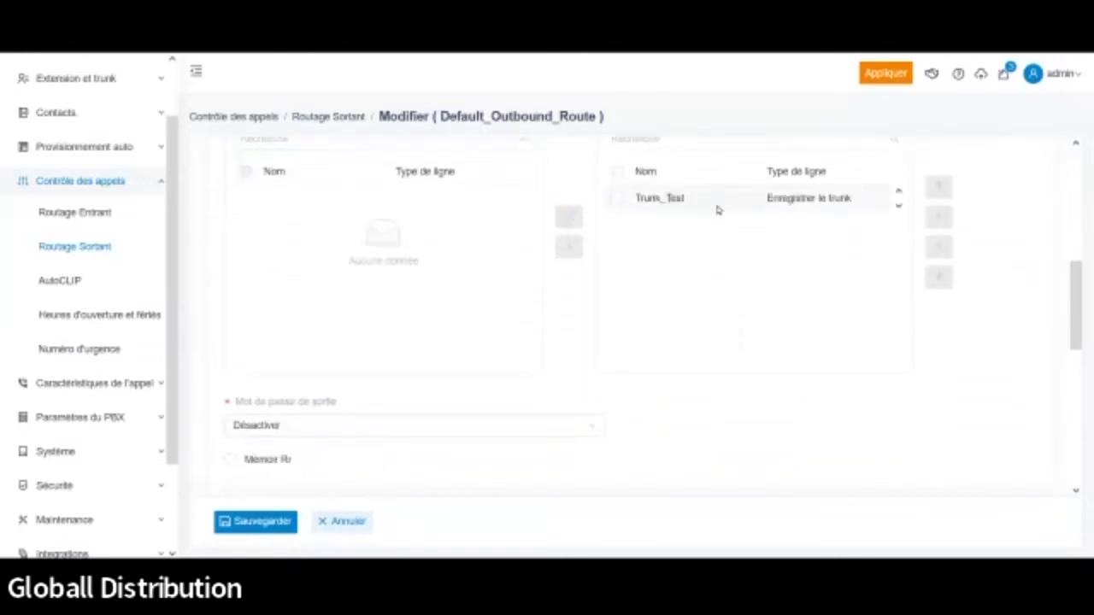
# Step: Select extension 1000, keep availability at Toujours, and save the outbound route
pyautogui.scroll(-3)
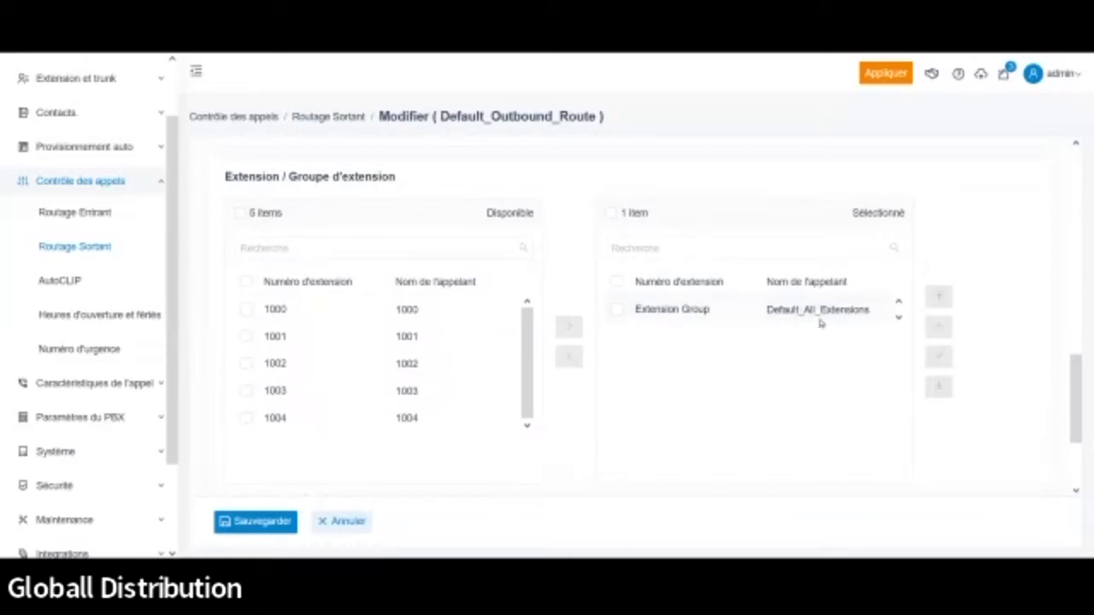
pyautogui.click(246, 309)
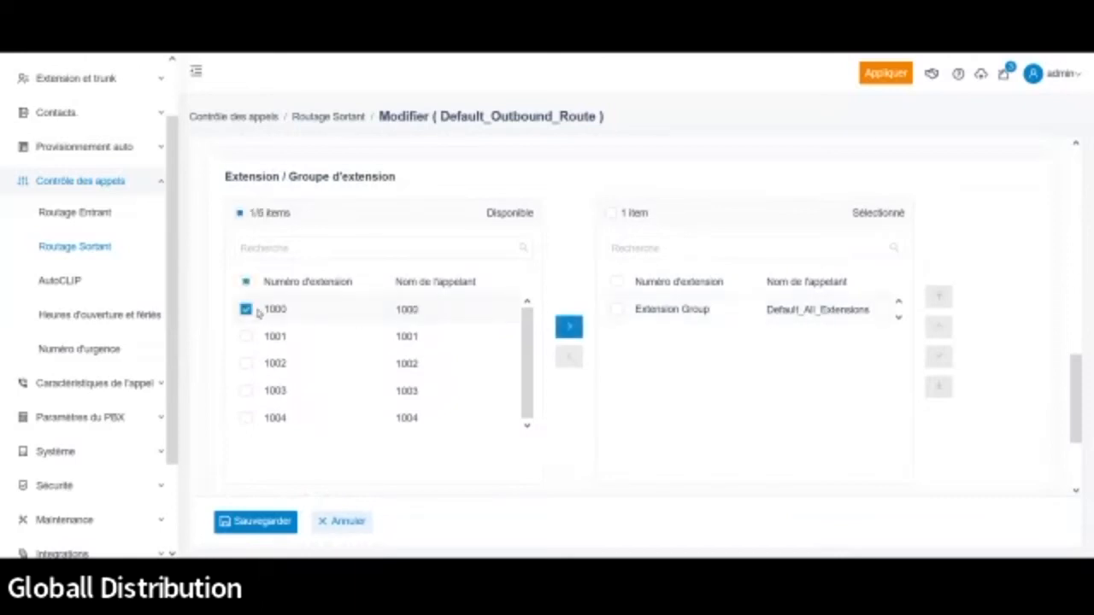
pyautogui.click(569, 326)
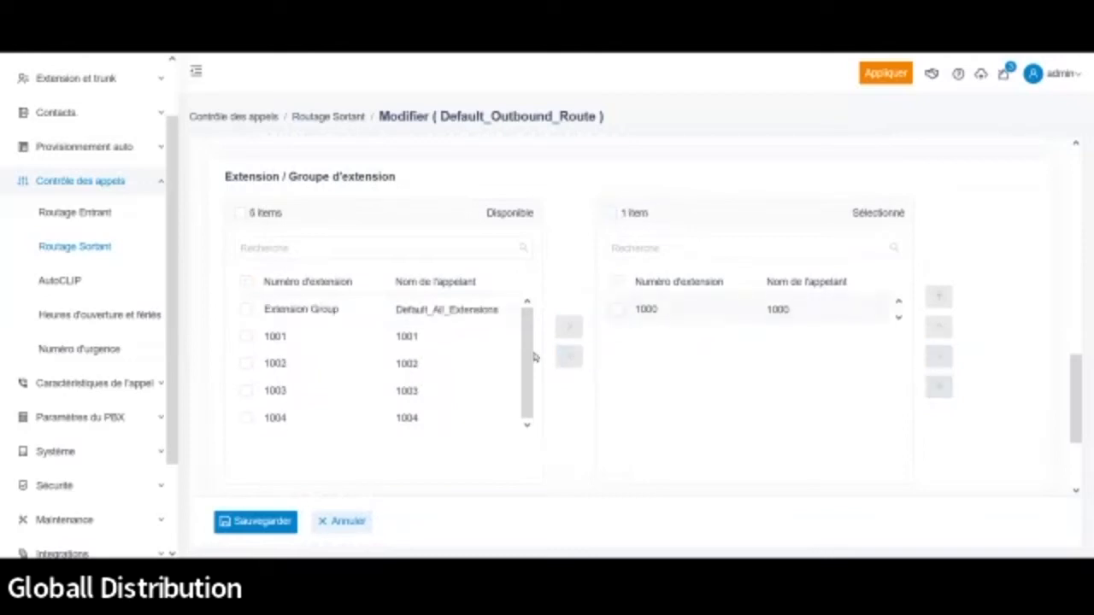
pyautogui.scroll(-3)
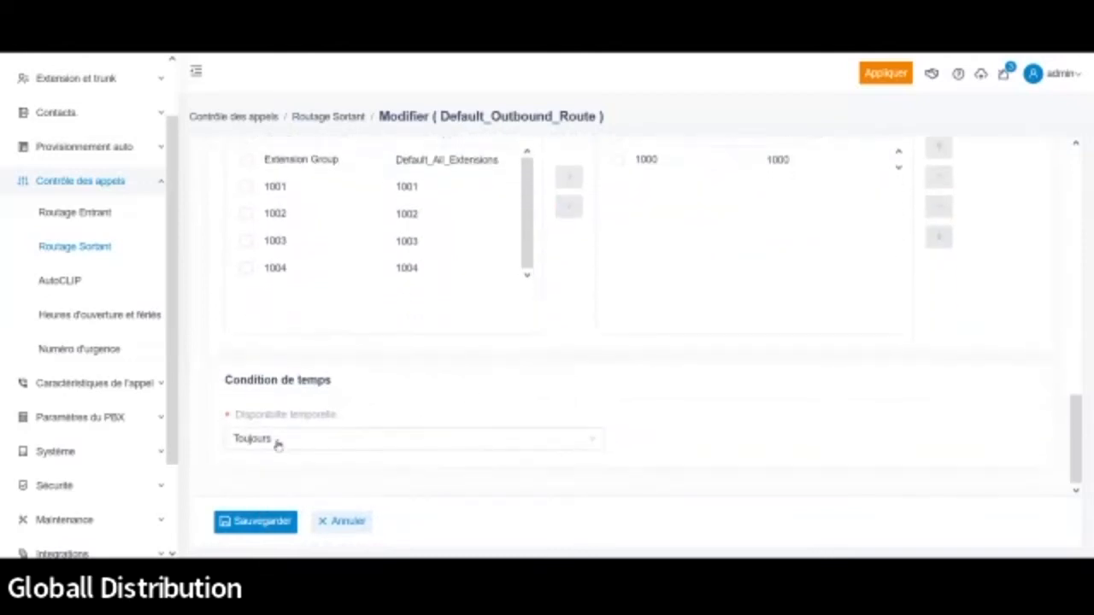
pyautogui.click(413, 438)
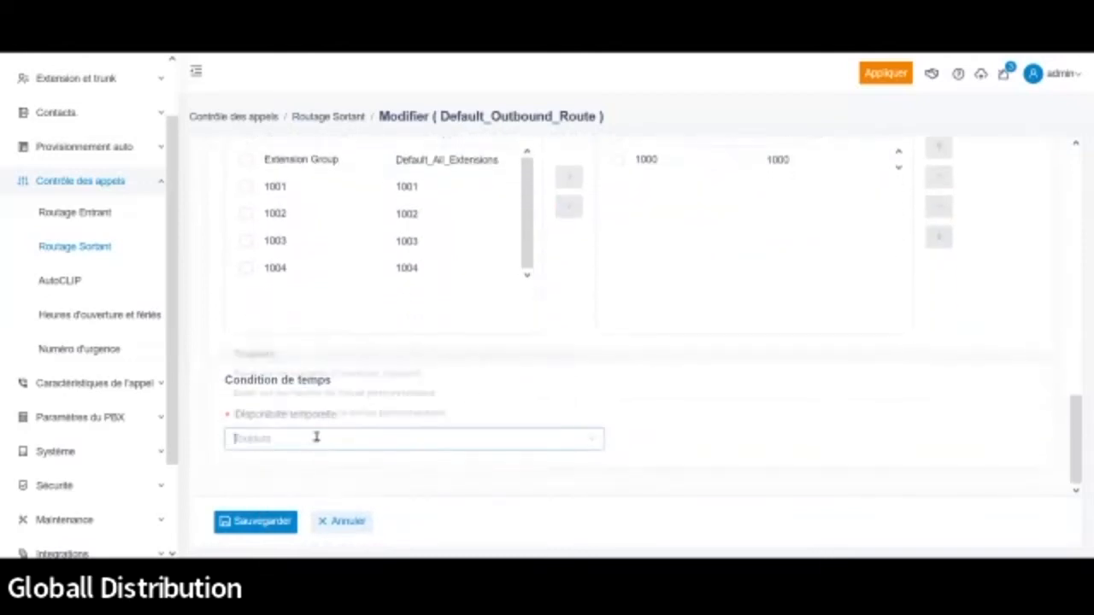
pyautogui.click(414, 439)
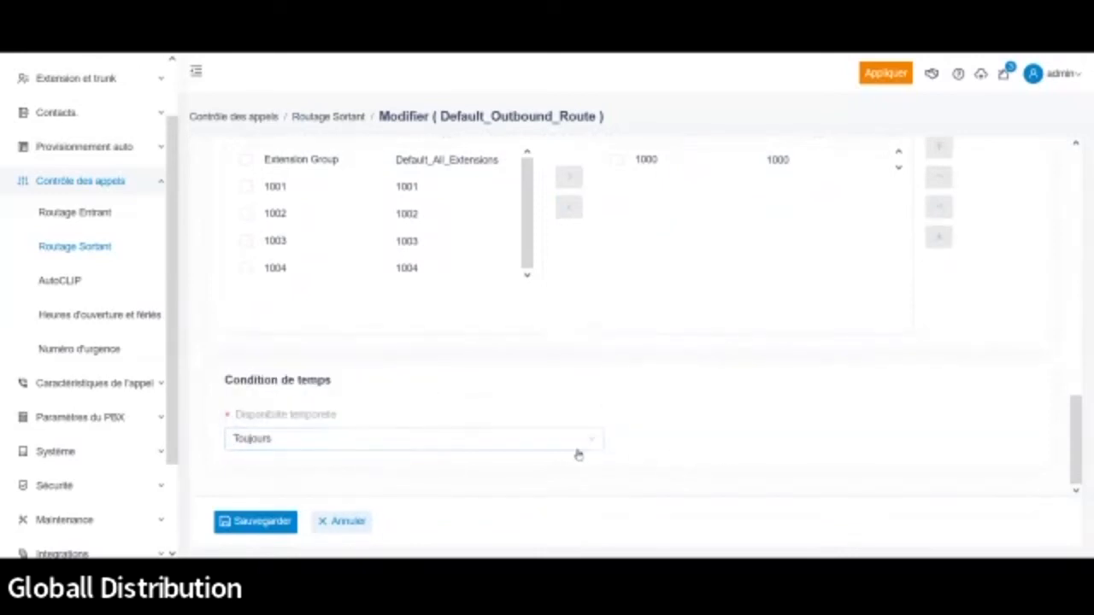
pyautogui.scroll(3)
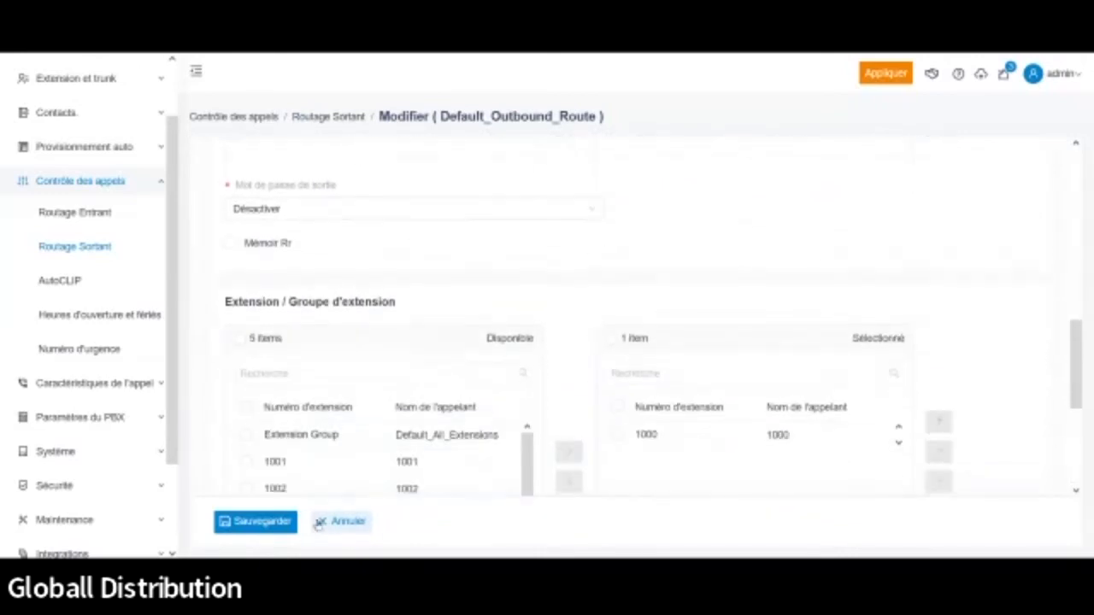
pyautogui.click(341, 521)
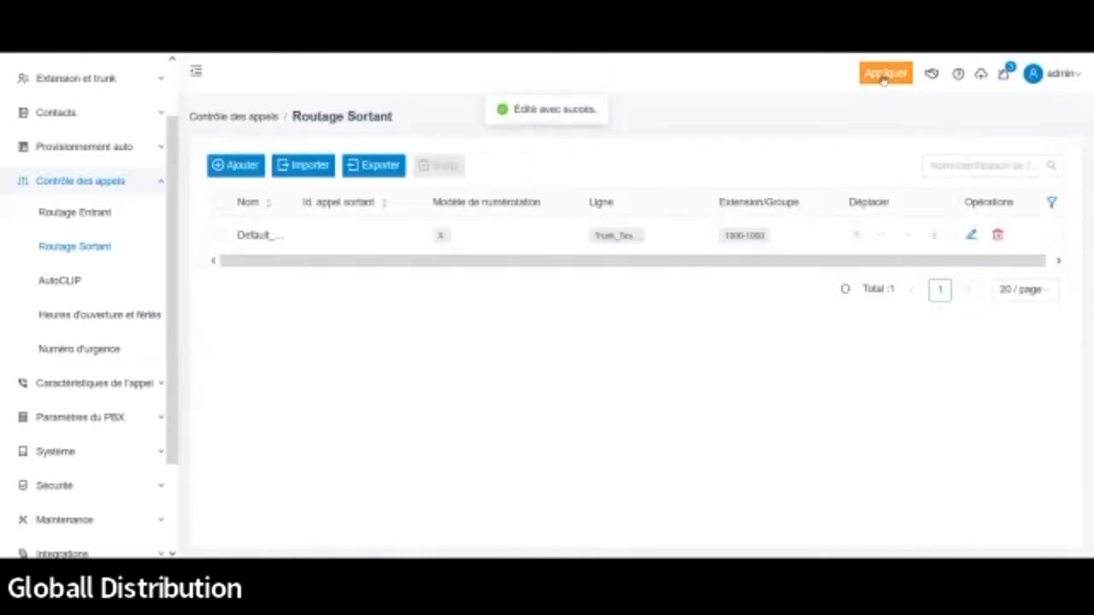
# Step: Apply the pending routing configuration changes
pyautogui.click(885, 73)
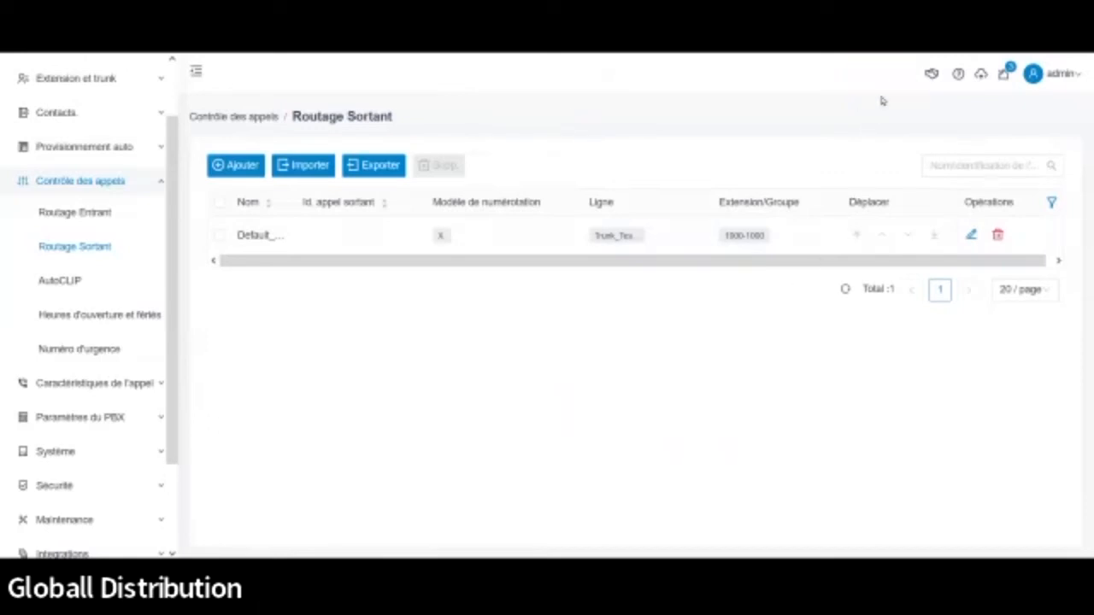
pyautogui.moveTo(75, 212)
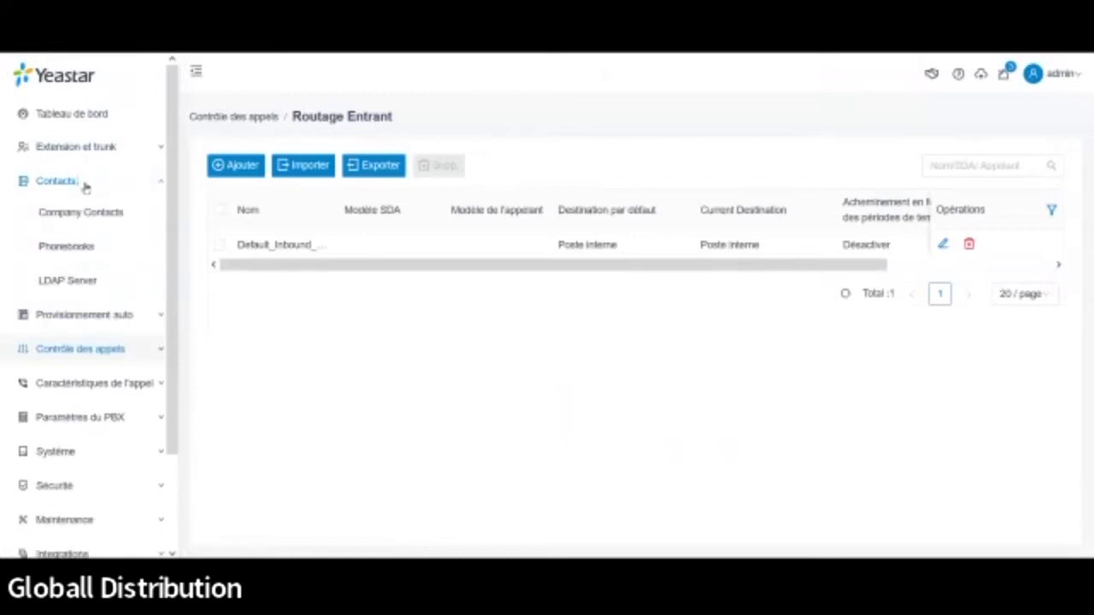
pyautogui.moveTo(624, 207)
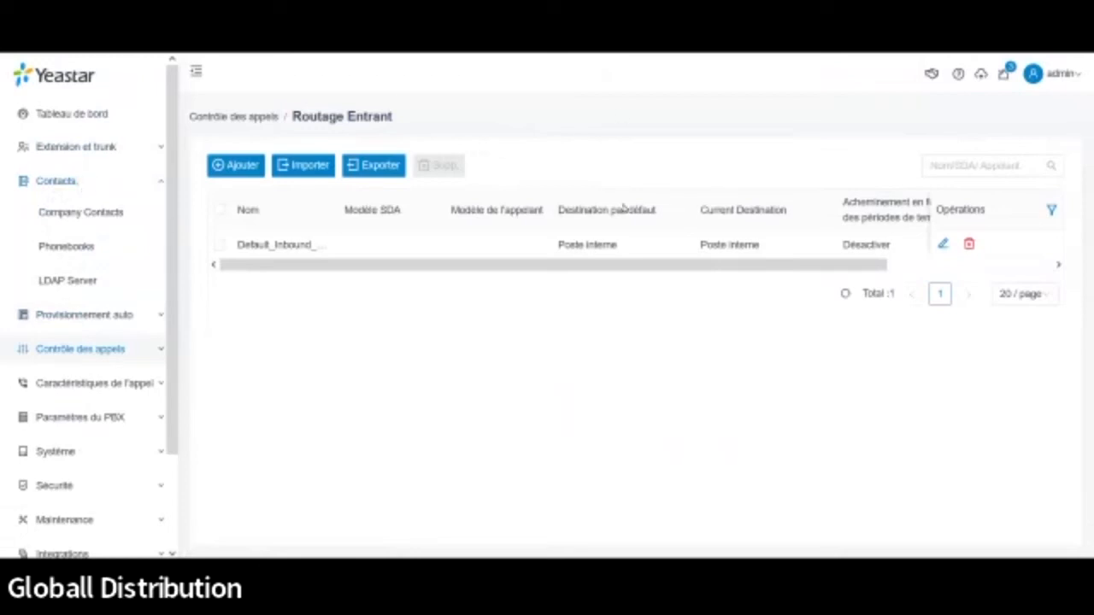